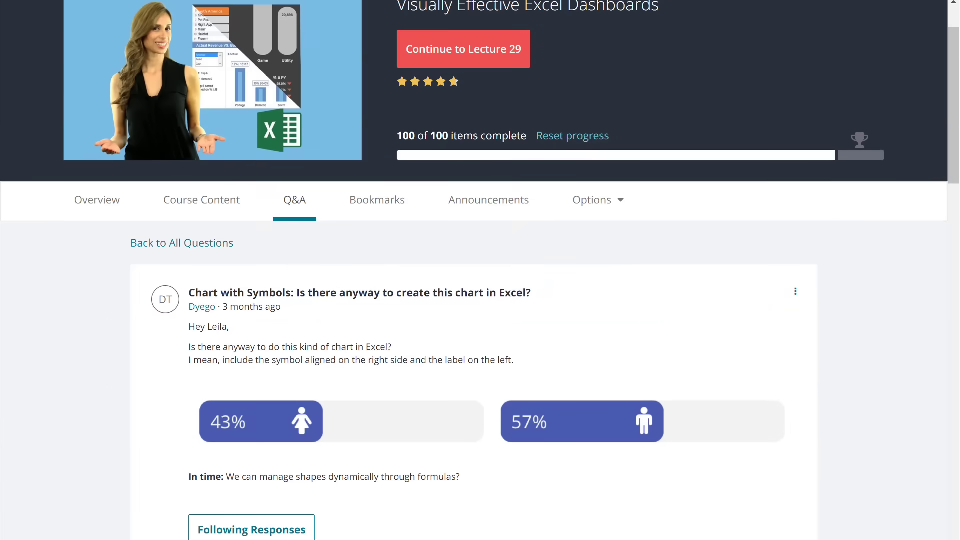
{"action": "mouse_move", "coordinate": [349, 324]}
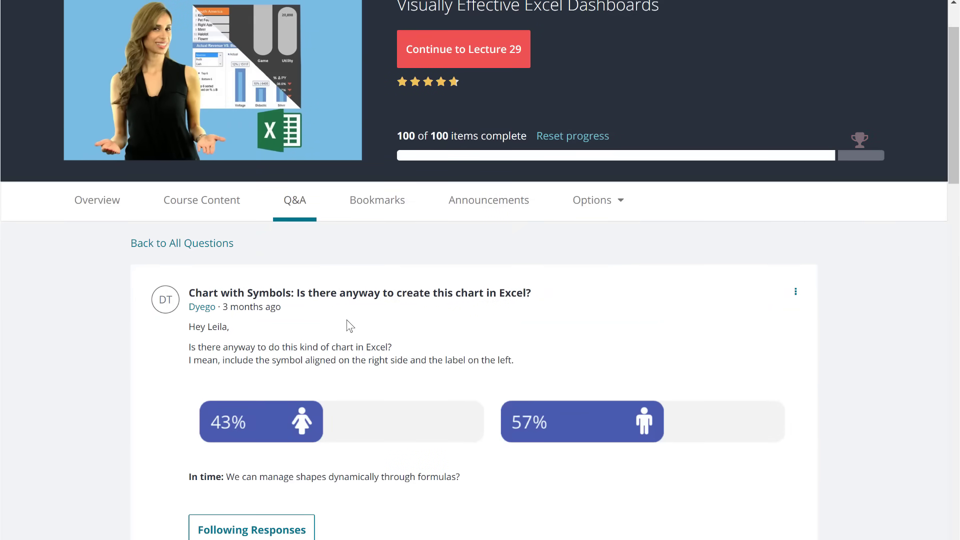
{"action": "mouse_move", "coordinate": [463, 409]}
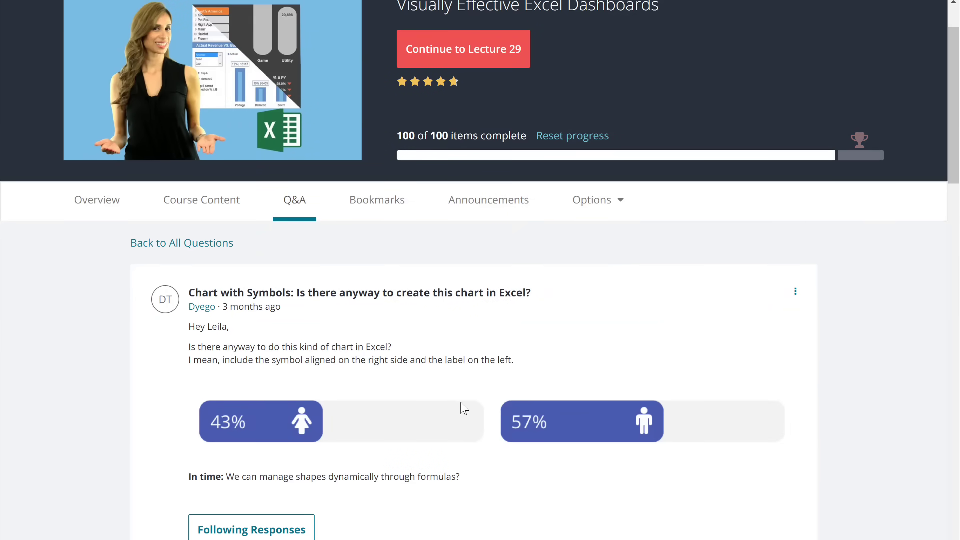
{"action": "mouse_move", "coordinate": [294, 374]}
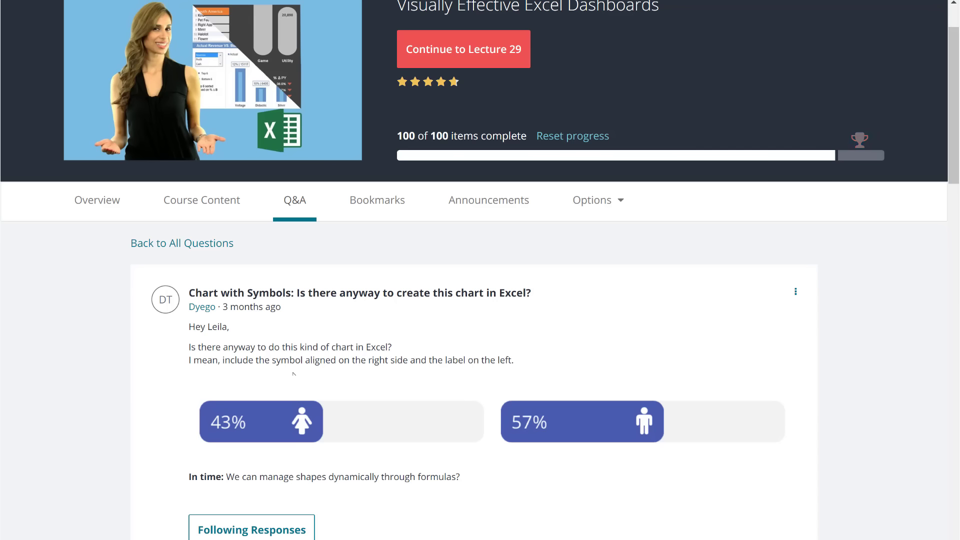
{"action": "mouse_move", "coordinate": [326, 372]}
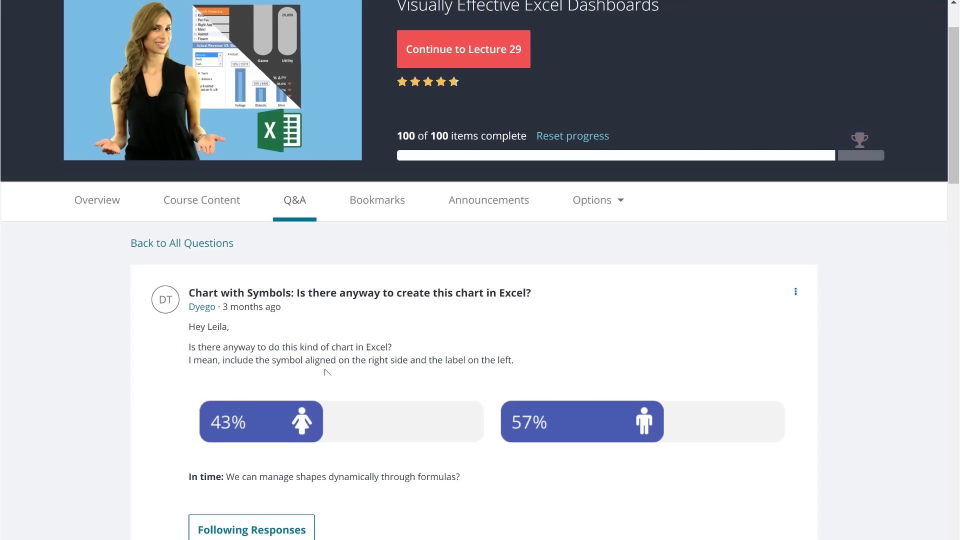
{"action": "mouse_move", "coordinate": [306, 433]}
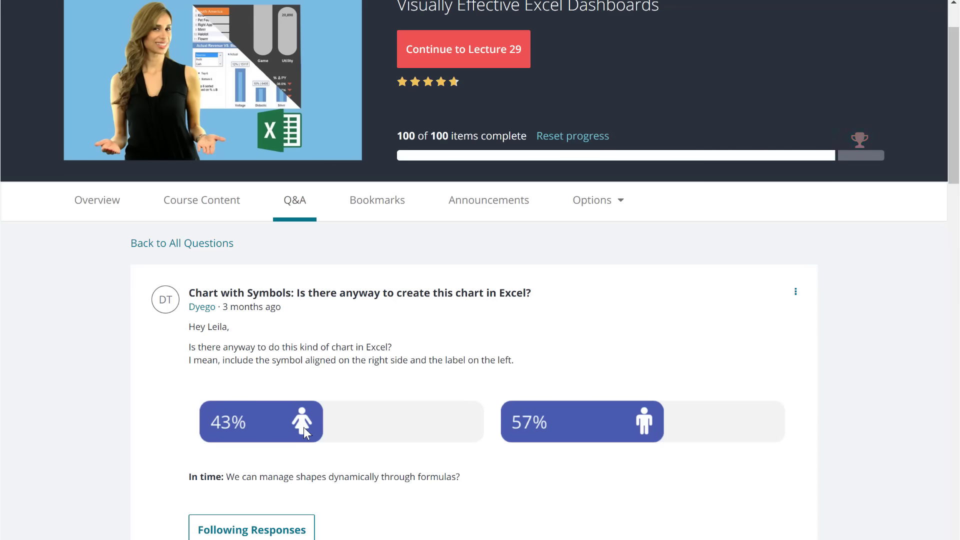
{"action": "mouse_move", "coordinate": [239, 434]}
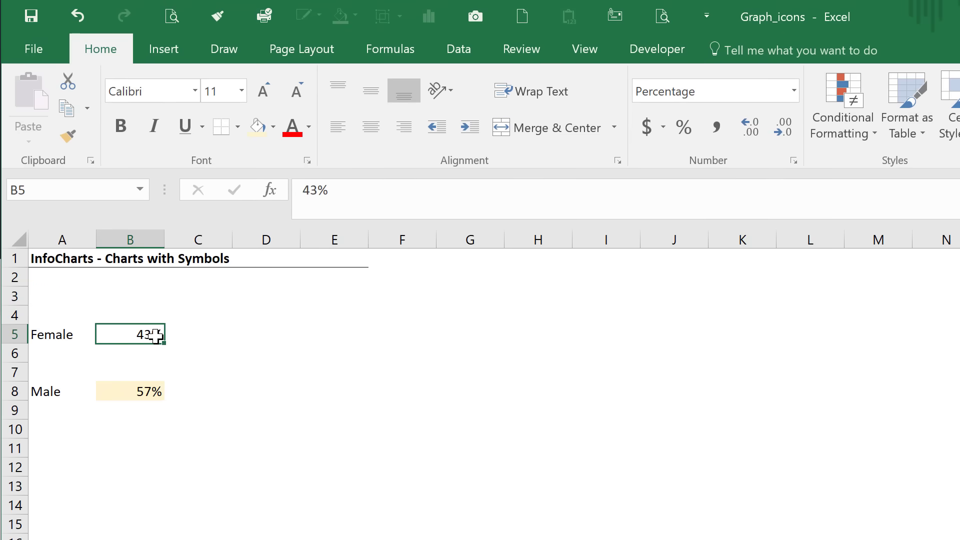
Check the Female percentage formula, then enter 'Full' in the cell below Female
{"action": "left_click", "coordinate": [130, 391]}
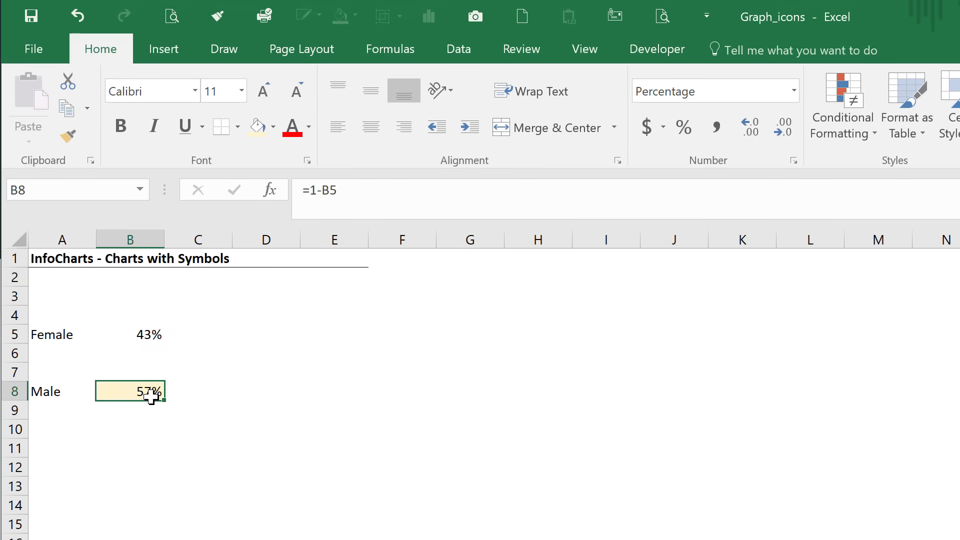
{"action": "double_click", "coordinate": [130, 391]}
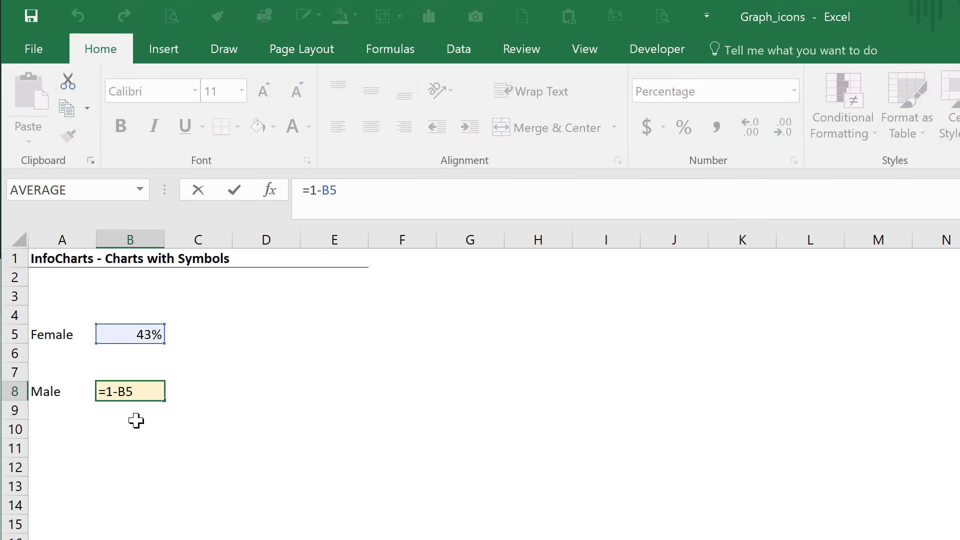
{"action": "mouse_move", "coordinate": [136, 334]}
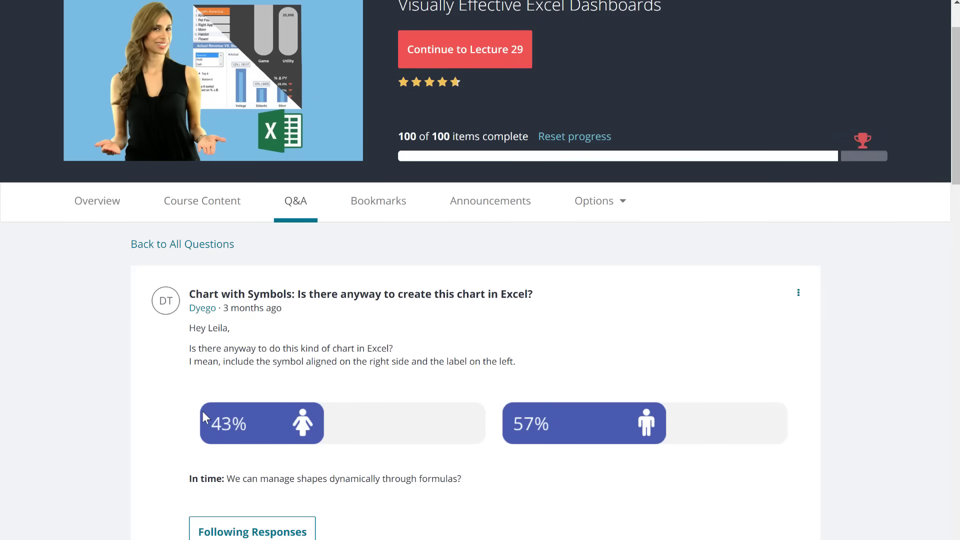
{"action": "mouse_move", "coordinate": [212, 450]}
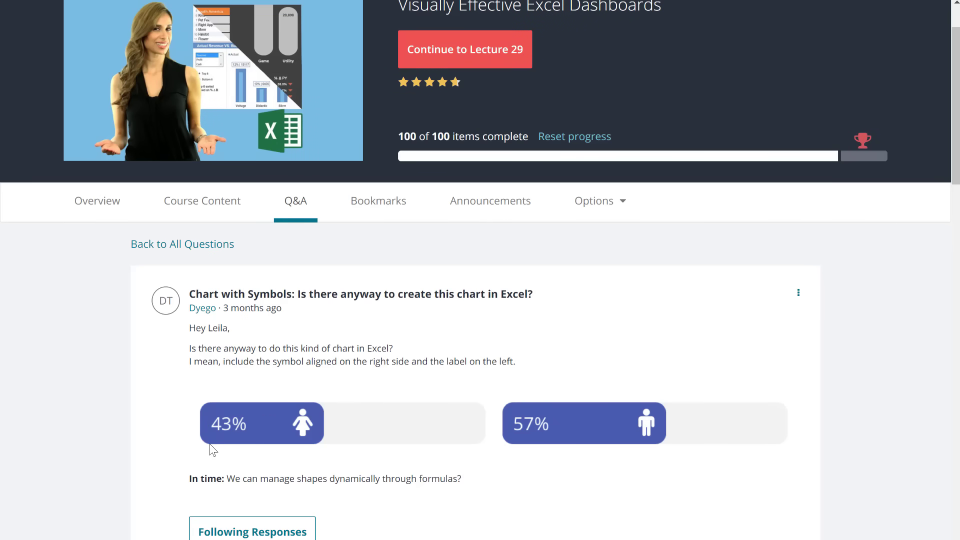
{"action": "mouse_move", "coordinate": [309, 442]}
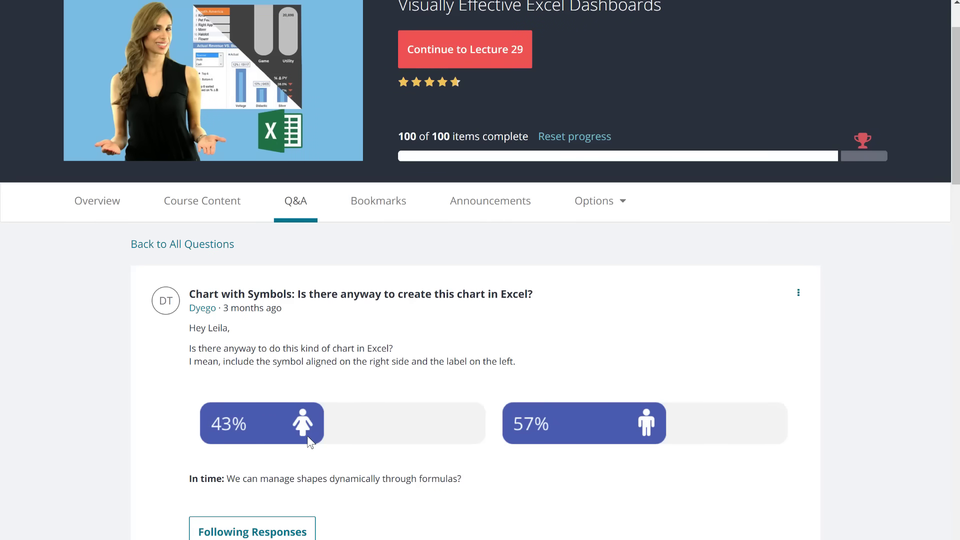
{"action": "mouse_move", "coordinate": [401, 440]}
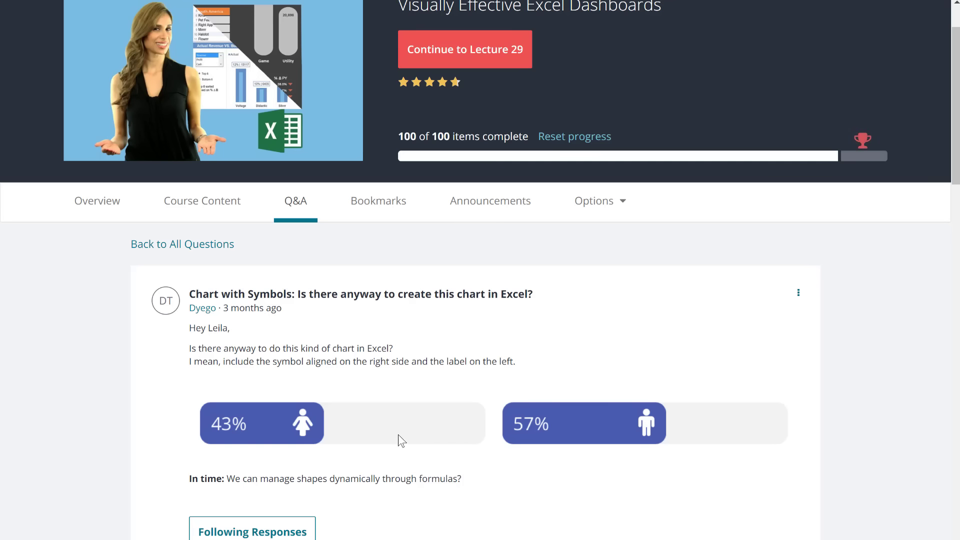
{"action": "mouse_move", "coordinate": [376, 423]}
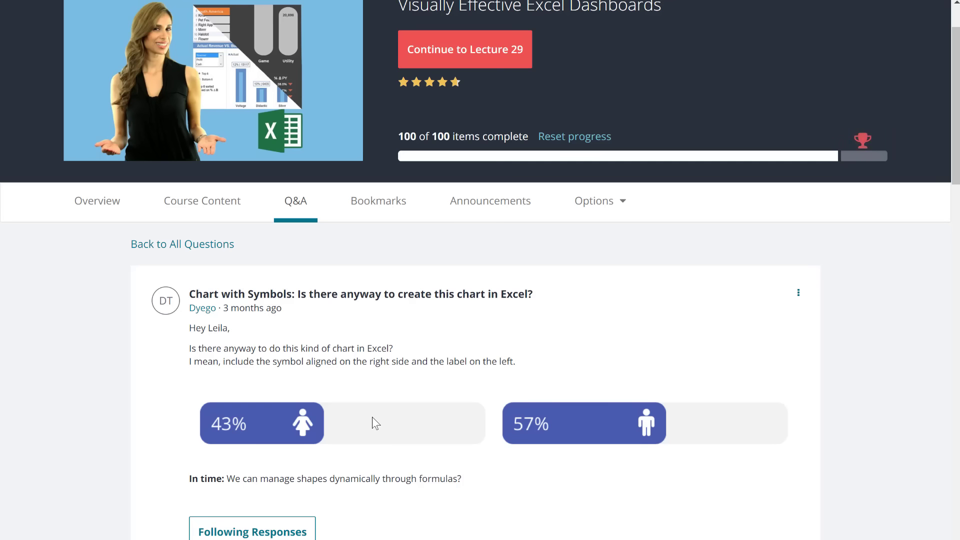
{"action": "mouse_move", "coordinate": [417, 435]}
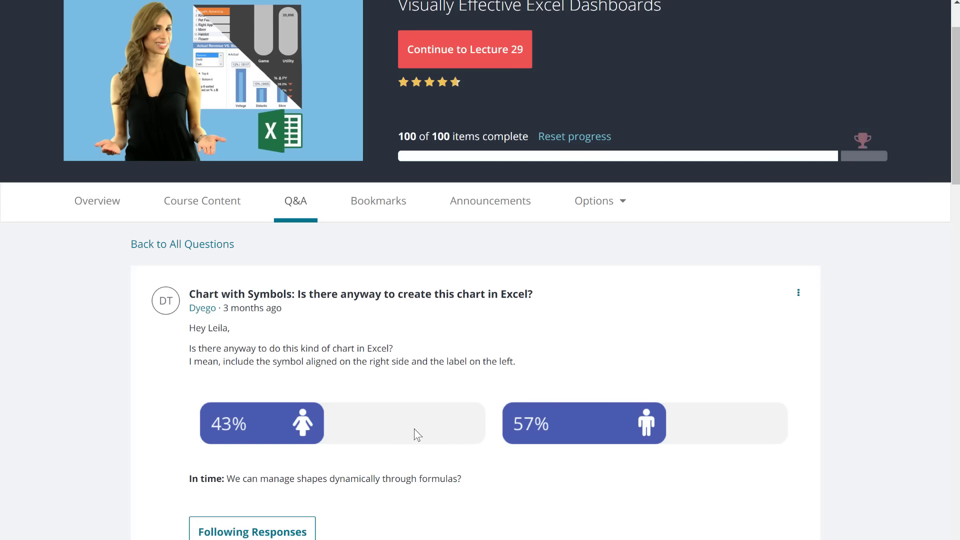
{"action": "mouse_move", "coordinate": [607, 426]}
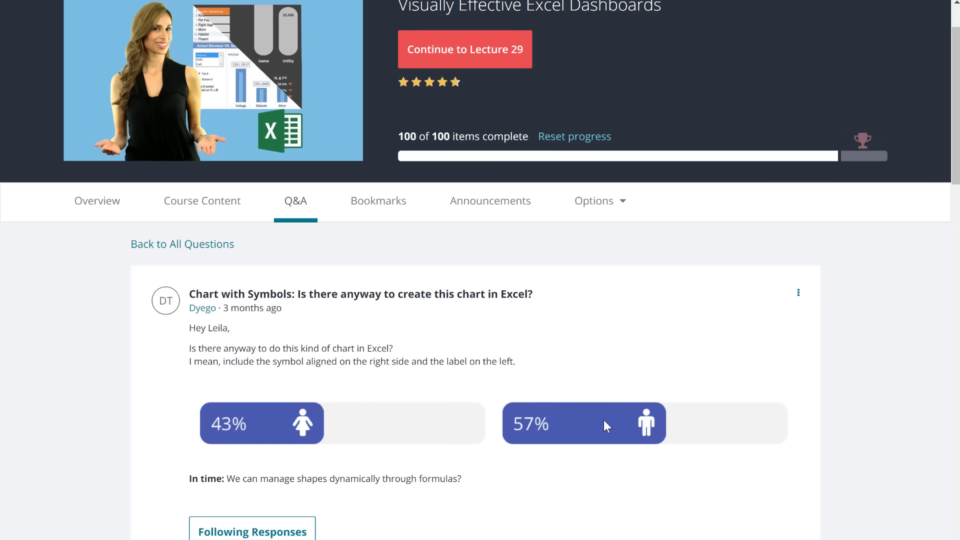
{"action": "mouse_move", "coordinate": [634, 428]}
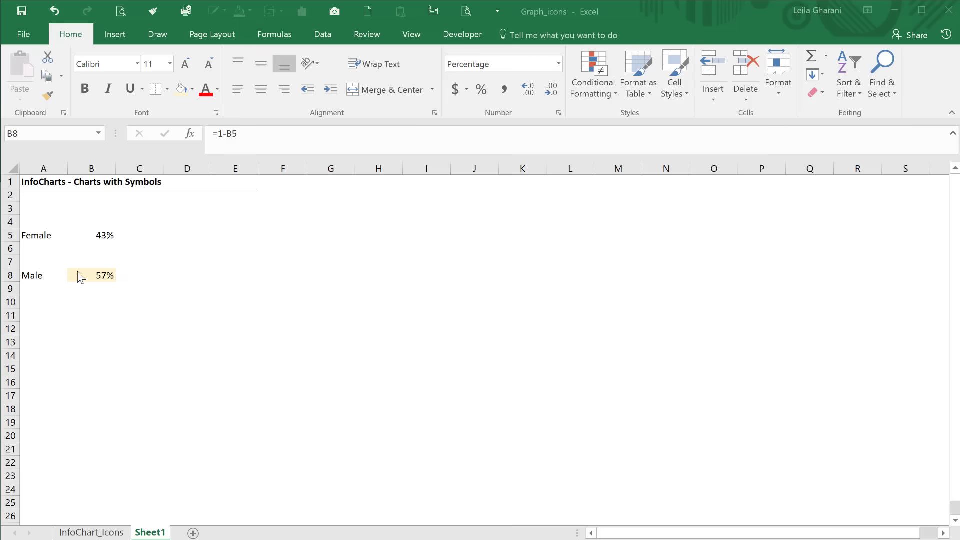
{"action": "left_click", "coordinate": [43, 248]}
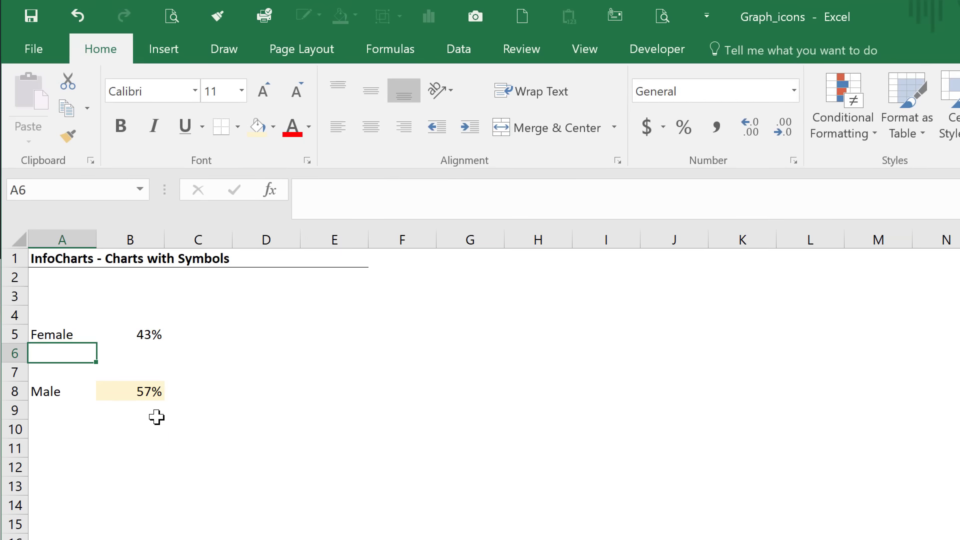
{"action": "type", "text": "Full"}
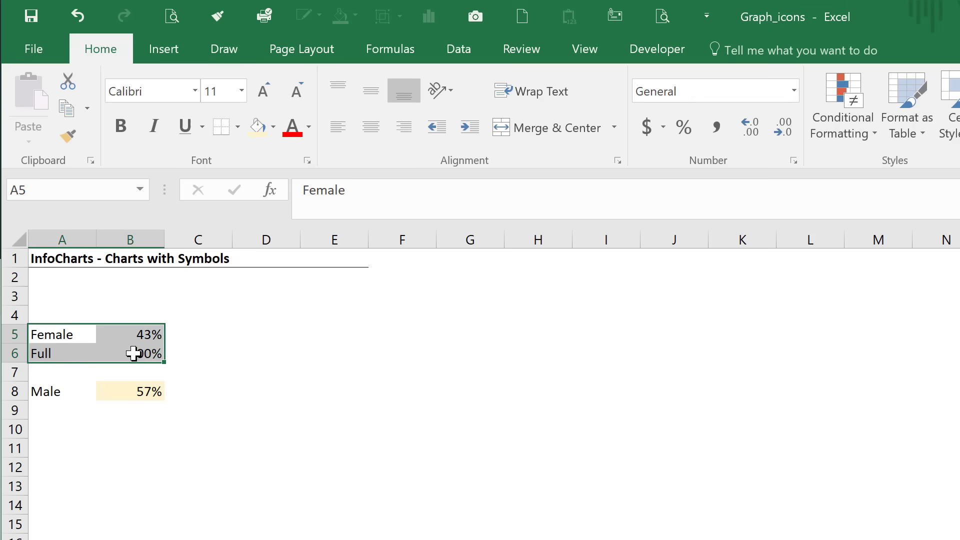
{"action": "mouse_move", "coordinate": [164, 49]}
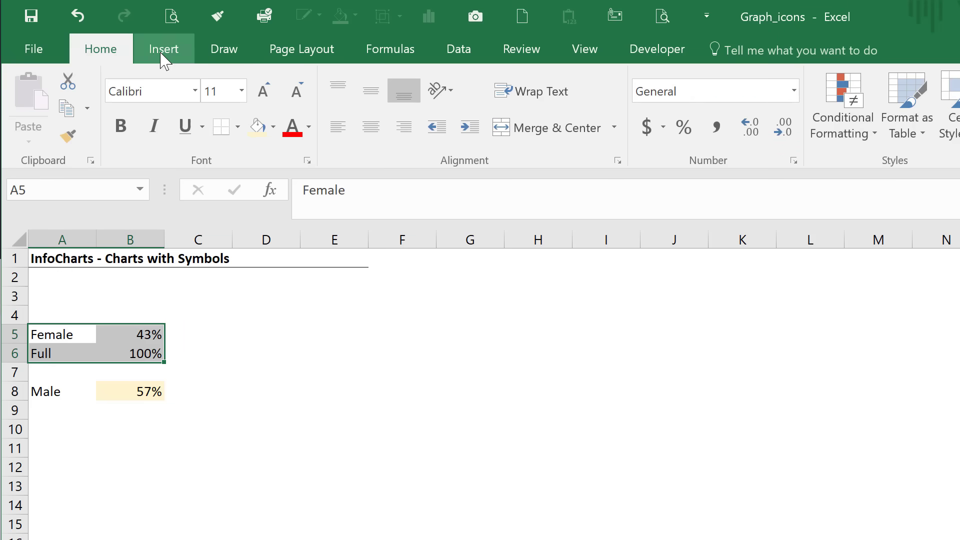
Insert a clustered bar chart from the Female 43% and Full 100% rows
{"action": "left_click", "coordinate": [163, 49]}
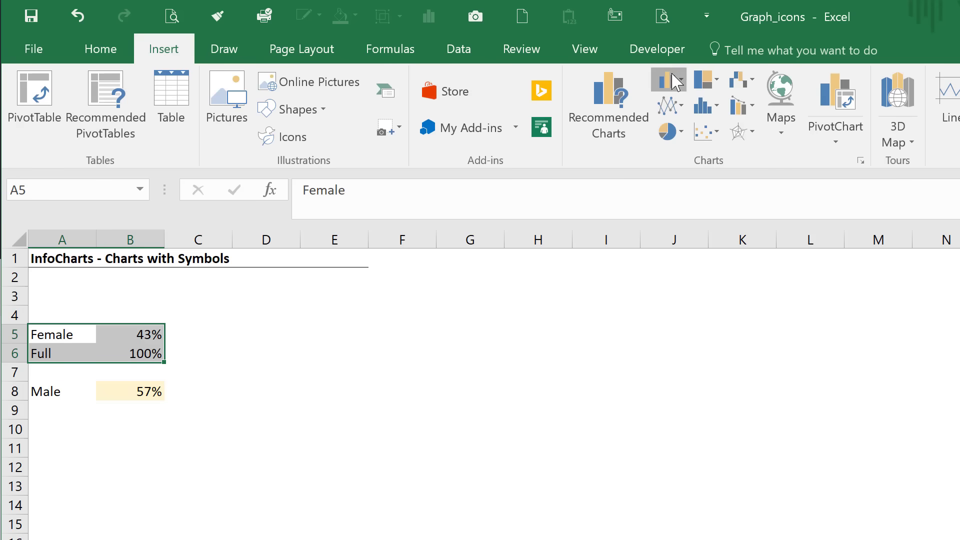
{"action": "left_click", "coordinate": [668, 80]}
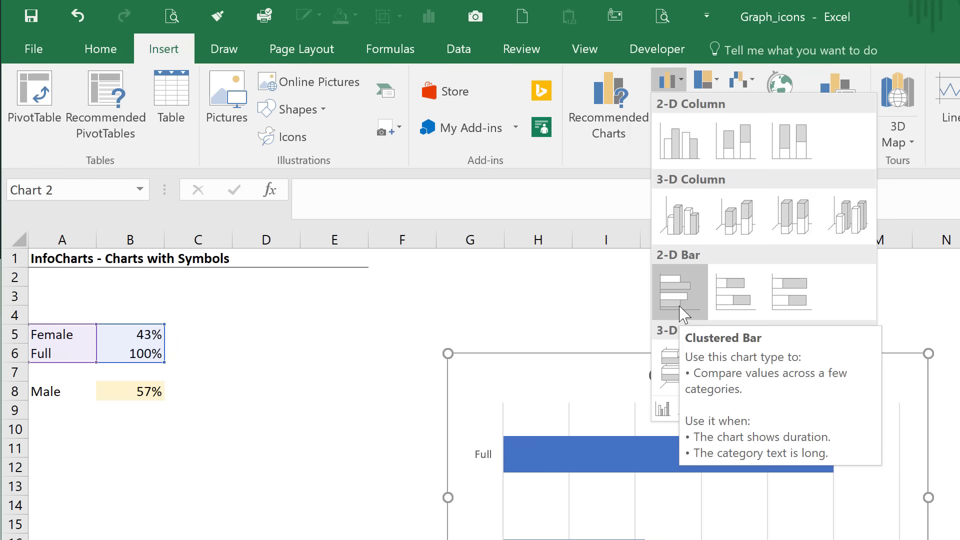
{"action": "left_click", "coordinate": [680, 291]}
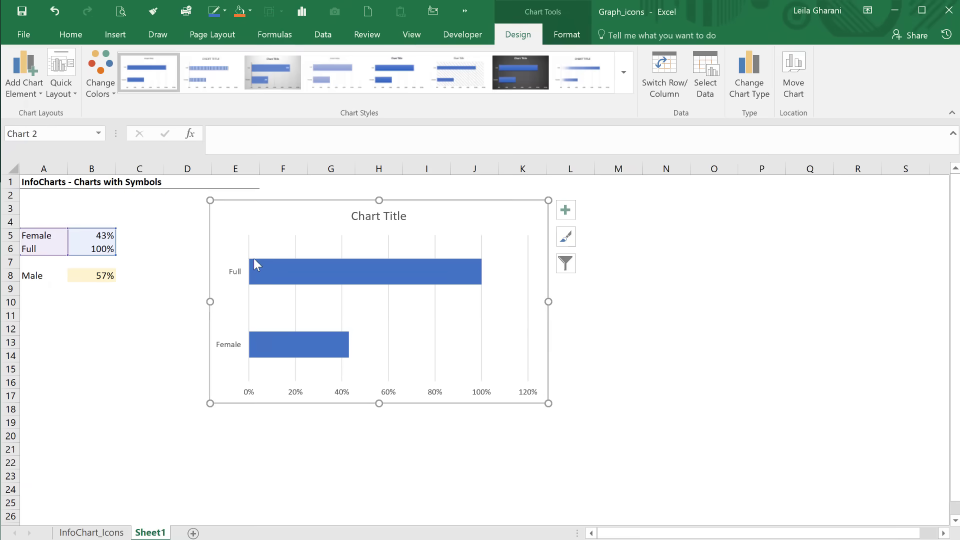
{"action": "mouse_move", "coordinate": [235, 355]}
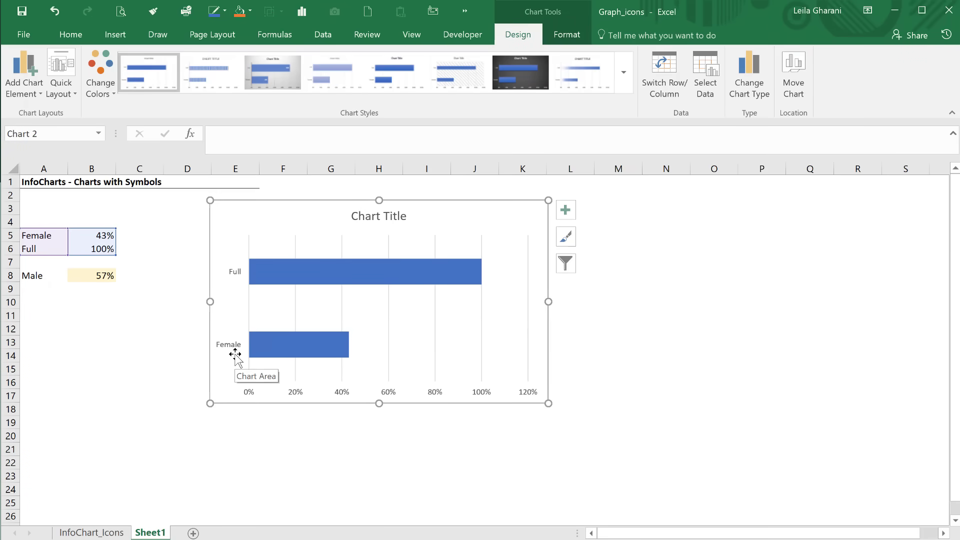
{"action": "mouse_move", "coordinate": [279, 330]}
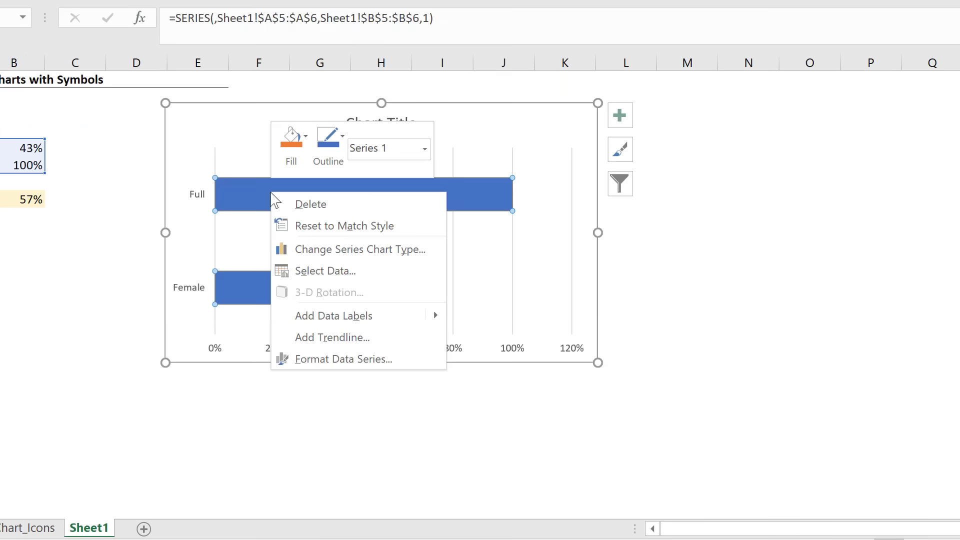
Switch rows and columns in Select Data so Female and Full become separate series
{"action": "left_click", "coordinate": [325, 270]}
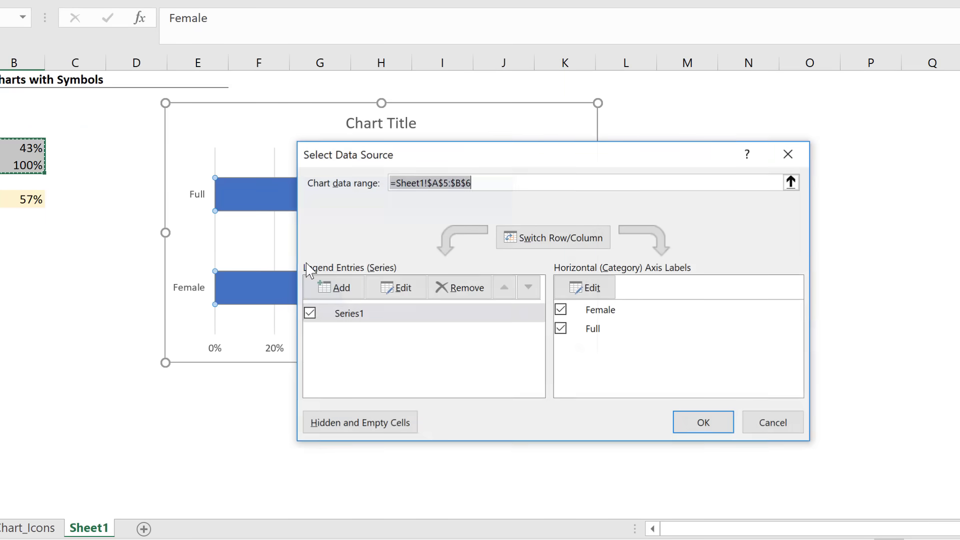
{"action": "left_click", "coordinate": [552, 237]}
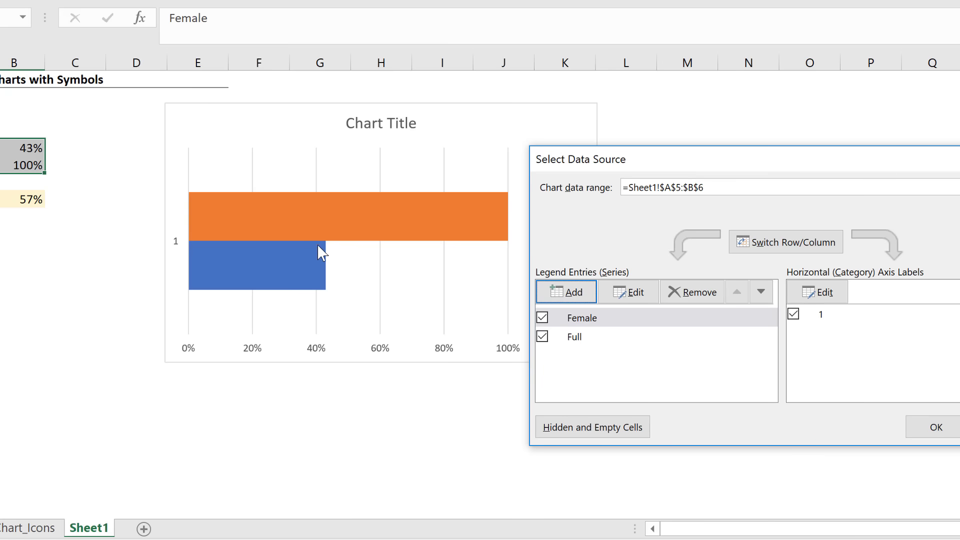
{"action": "mouse_move", "coordinate": [435, 196]}
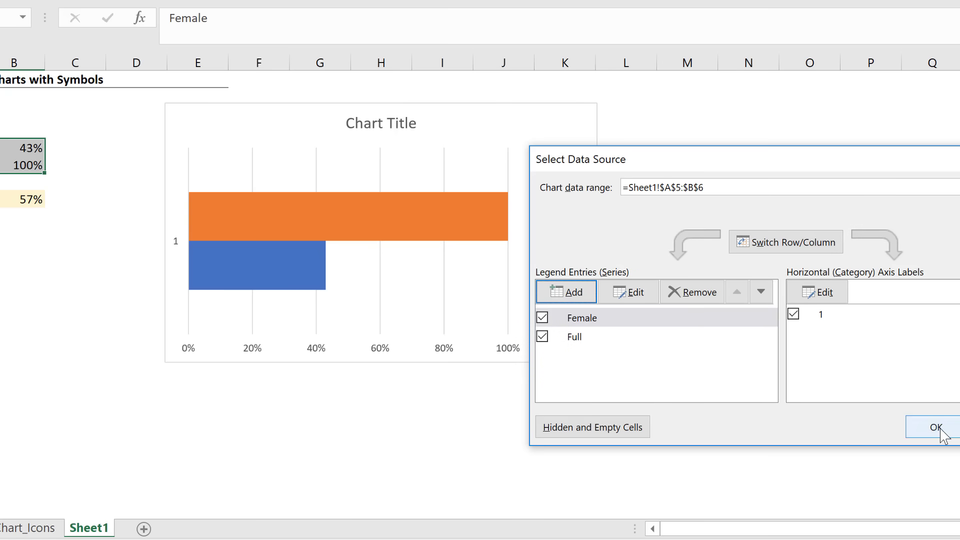
{"action": "left_click", "coordinate": [936, 427]}
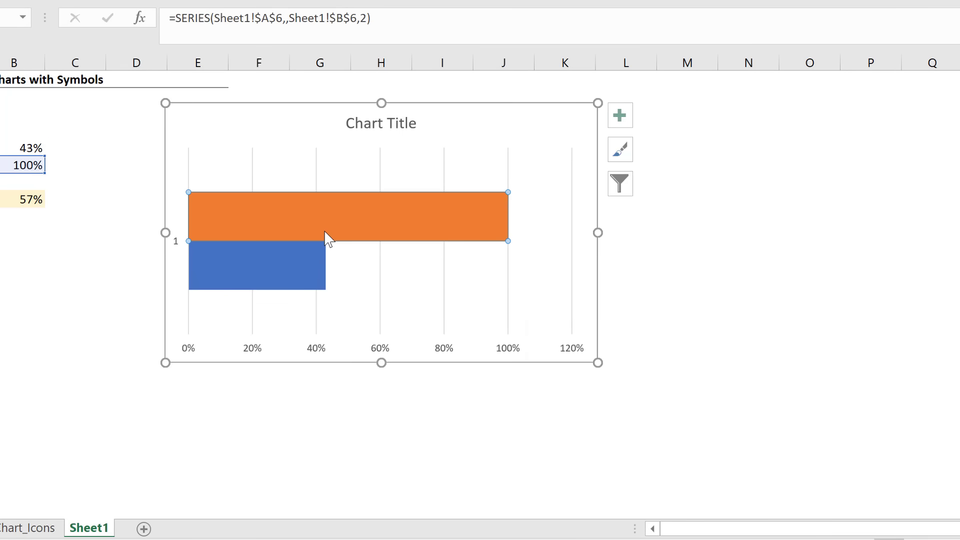
{"action": "mouse_move", "coordinate": [264, 275]}
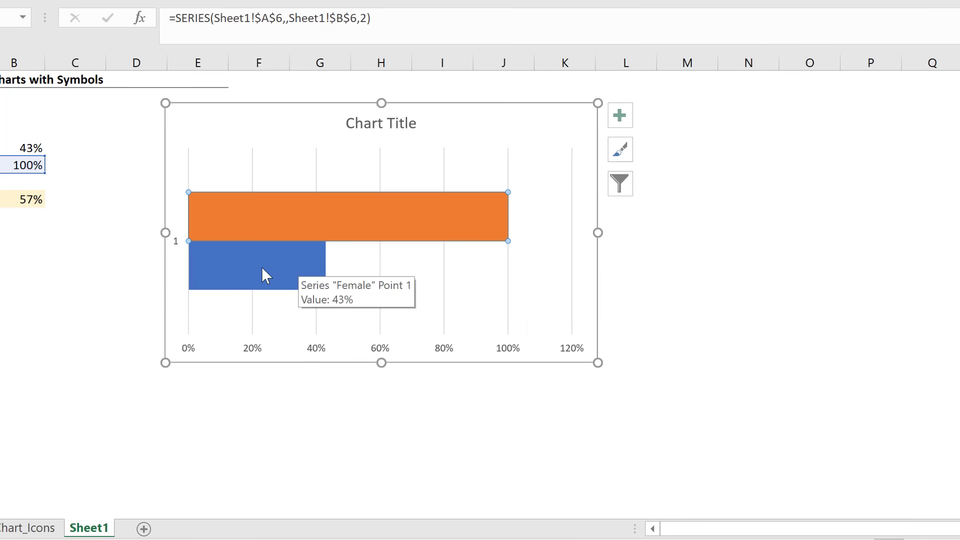
{"action": "mouse_move", "coordinate": [255, 219]}
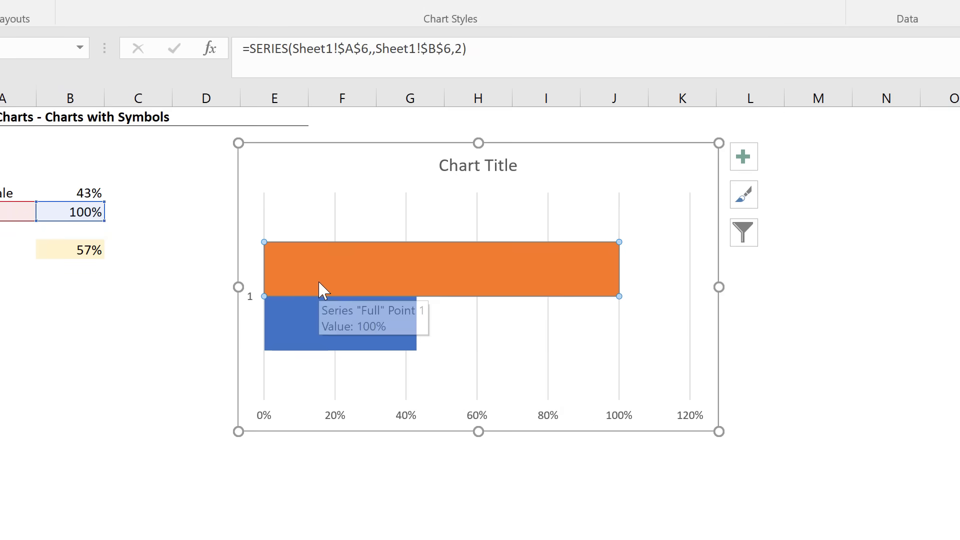
Open Format Data Series for the Full series to set Series Overlap to 100%
{"action": "key", "text": "Ctrl+1"}
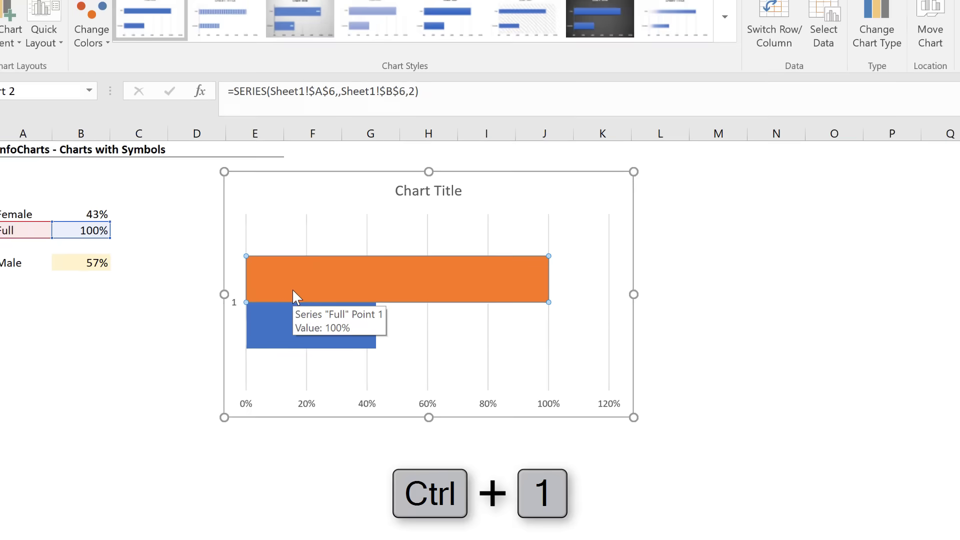
{"action": "key", "text": "ctrl+1"}
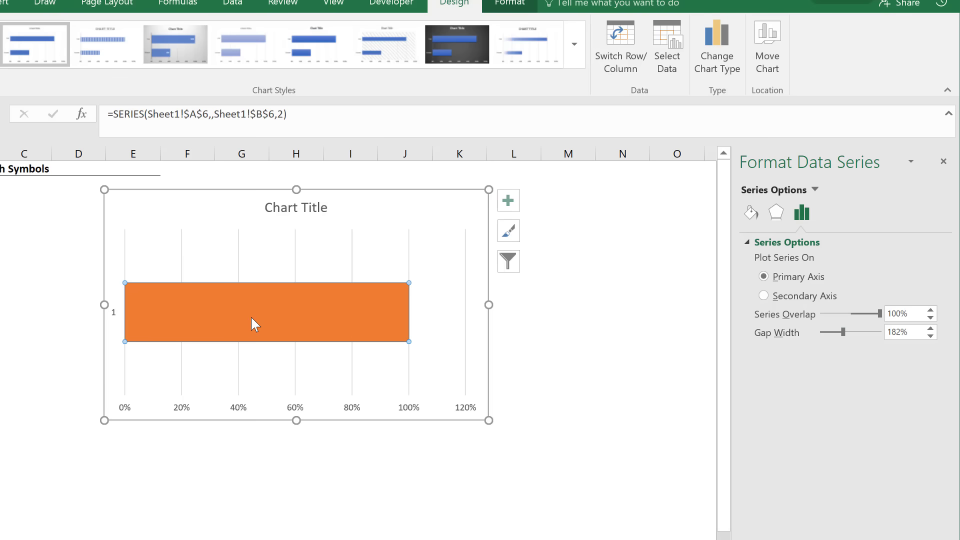
In Select Data, move the Female series after Full so its blue bar shows in front
{"action": "right_click", "coordinate": [254, 323]}
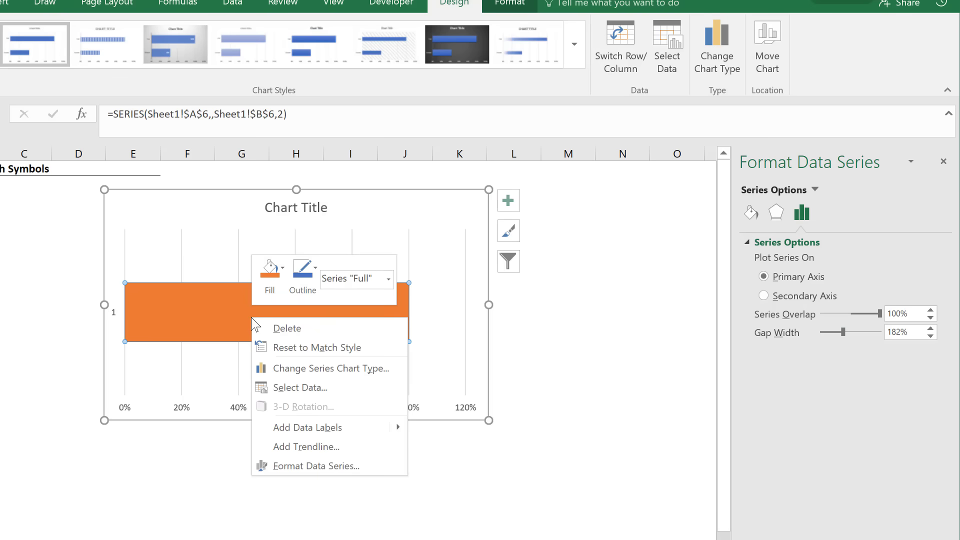
{"action": "mouse_move", "coordinate": [306, 387]}
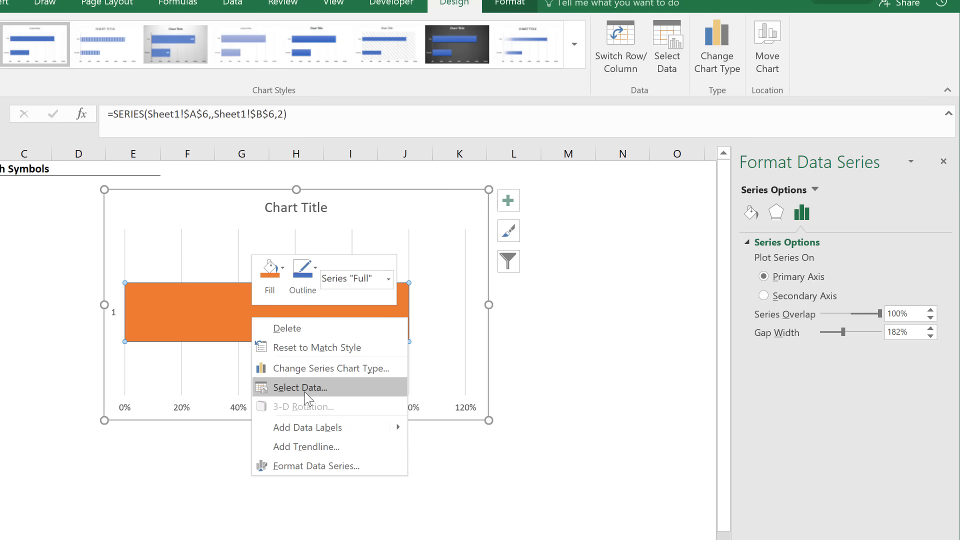
{"action": "left_click", "coordinate": [300, 387]}
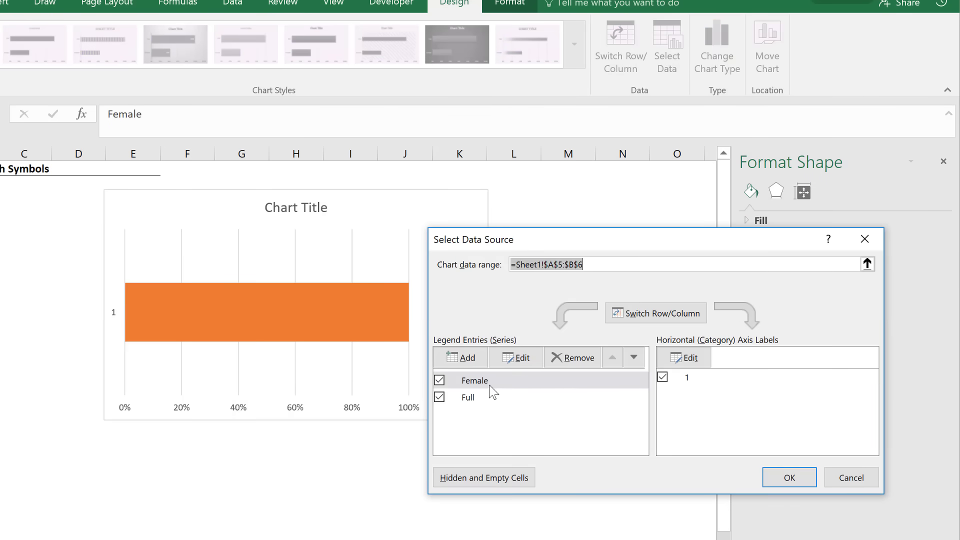
{"action": "left_click", "coordinate": [475, 380]}
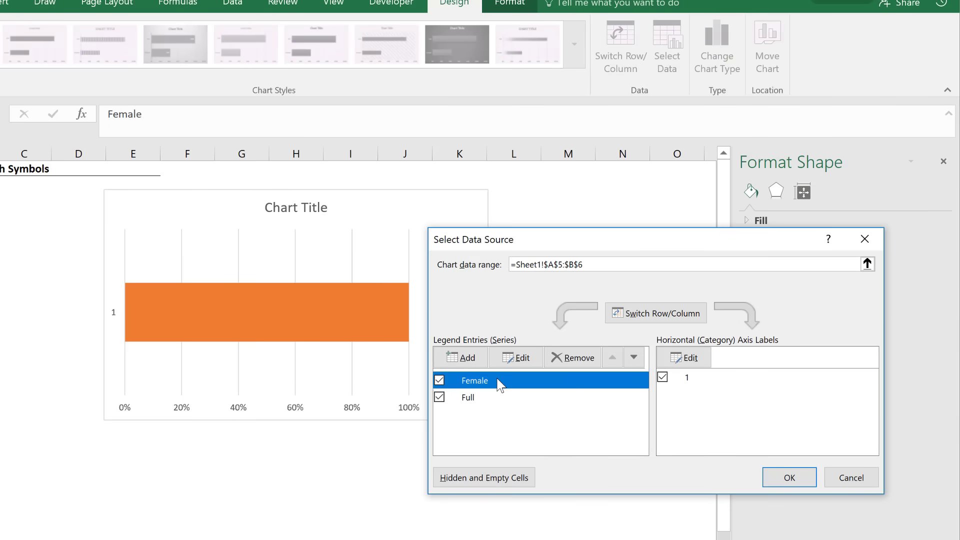
{"action": "mouse_move", "coordinate": [477, 405]}
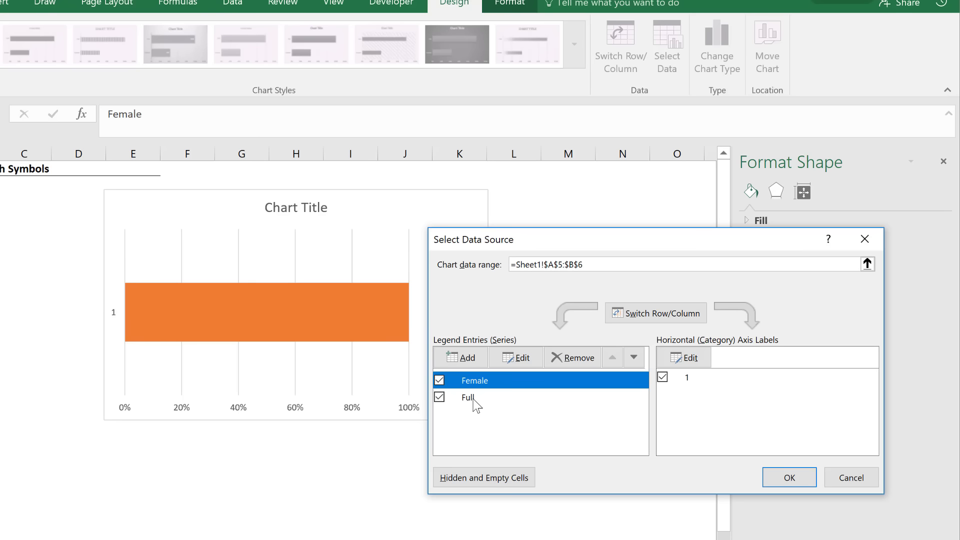
{"action": "mouse_move", "coordinate": [478, 387]}
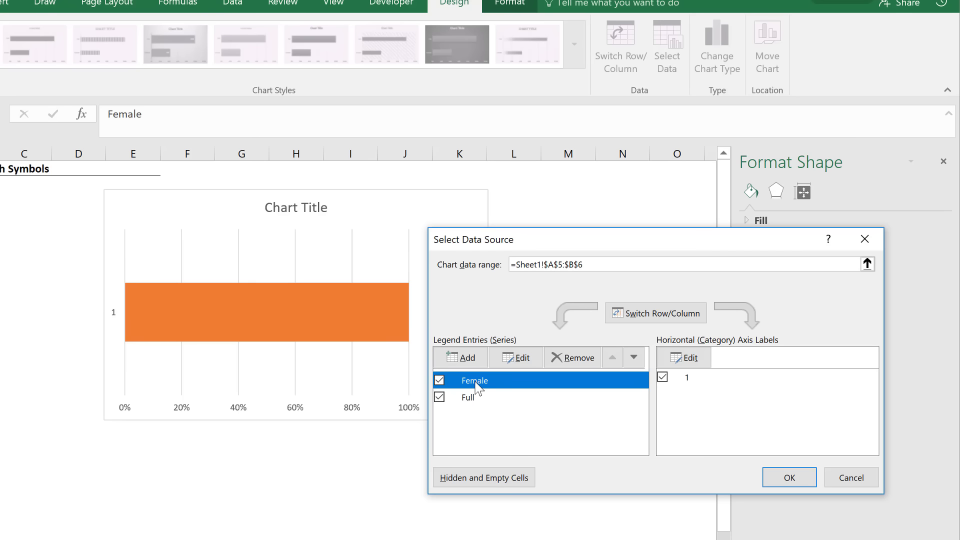
{"action": "mouse_move", "coordinate": [582, 382]}
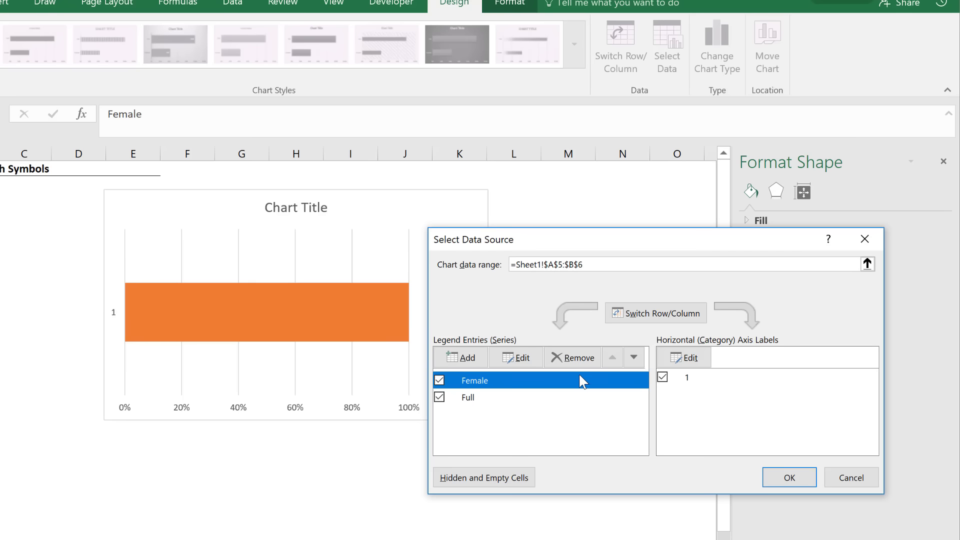
{"action": "left_click", "coordinate": [612, 357]}
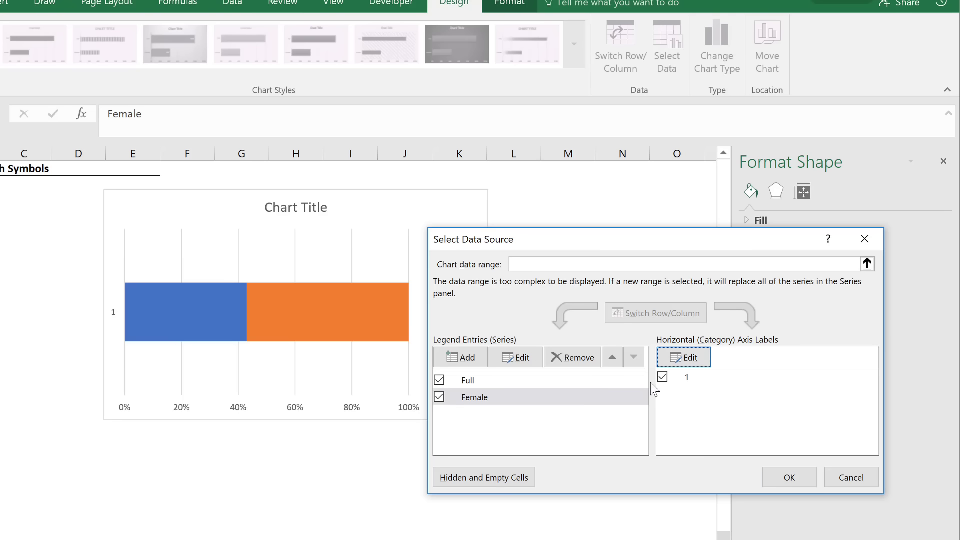
{"action": "left_click", "coordinate": [789, 477]}
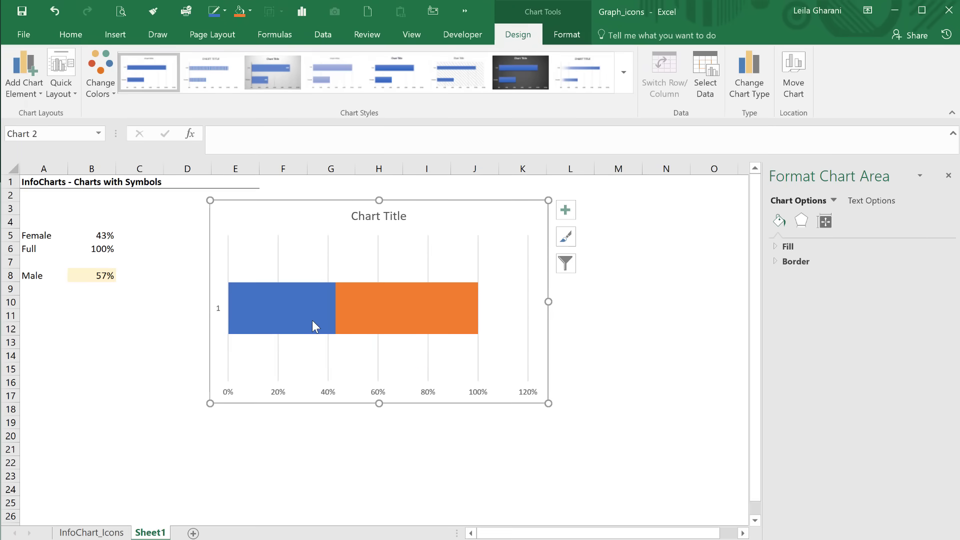
Set the bars' Gap Width to 0% and delete the chart title and vertical axis
{"action": "left_click", "coordinate": [281, 308]}
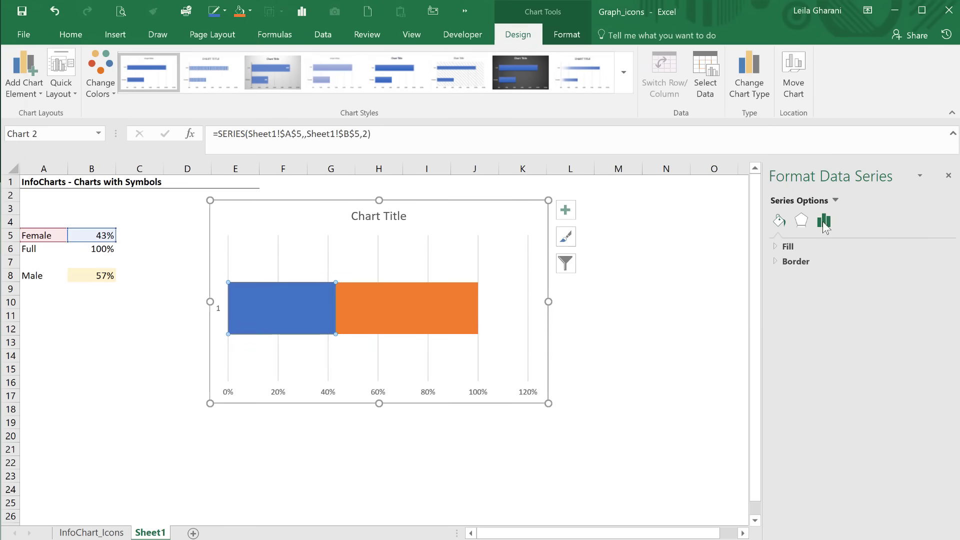
{"action": "left_click", "coordinate": [824, 221]}
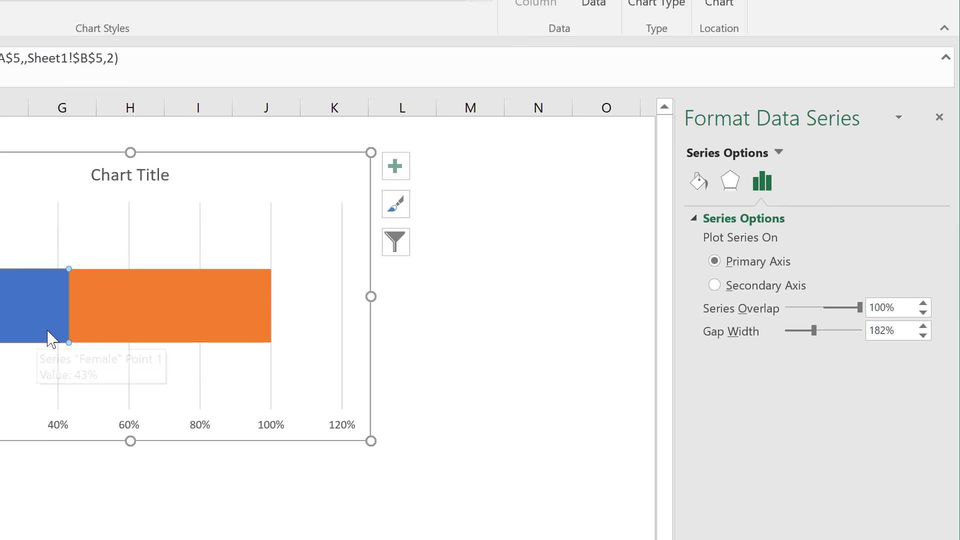
{"action": "left_click", "coordinate": [172, 306]}
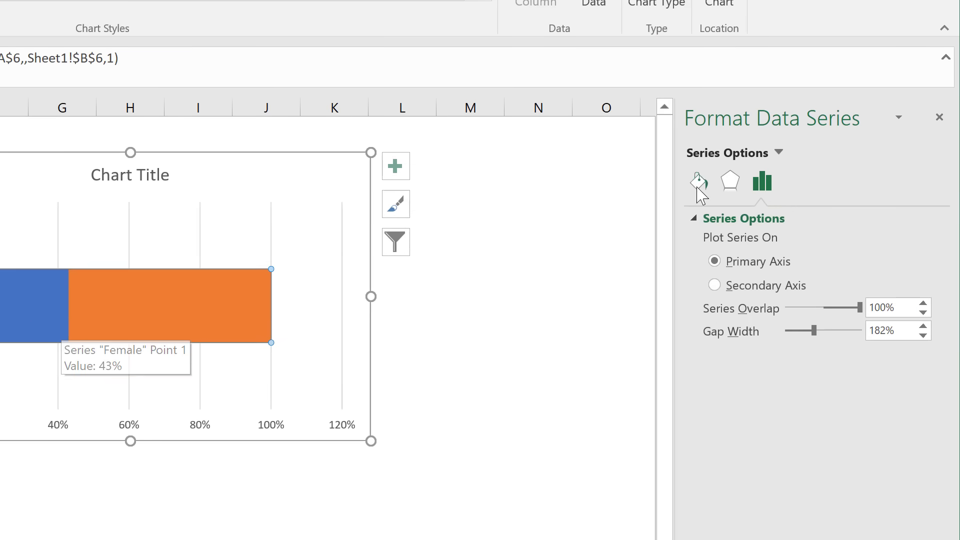
{"action": "mouse_move", "coordinate": [750, 348]}
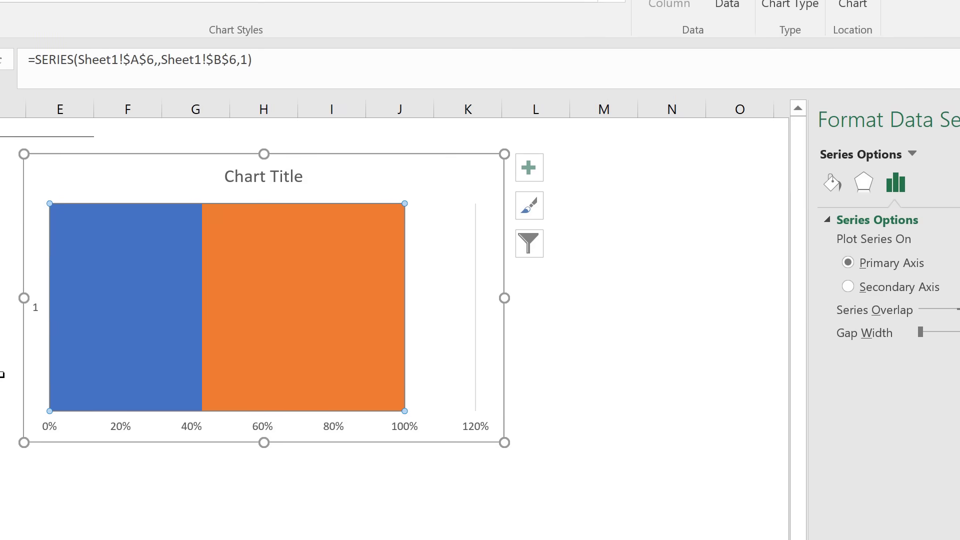
{"action": "mouse_move", "coordinate": [415, 255]}
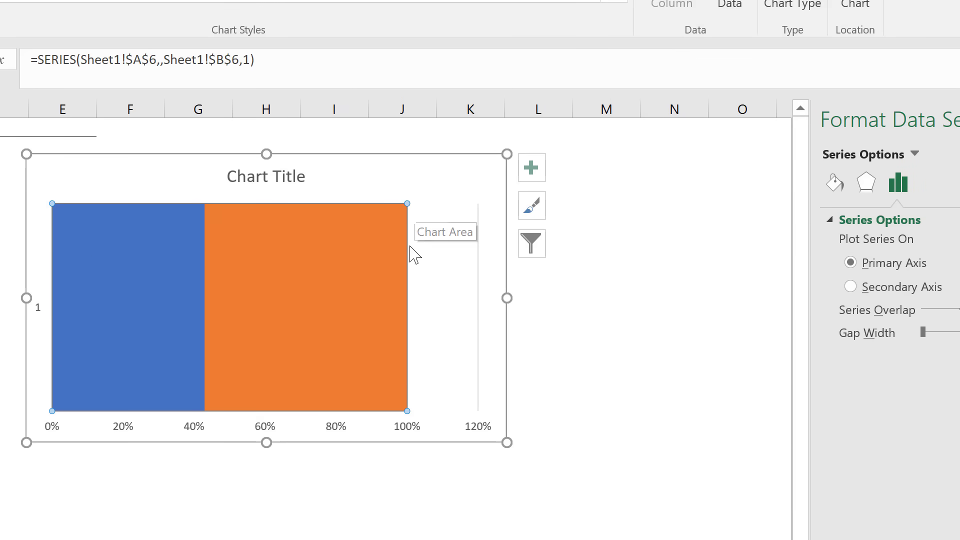
{"action": "mouse_move", "coordinate": [237, 330]}
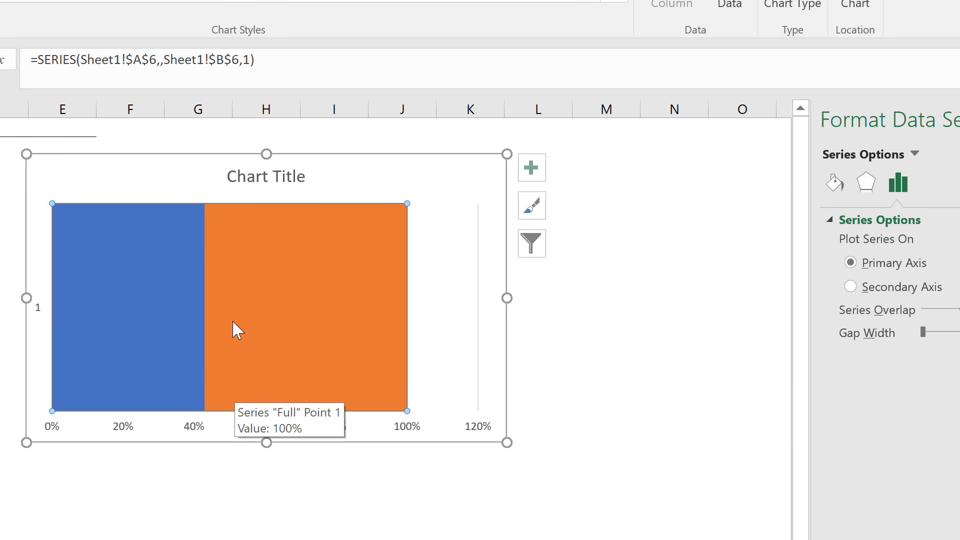
{"action": "left_click", "coordinate": [265, 177]}
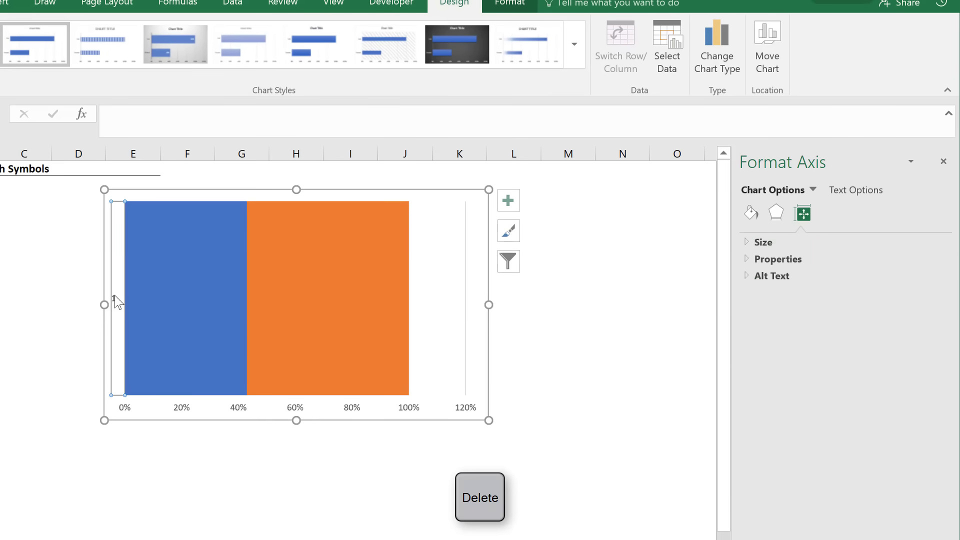
{"action": "left_click", "coordinate": [115, 294]}
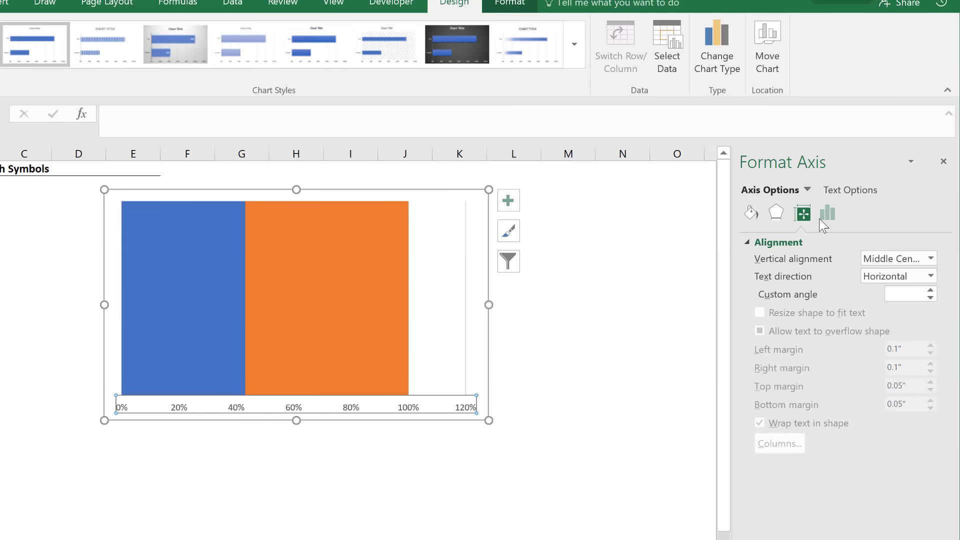
Set the percentage axis Maximum bound to 1 so it ends at 100%
{"action": "left_click", "coordinate": [827, 213]}
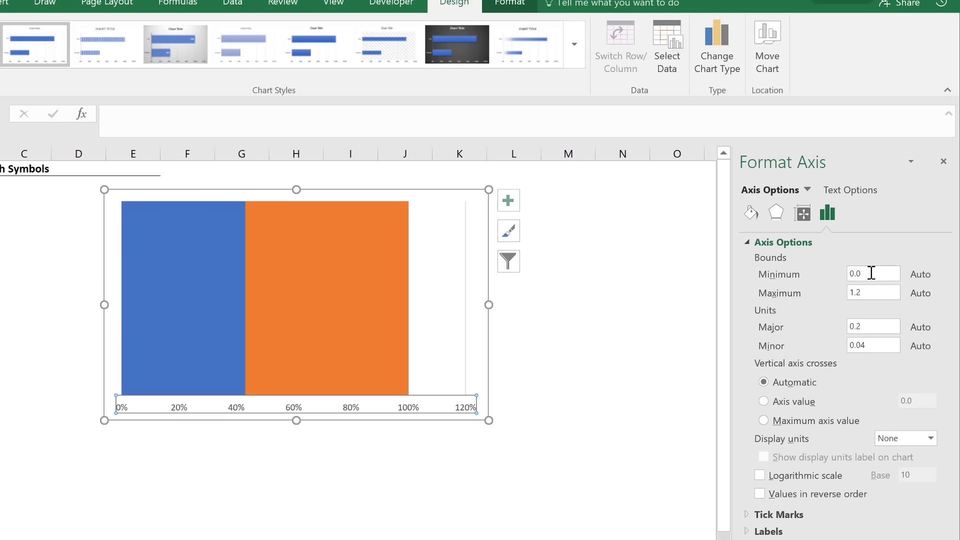
{"action": "triple_click", "coordinate": [873, 273]}
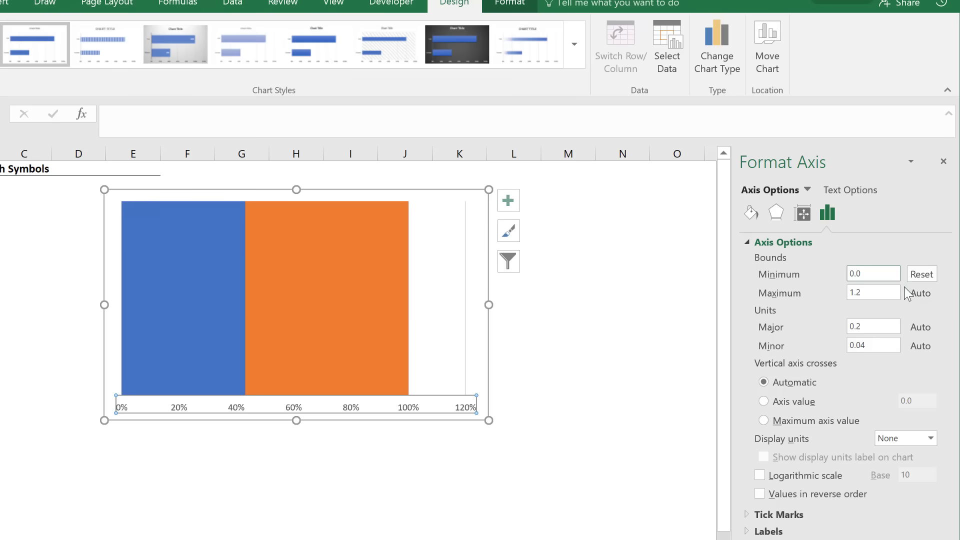
{"action": "triple_click", "coordinate": [873, 292]}
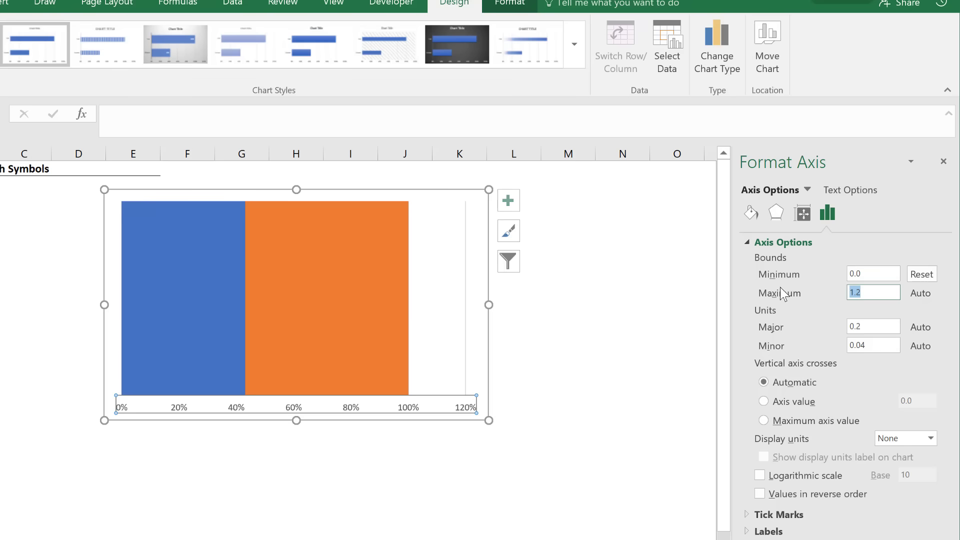
{"action": "type", "text": "1"}
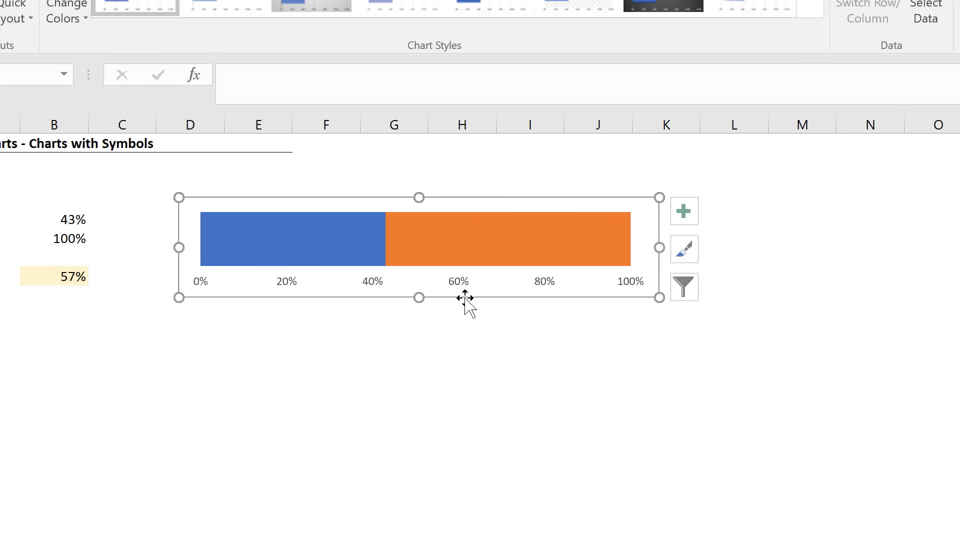
Delete the percentage axis labels, leaving only the bare blue-over-orange bar
{"action": "key", "text": "Delete"}
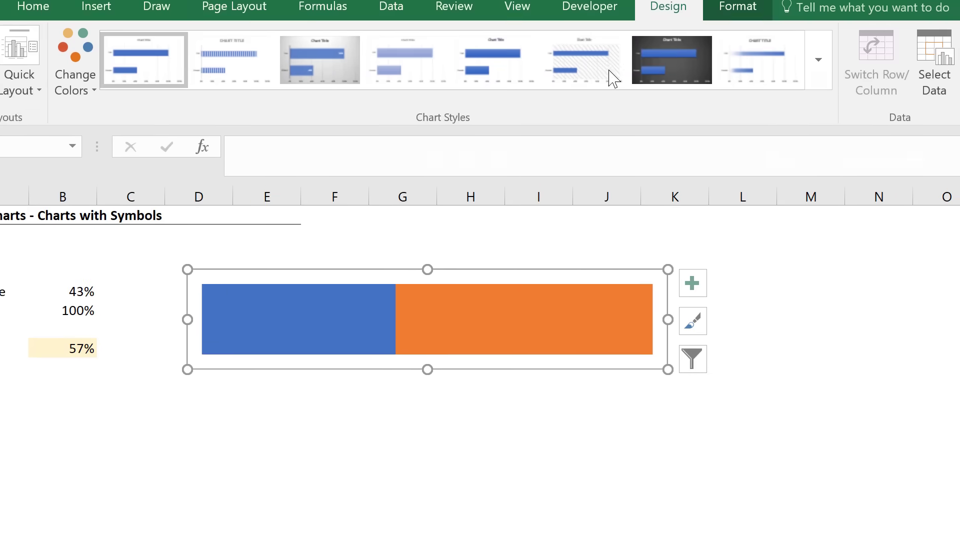
{"action": "left_click", "coordinate": [743, 49]}
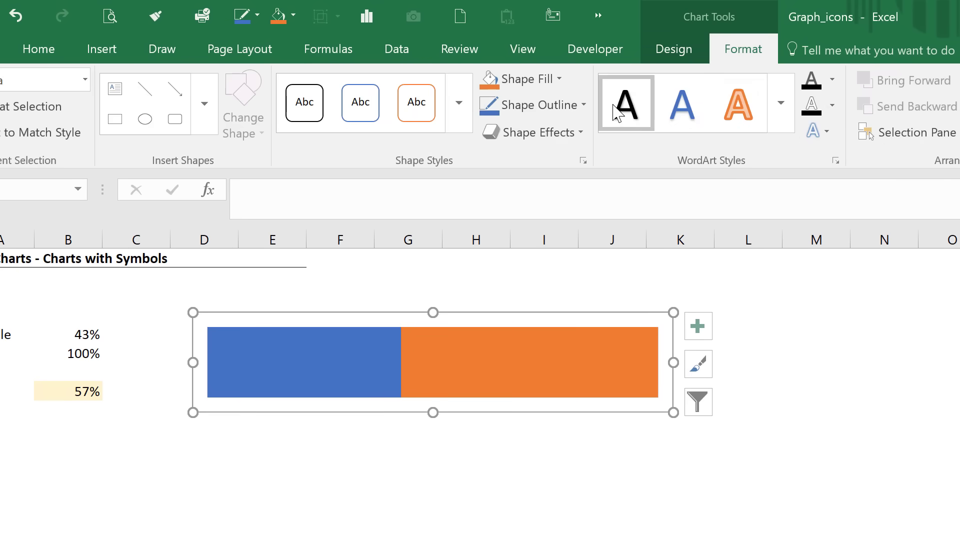
{"action": "left_click", "coordinate": [529, 104]}
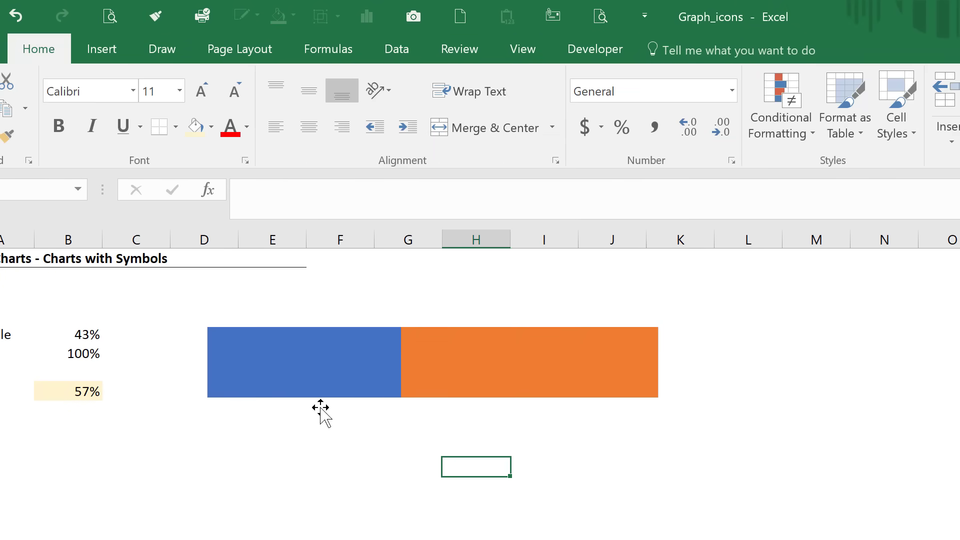
{"action": "mouse_move", "coordinate": [392, 392]}
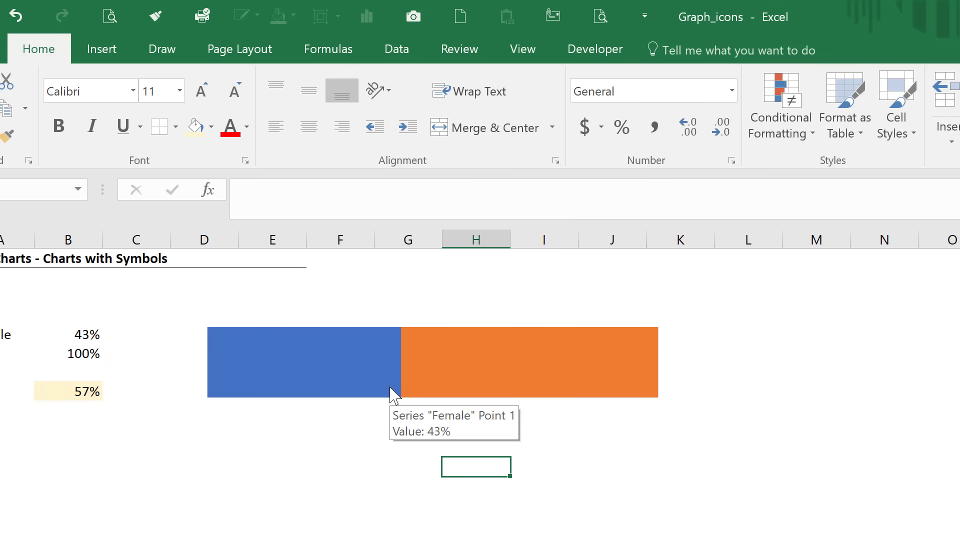
{"action": "mouse_move", "coordinate": [388, 396]}
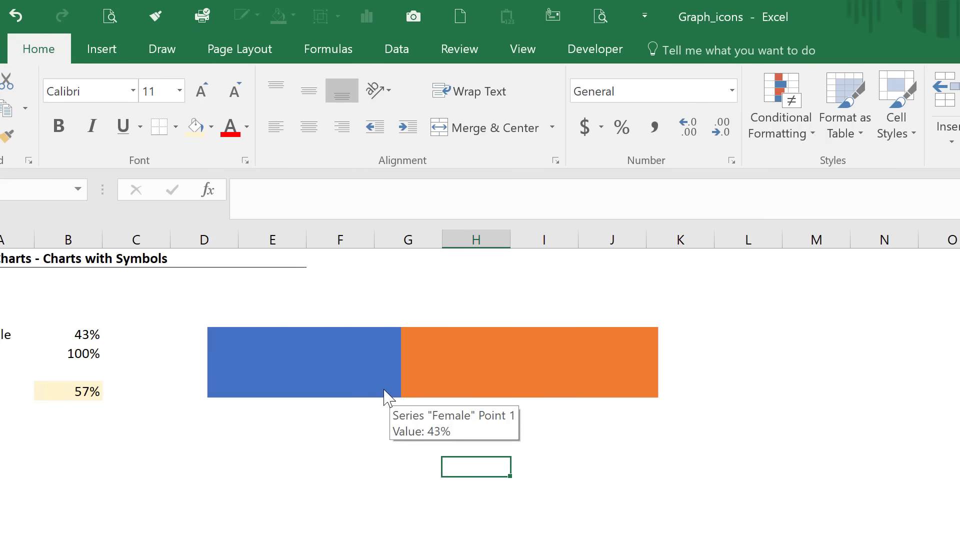
{"action": "mouse_move", "coordinate": [237, 400]}
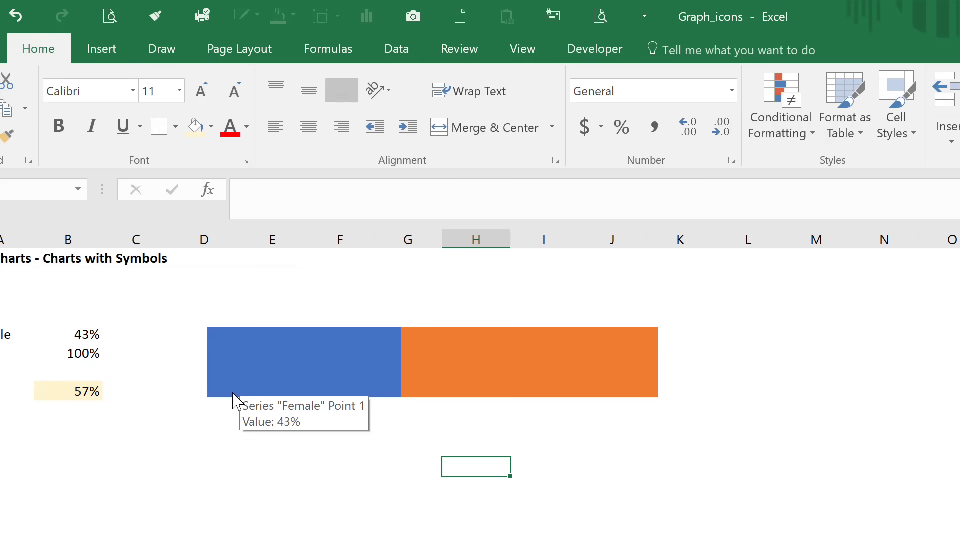
{"action": "mouse_move", "coordinate": [225, 331]}
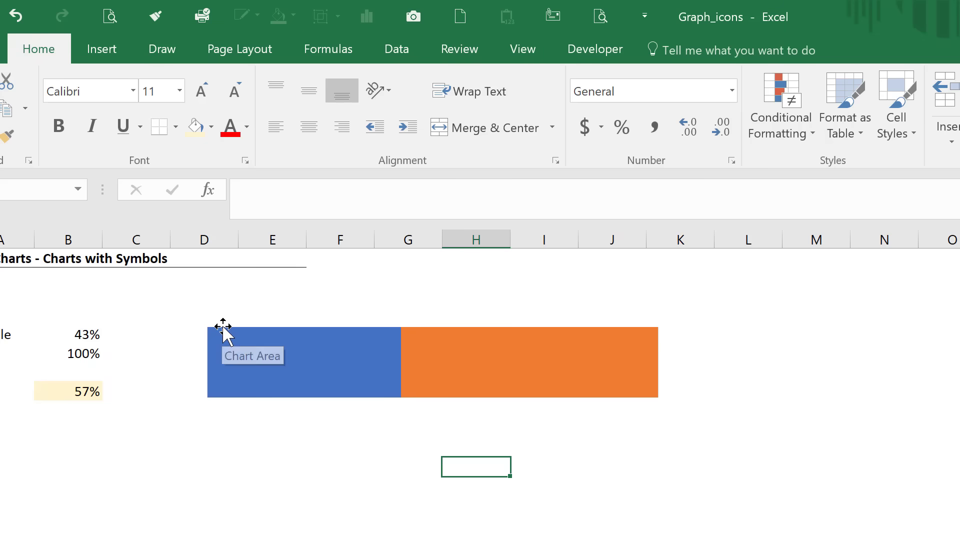
{"action": "mouse_move", "coordinate": [109, 16]}
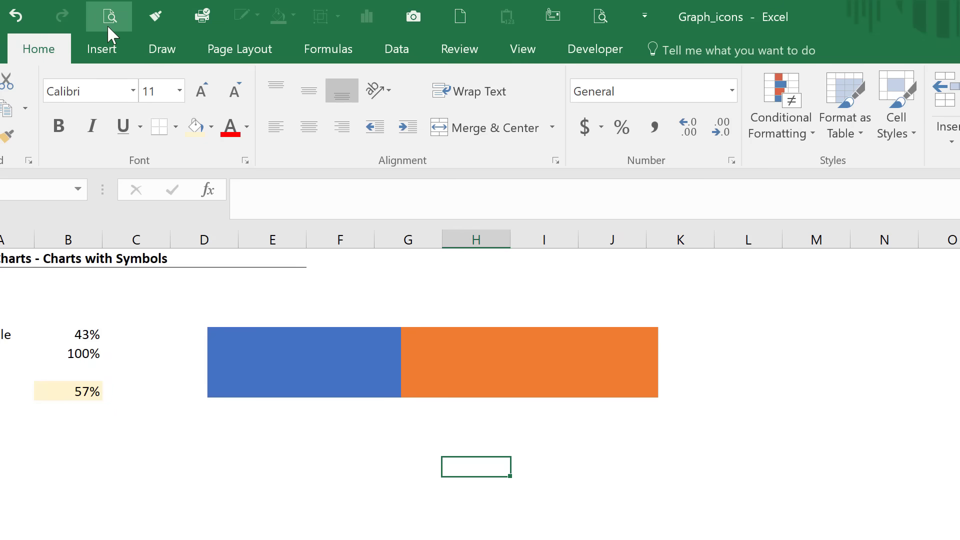
Draw a rounded rectangle beside the chart, filled dark blue with no outline
{"action": "left_click", "coordinate": [101, 49]}
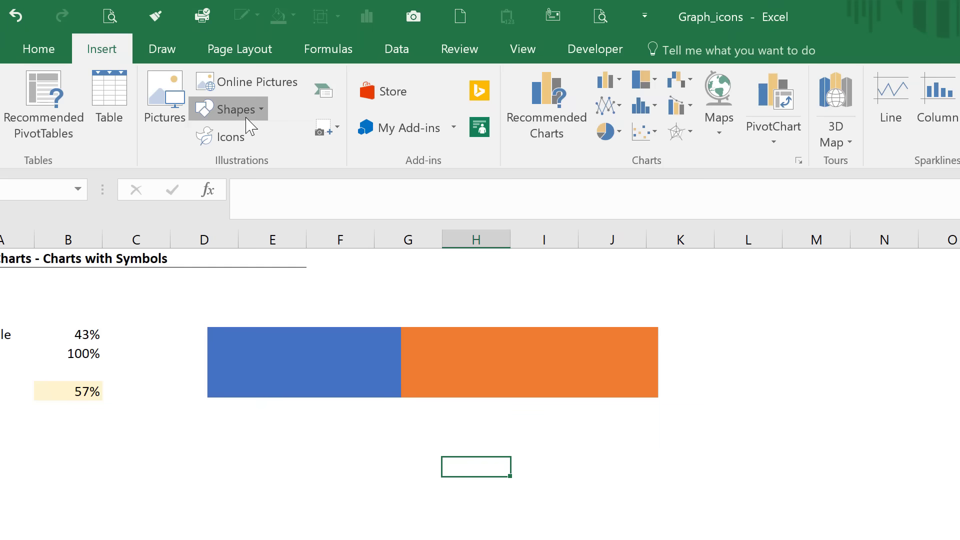
{"action": "left_click", "coordinate": [228, 109]}
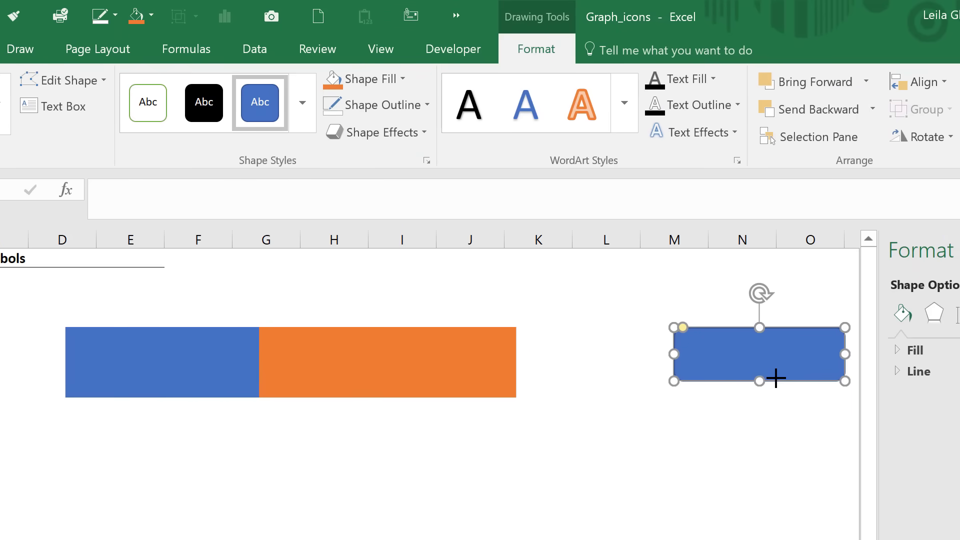
{"action": "mouse_move", "coordinate": [190, 364]}
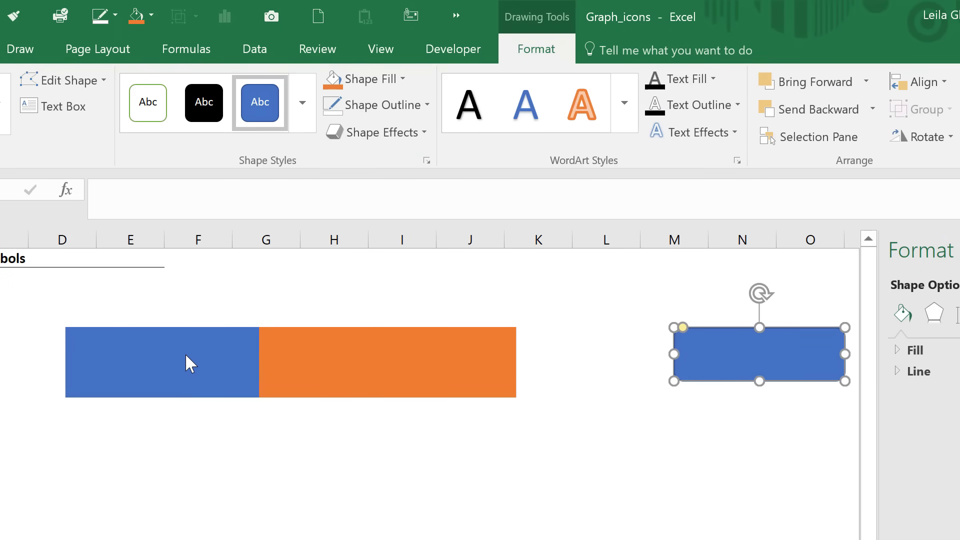
{"action": "mouse_move", "coordinate": [705, 372]}
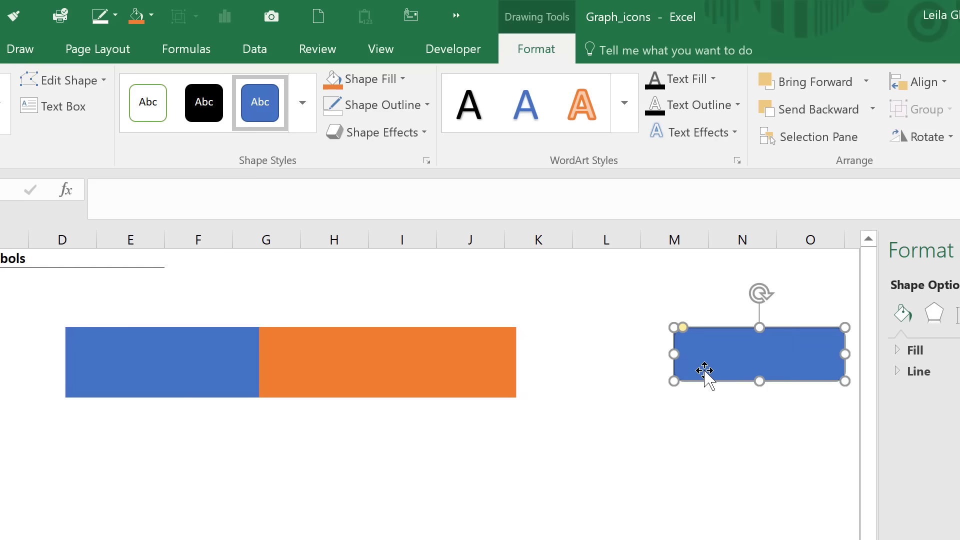
{"action": "mouse_move", "coordinate": [450, 366]}
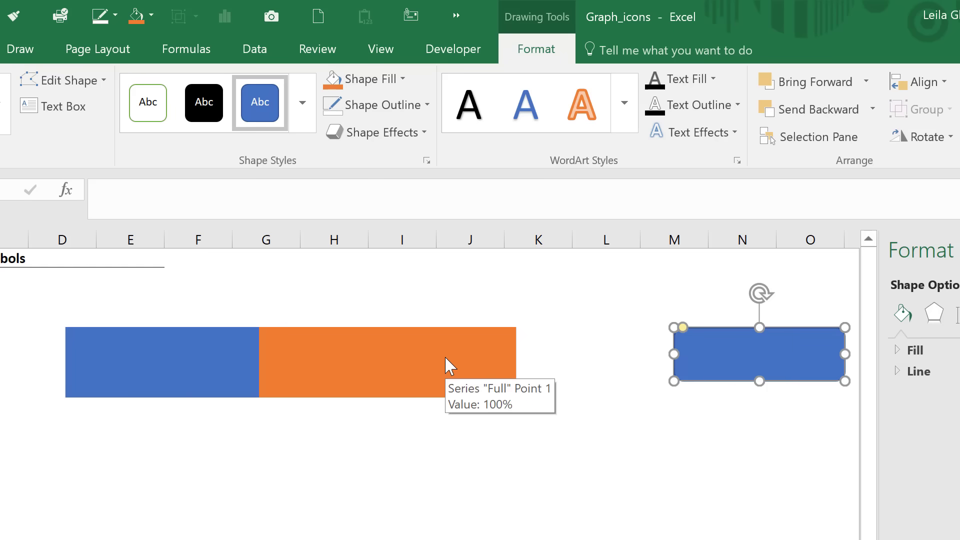
{"action": "mouse_move", "coordinate": [630, 396]}
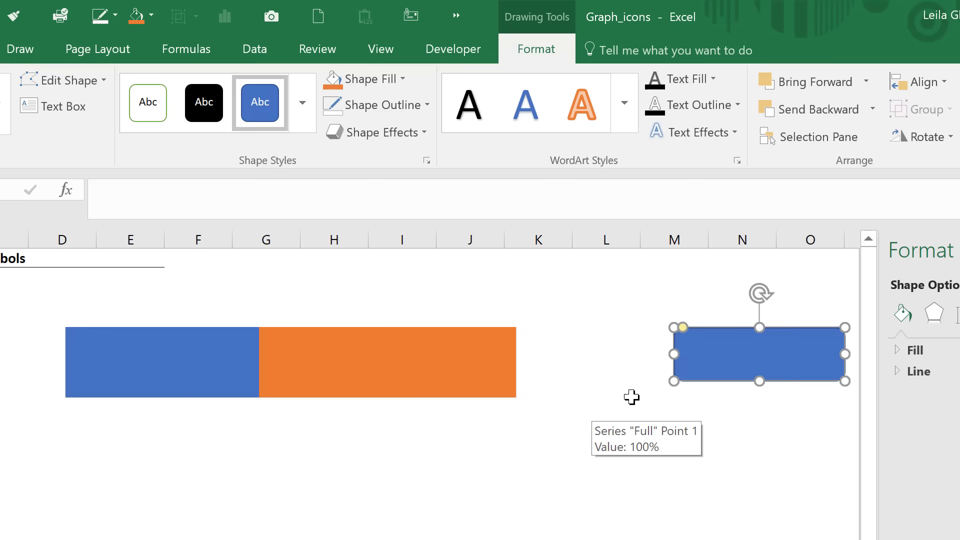
{"action": "mouse_move", "coordinate": [703, 372]}
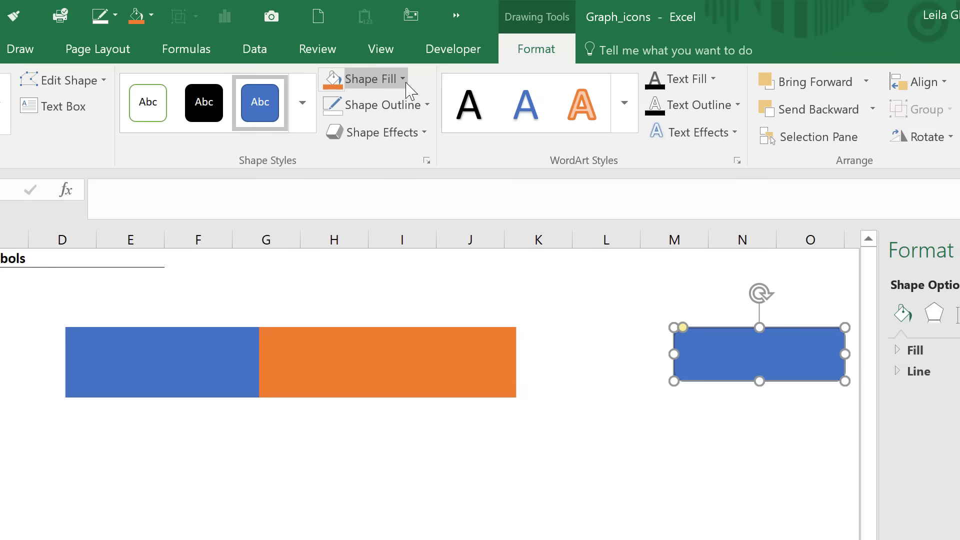
{"action": "left_click", "coordinate": [379, 79]}
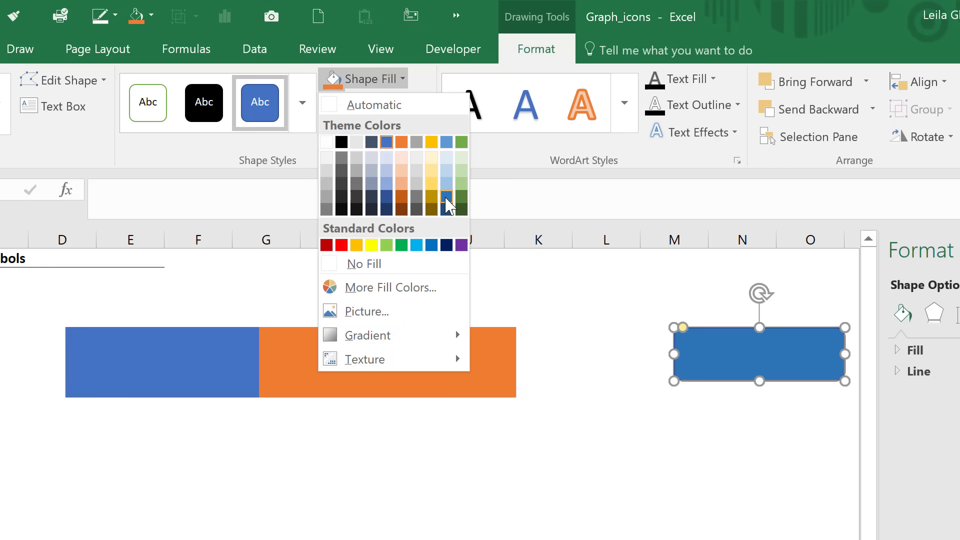
{"action": "mouse_move", "coordinate": [390, 105]}
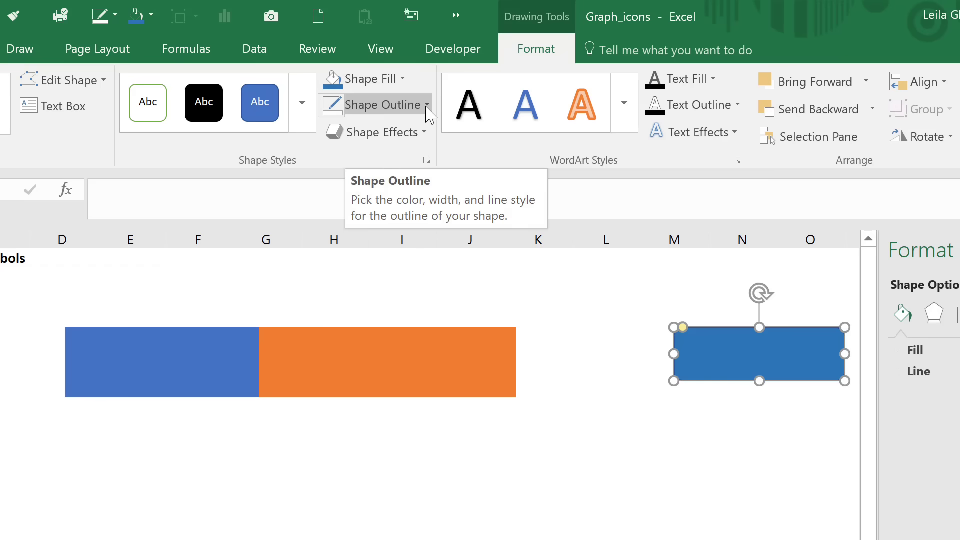
{"action": "mouse_move", "coordinate": [380, 292]}
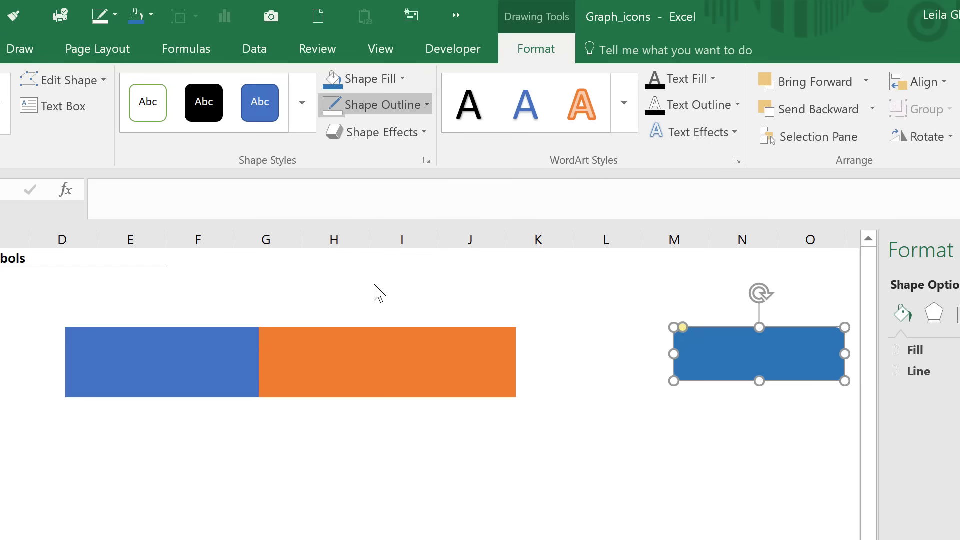
{"action": "left_click", "coordinate": [674, 409]}
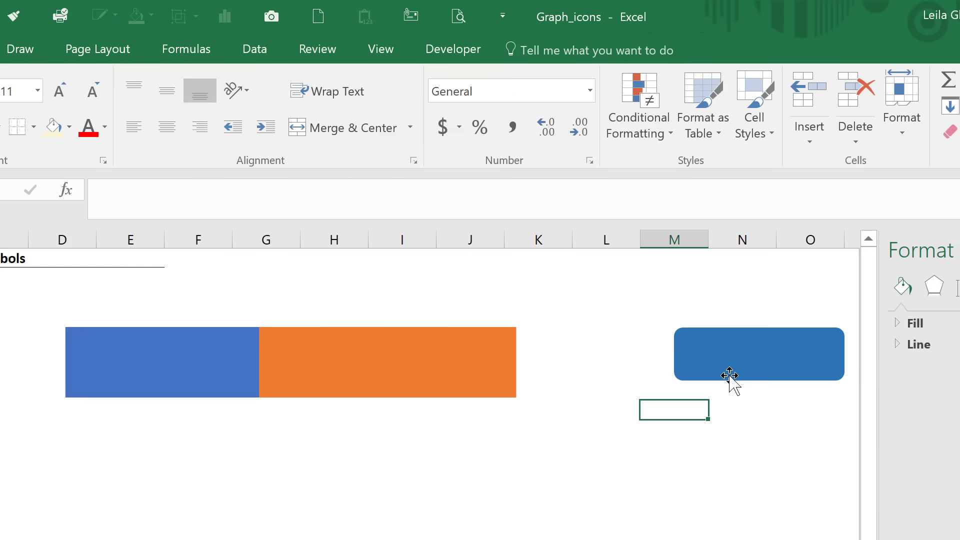
{"action": "left_click", "coordinate": [759, 354]}
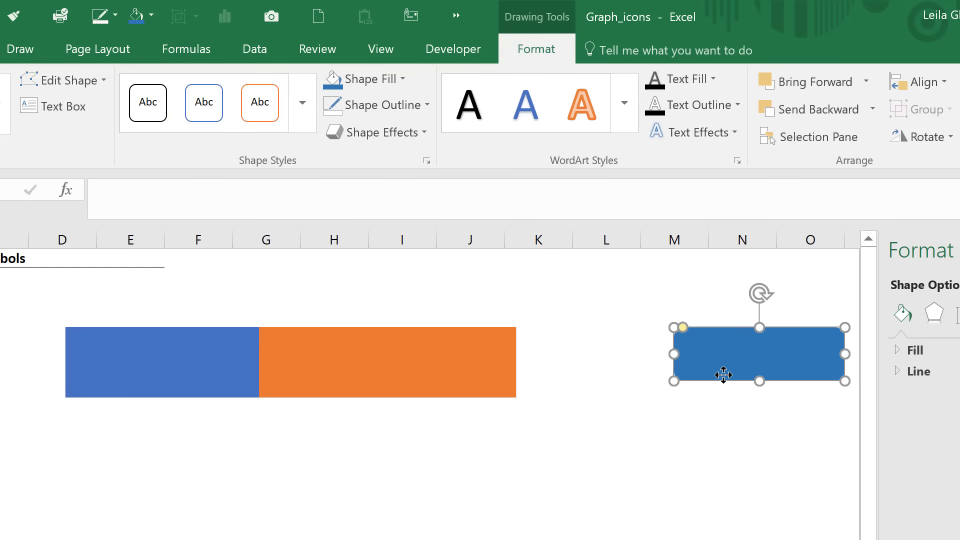
{"action": "mouse_move", "coordinate": [724, 378]}
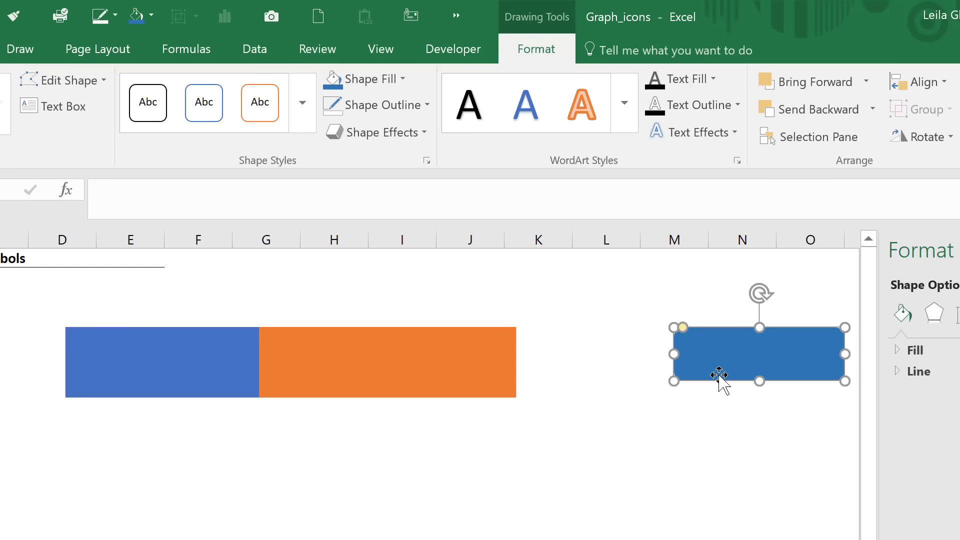
Copy the rounded rectangle and paste it onto the blue Female bar
{"action": "key", "text": "ctrl+c"}
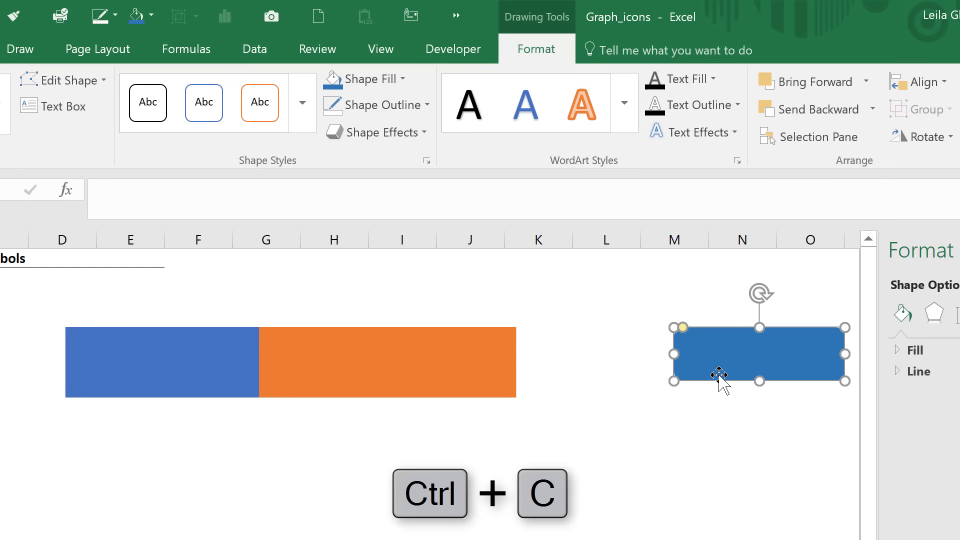
{"action": "left_click", "coordinate": [162, 361]}
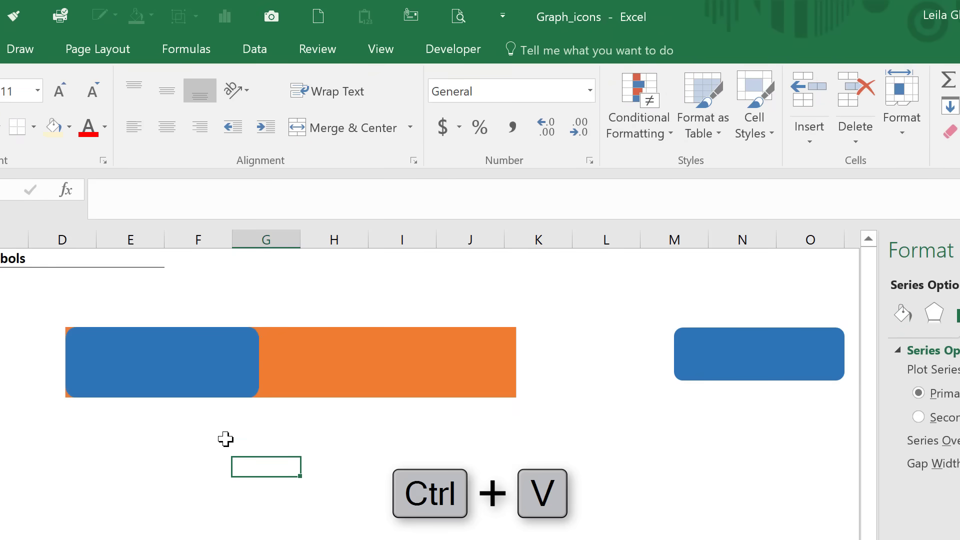
{"action": "mouse_move", "coordinate": [210, 406]}
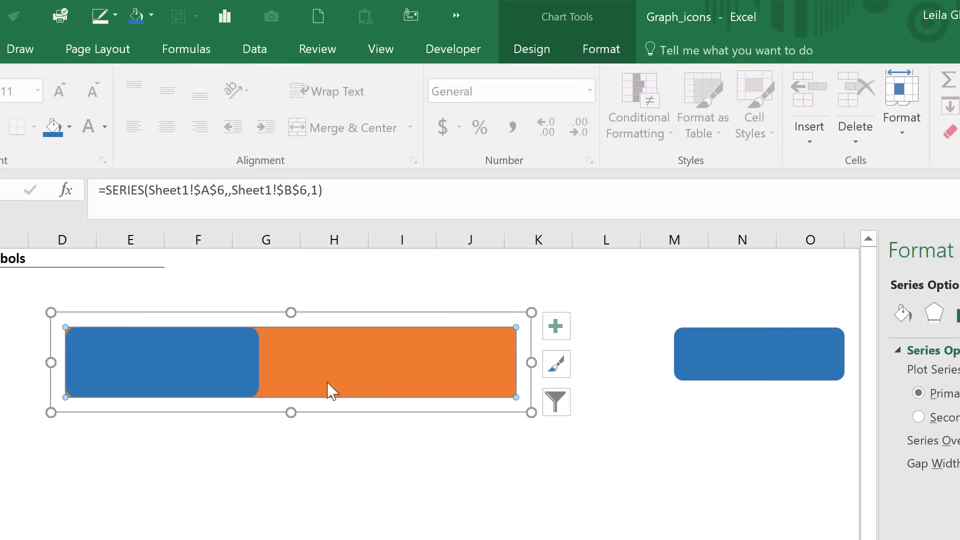
{"action": "left_click", "coordinate": [758, 354]}
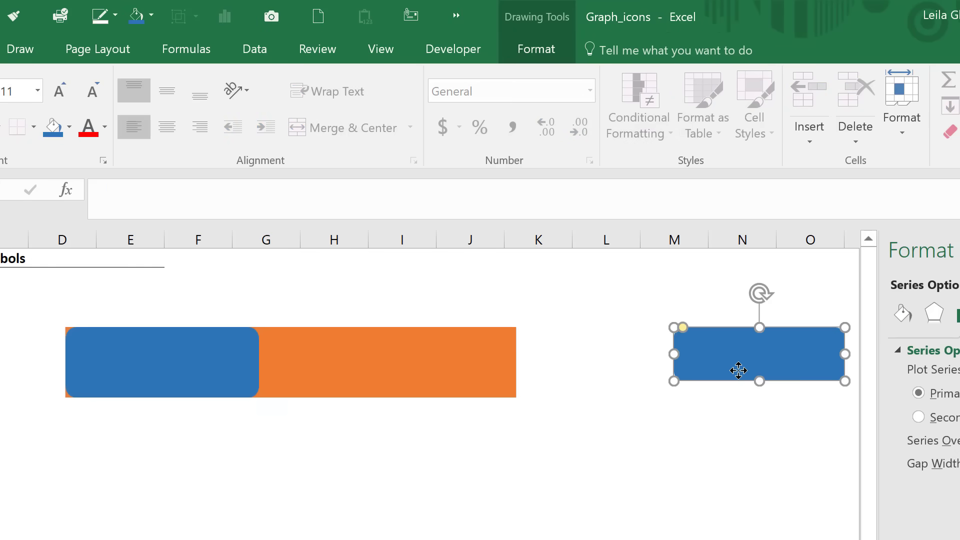
Duplicate the rounded rectangle, fill it gray, and paste that shape onto the orange Full bar
{"action": "left_click", "coordinate": [758, 354]}
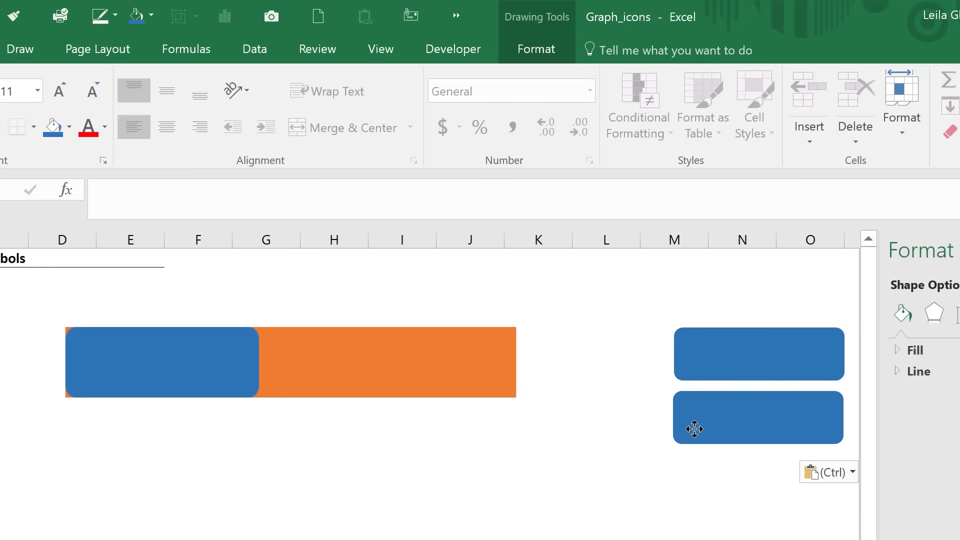
{"action": "left_click", "coordinate": [758, 417]}
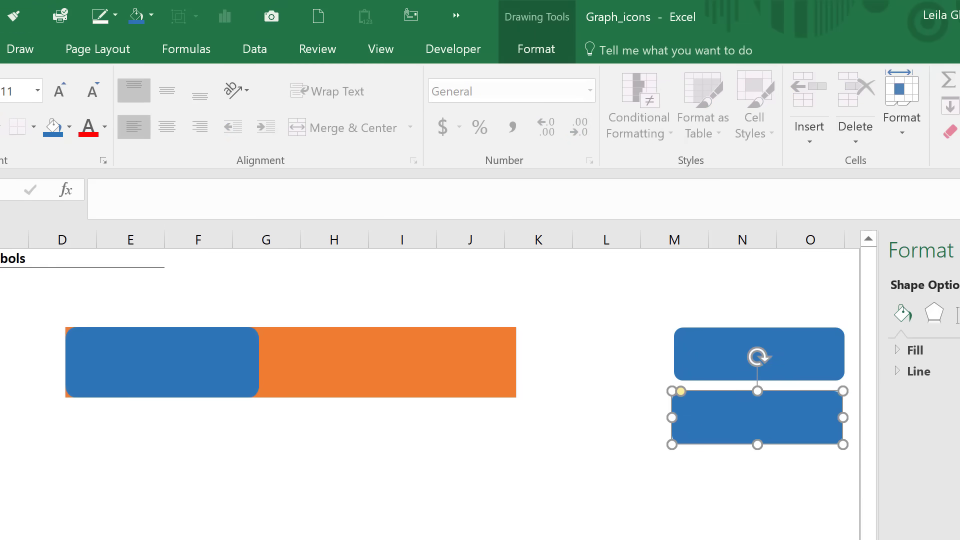
{"action": "mouse_move", "coordinate": [535, 49]}
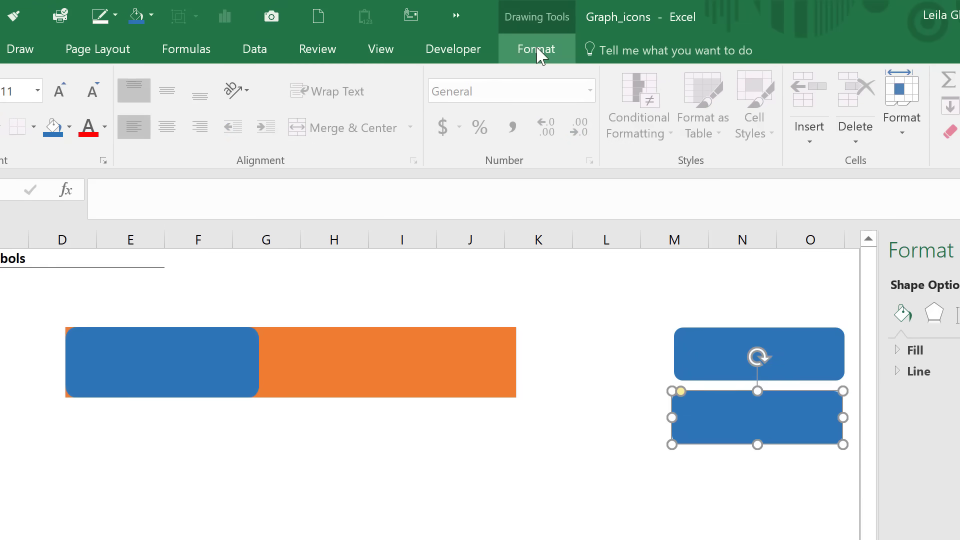
{"action": "left_click", "coordinate": [362, 78]}
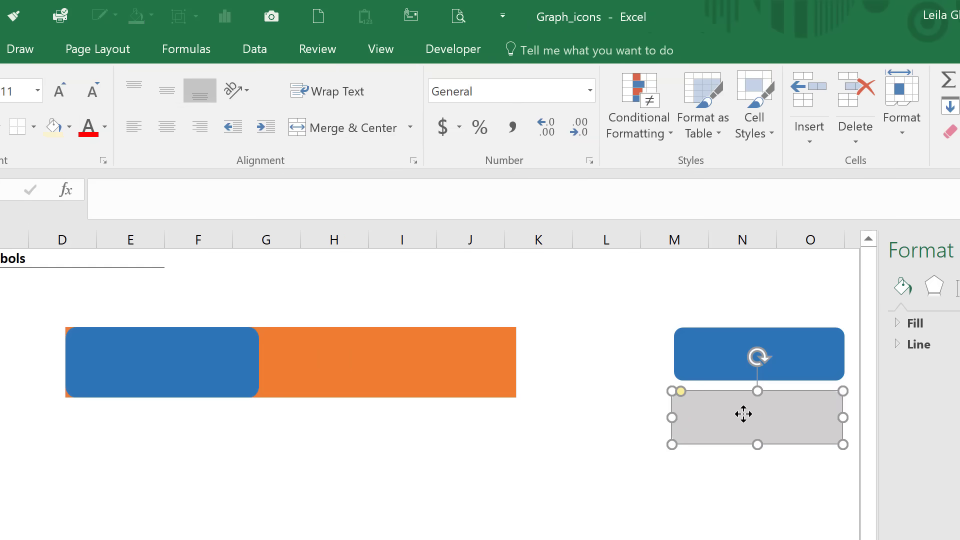
{"action": "key", "text": "ctrl+c"}
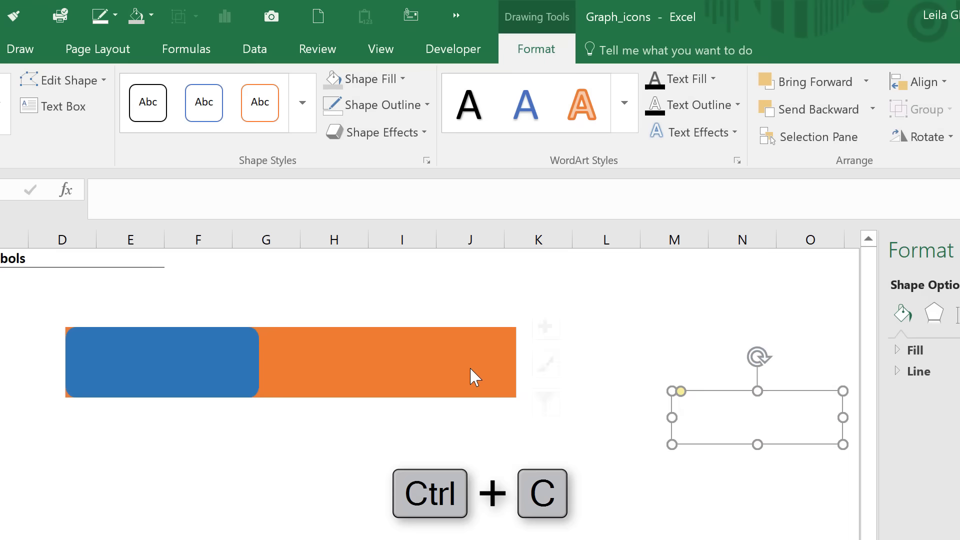
{"action": "key", "text": "ctrl+v"}
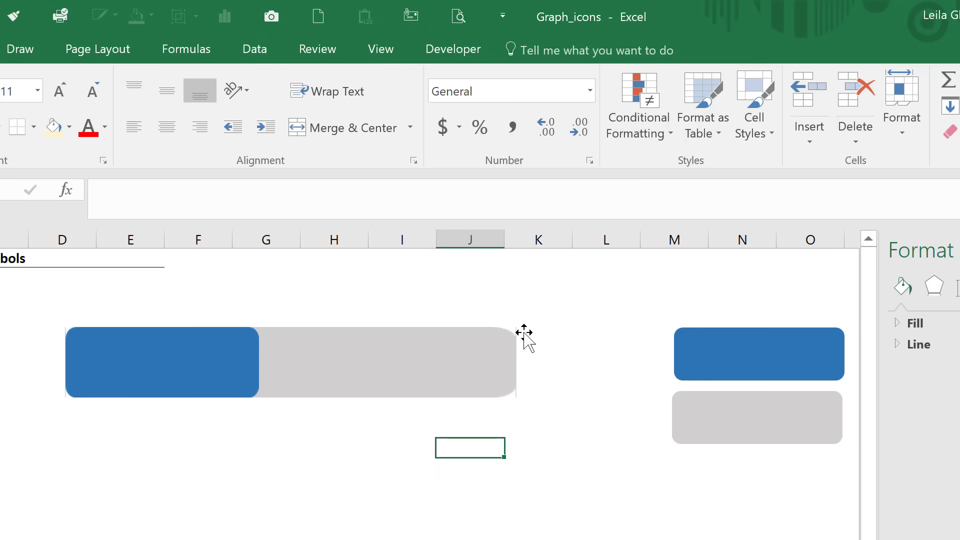
{"action": "mouse_move", "coordinate": [449, 392]}
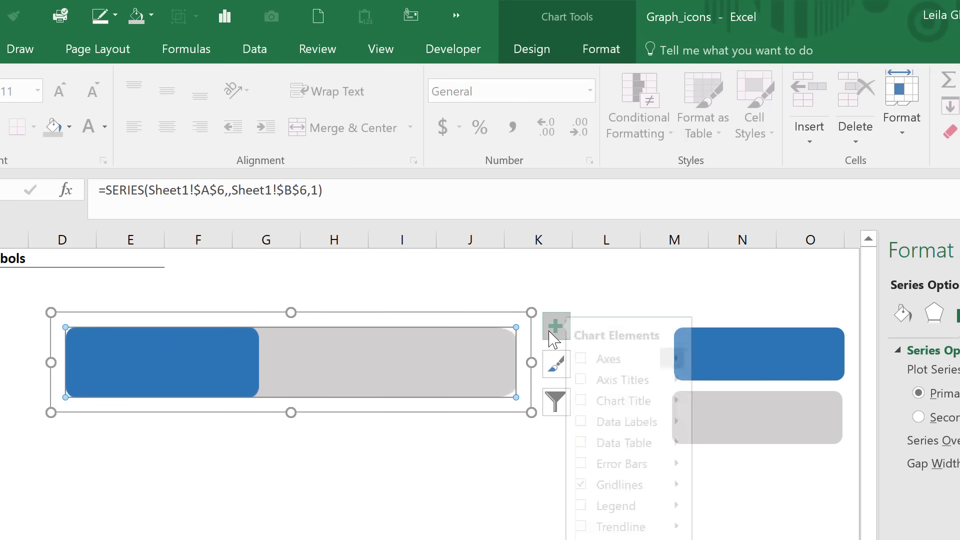
{"action": "left_click", "coordinate": [555, 325]}
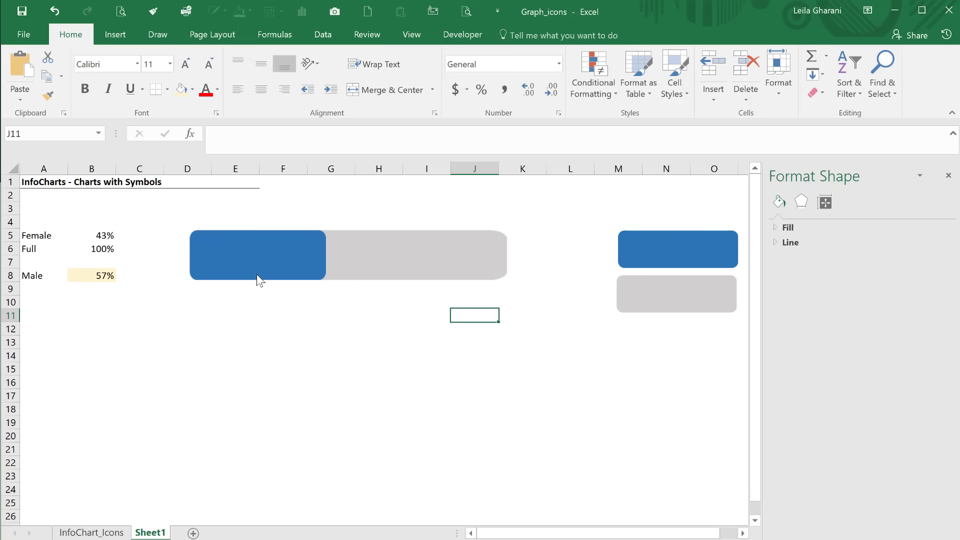
{"action": "left_click", "coordinate": [257, 255]}
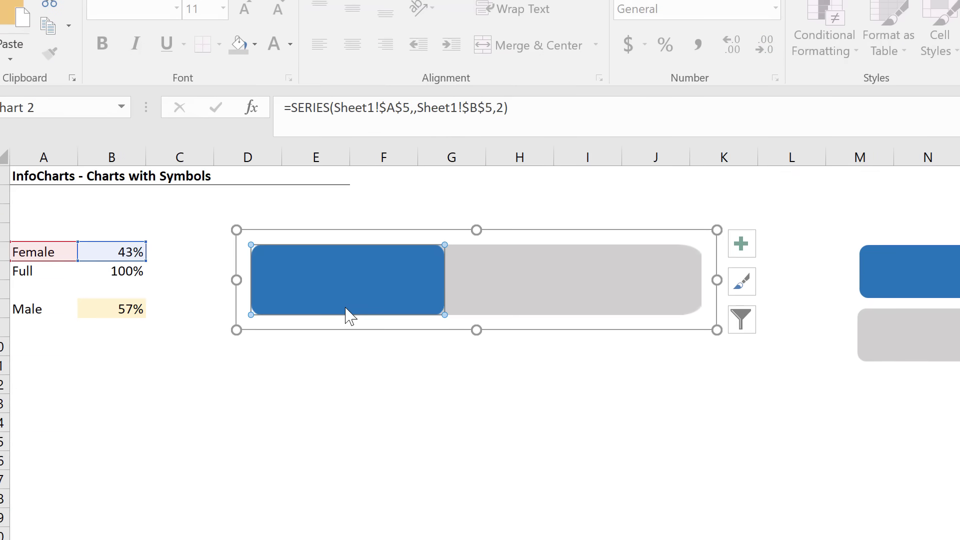
Add a 43% data label to the blue Female bar, positioned Inside Base
{"action": "right_click", "coordinate": [349, 312]}
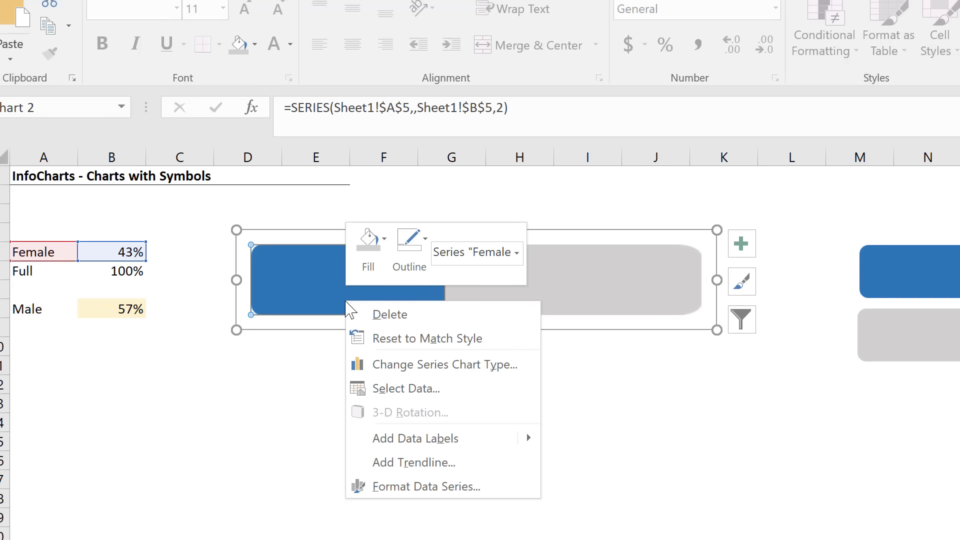
{"action": "mouse_move", "coordinate": [441, 438]}
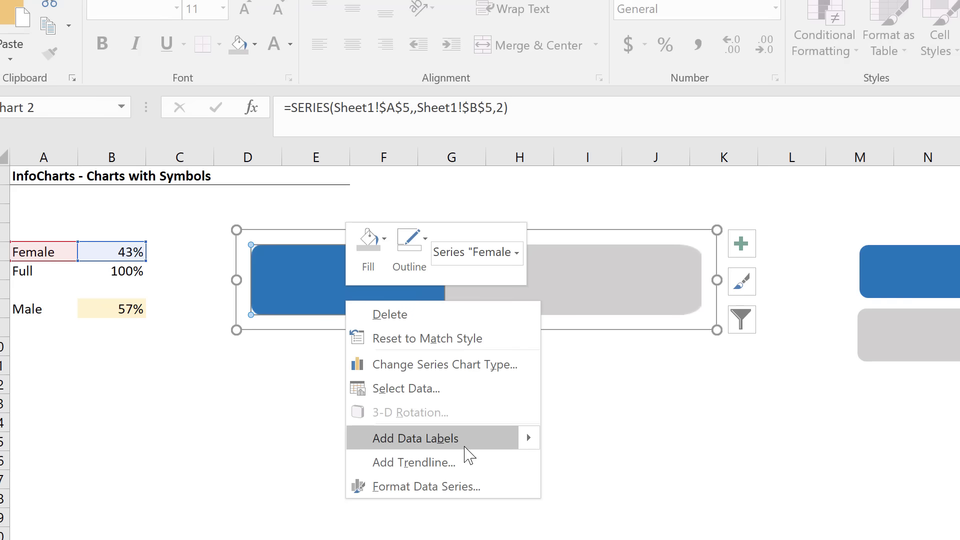
{"action": "left_click", "coordinate": [416, 438]}
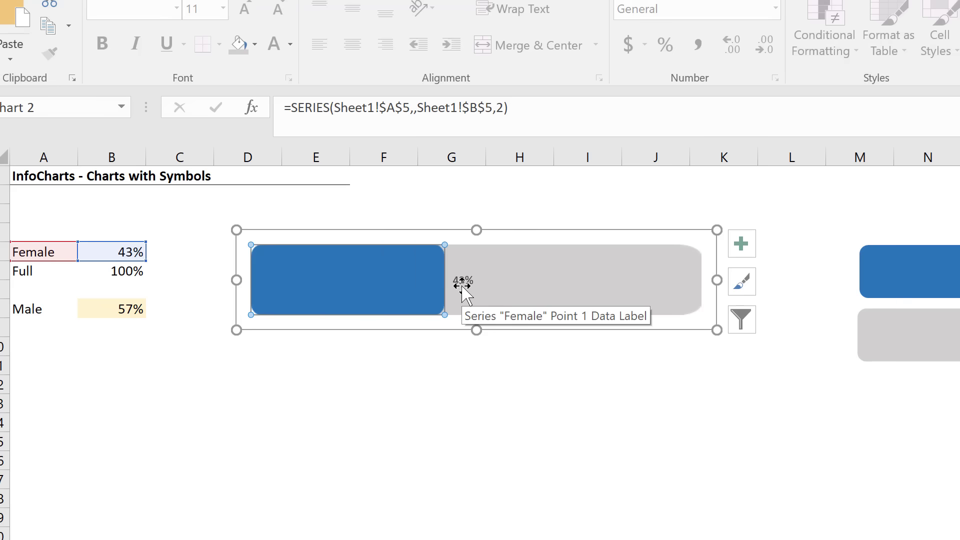
{"action": "left_click", "coordinate": [462, 286]}
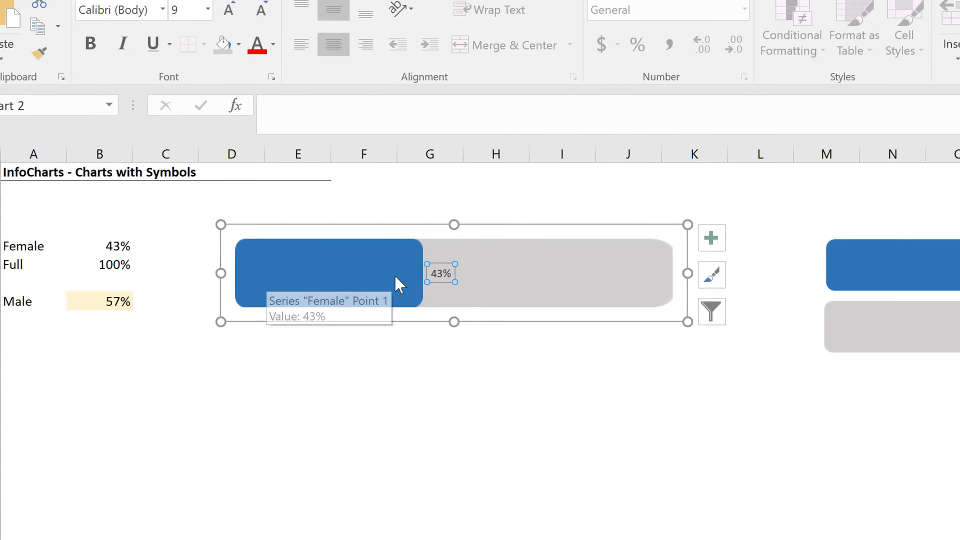
{"action": "double_click", "coordinate": [439, 273]}
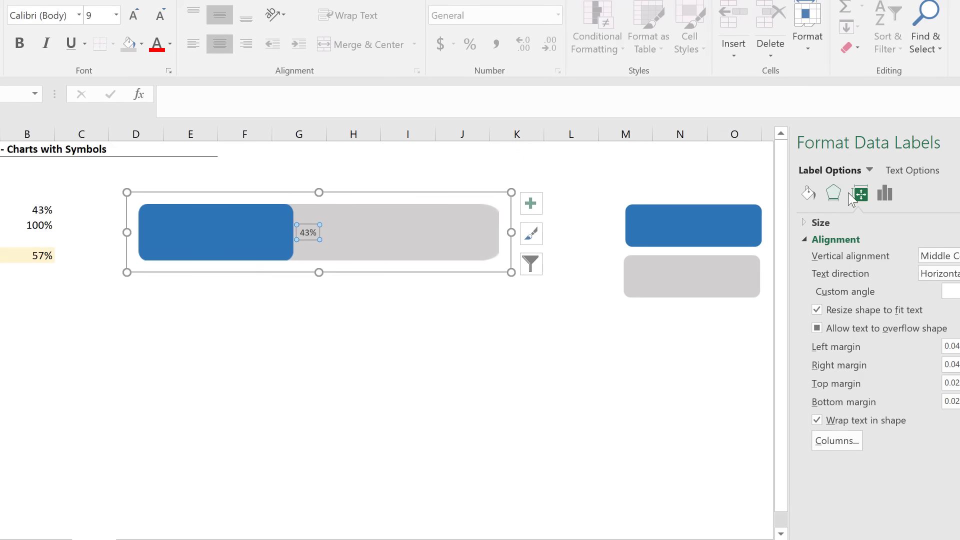
{"action": "left_click", "coordinate": [884, 194]}
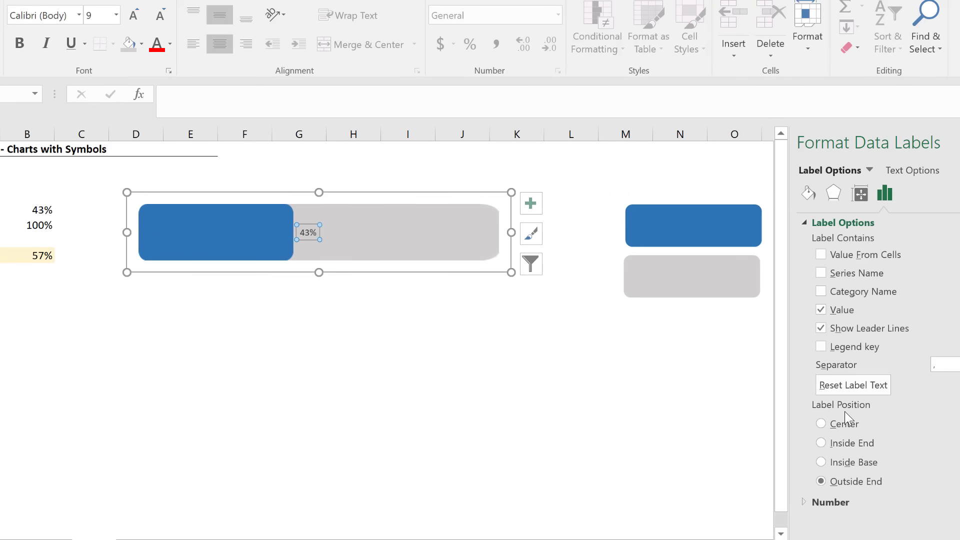
{"action": "left_click", "coordinate": [821, 462]}
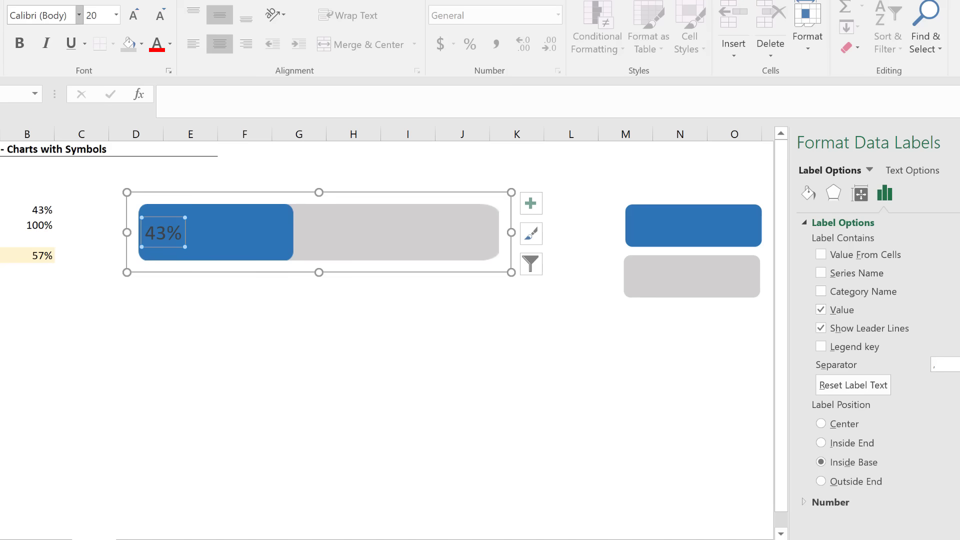
Format the 43% label in Lato Black at size 20
{"action": "left_click", "coordinate": [78, 14]}
{"action": "type", "text": "Lato"}
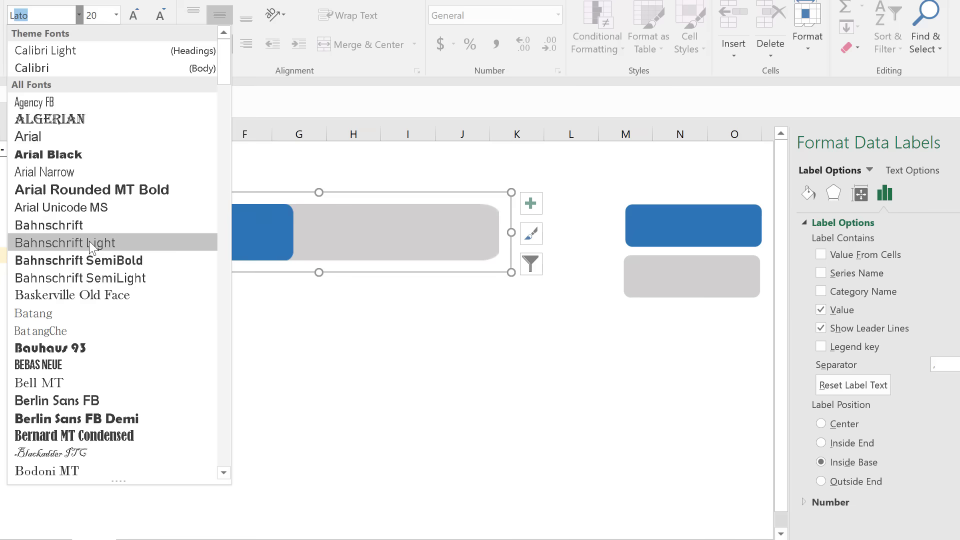
{"action": "scroll", "scroll_direction": "down", "scroll_amount": 3}
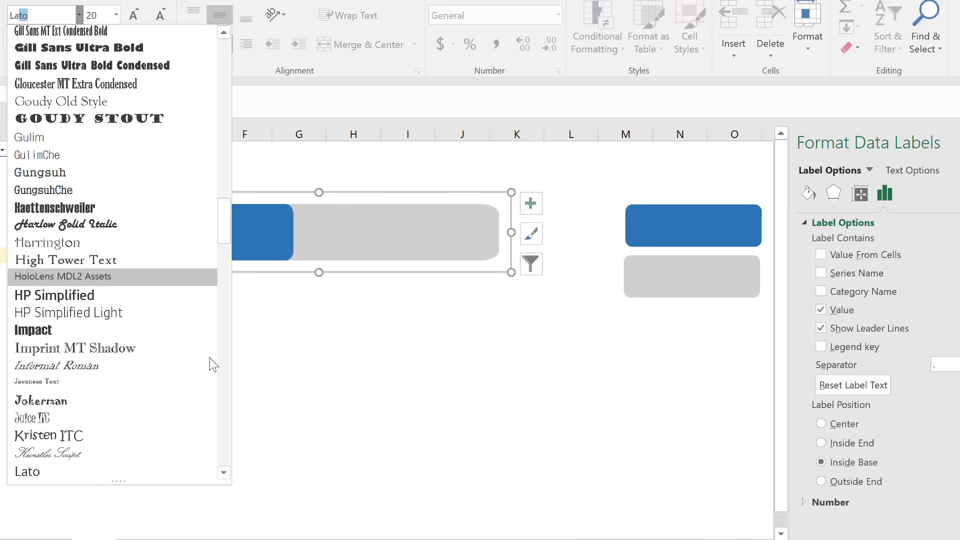
{"action": "left_click", "coordinate": [224, 476]}
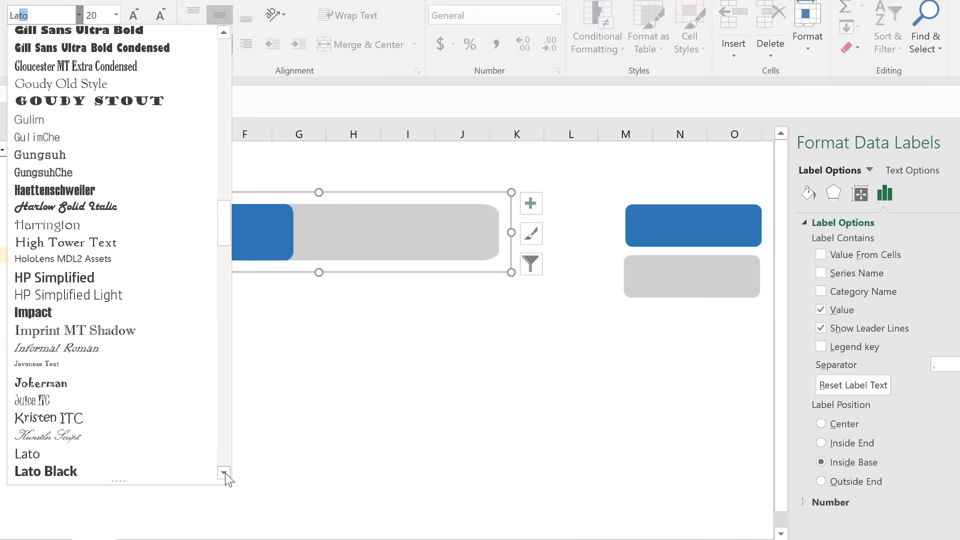
{"action": "left_click", "coordinate": [46, 471]}
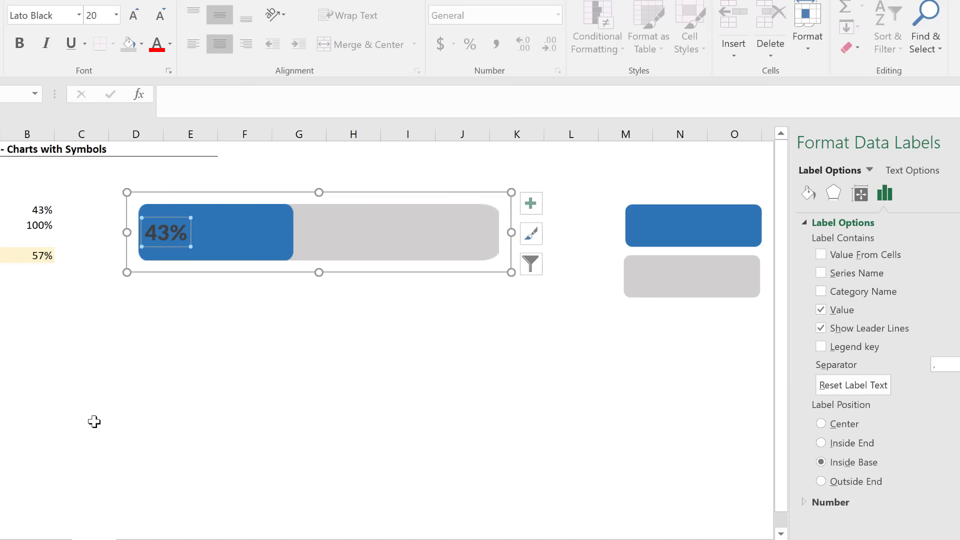
{"action": "mouse_move", "coordinate": [172, 277]}
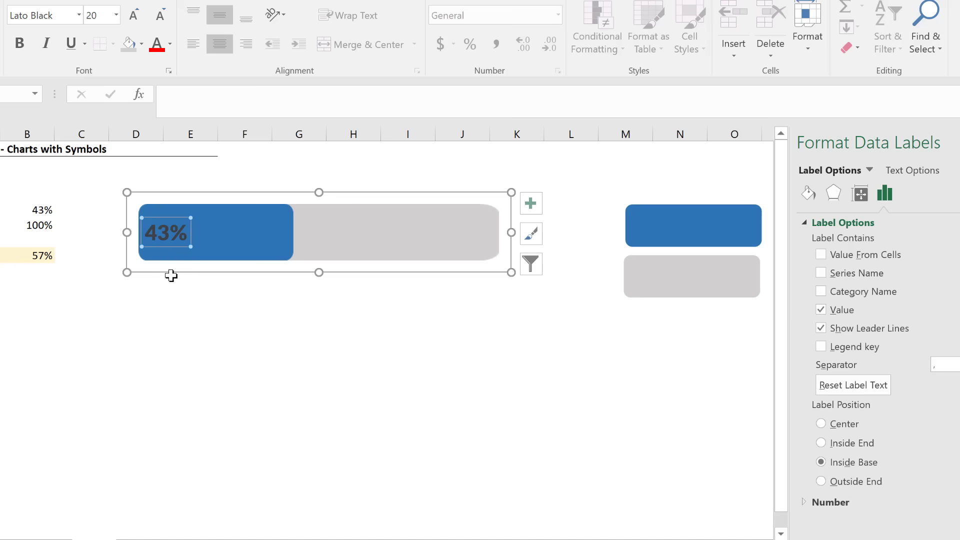
{"action": "left_click", "coordinate": [169, 43]}
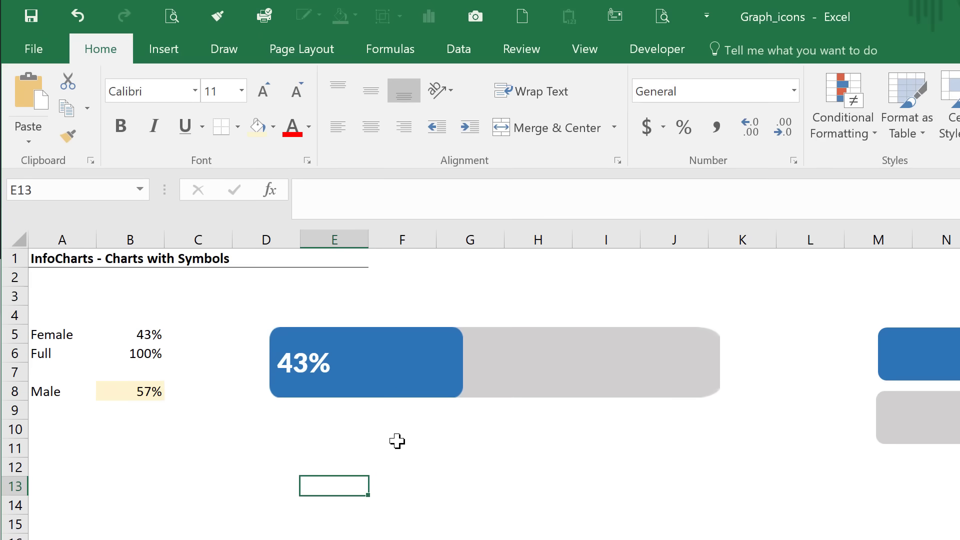
{"action": "mouse_move", "coordinate": [218, 127]}
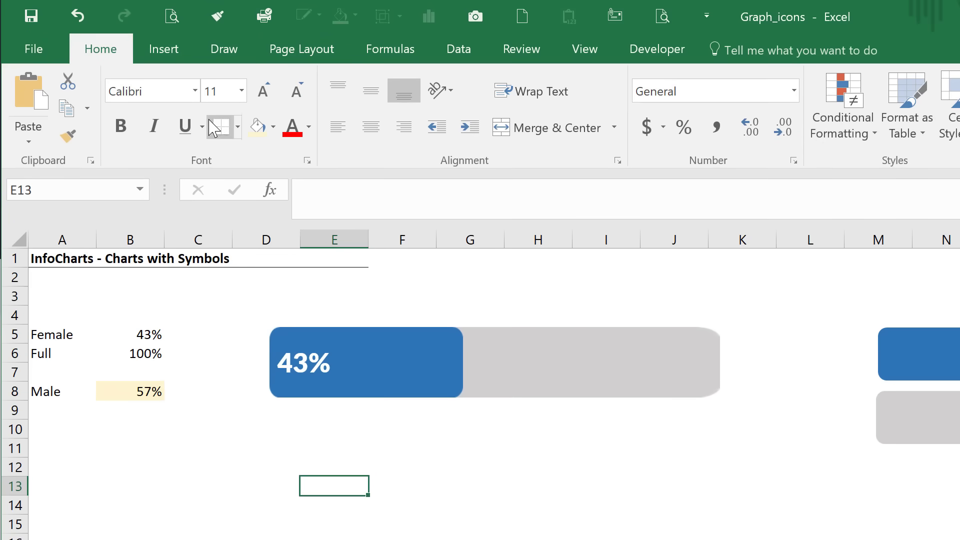
From Insert > Icons, select the standing man and woman figures in the People category
{"action": "left_click", "coordinate": [164, 49]}
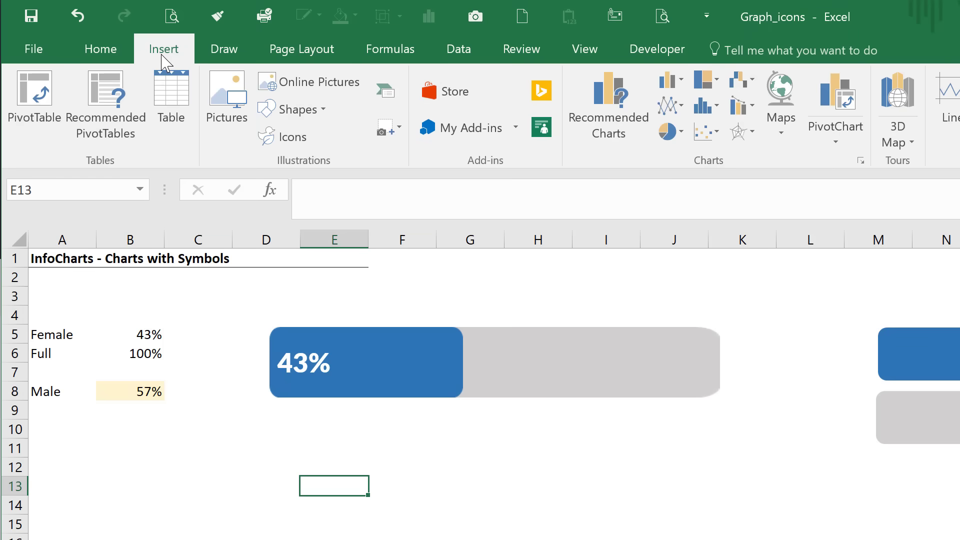
{"action": "mouse_move", "coordinate": [283, 136]}
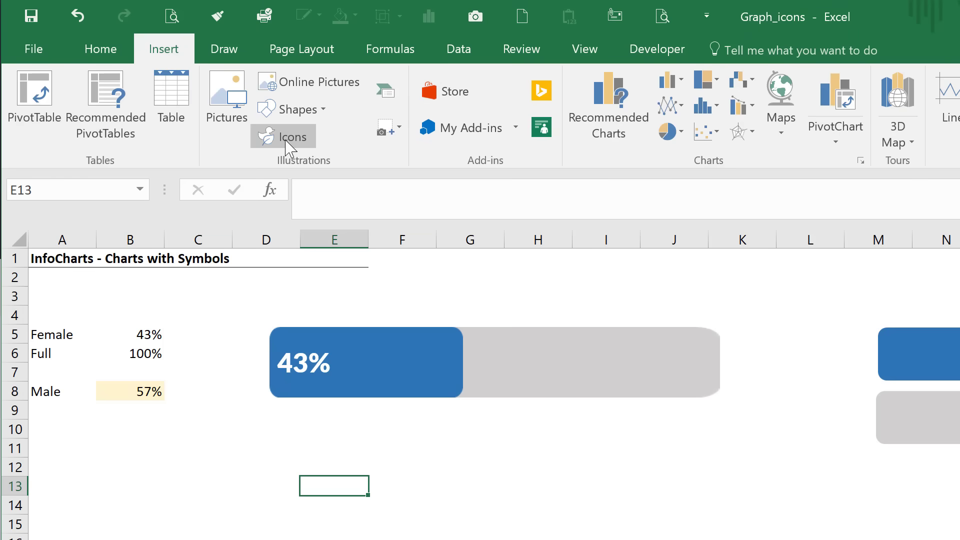
{"action": "mouse_move", "coordinate": [283, 136]}
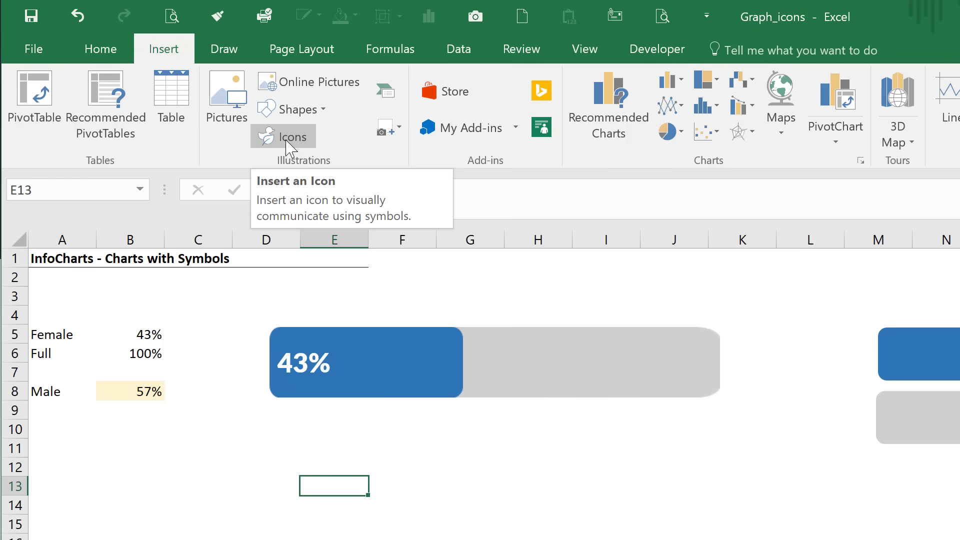
{"action": "left_click", "coordinate": [282, 136]}
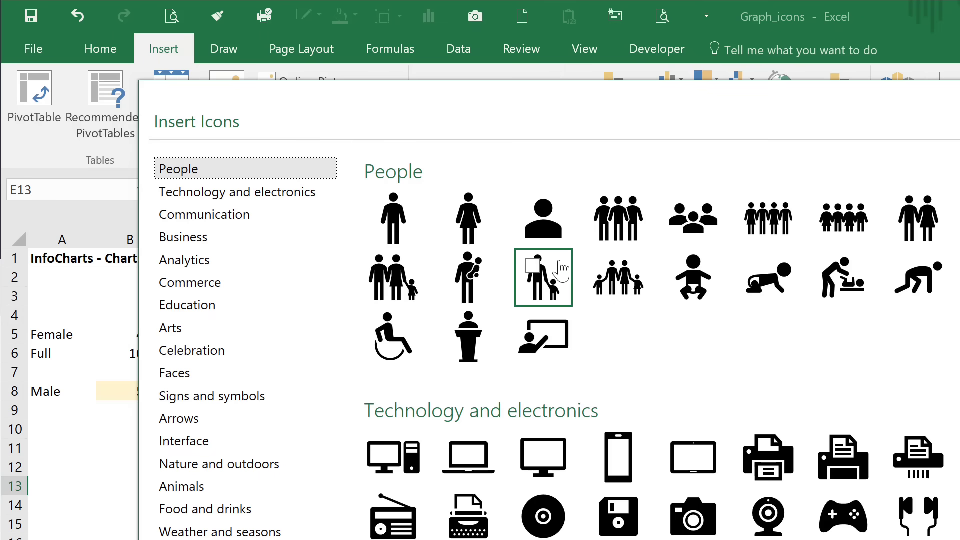
{"action": "scroll", "scroll_direction": "down", "scroll_amount": 3}
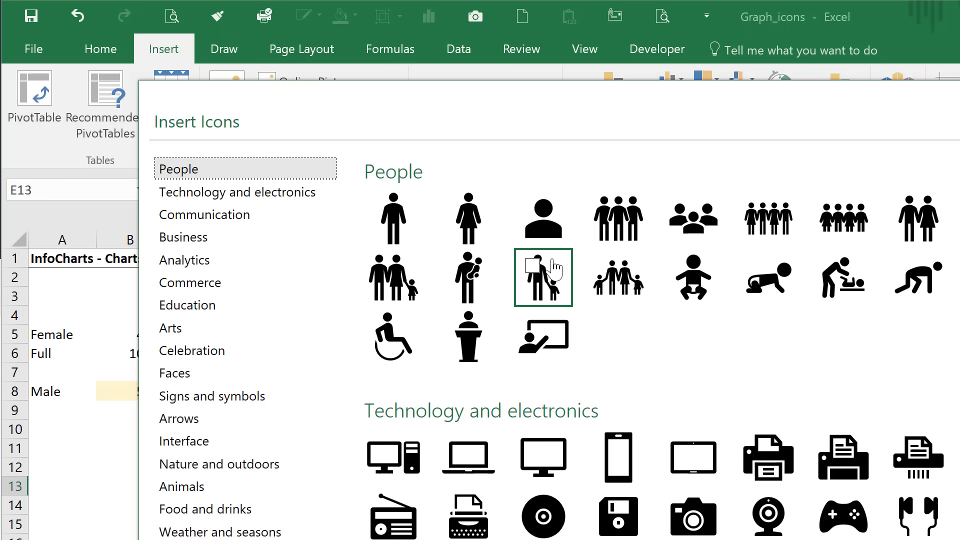
{"action": "left_click", "coordinate": [393, 218]}
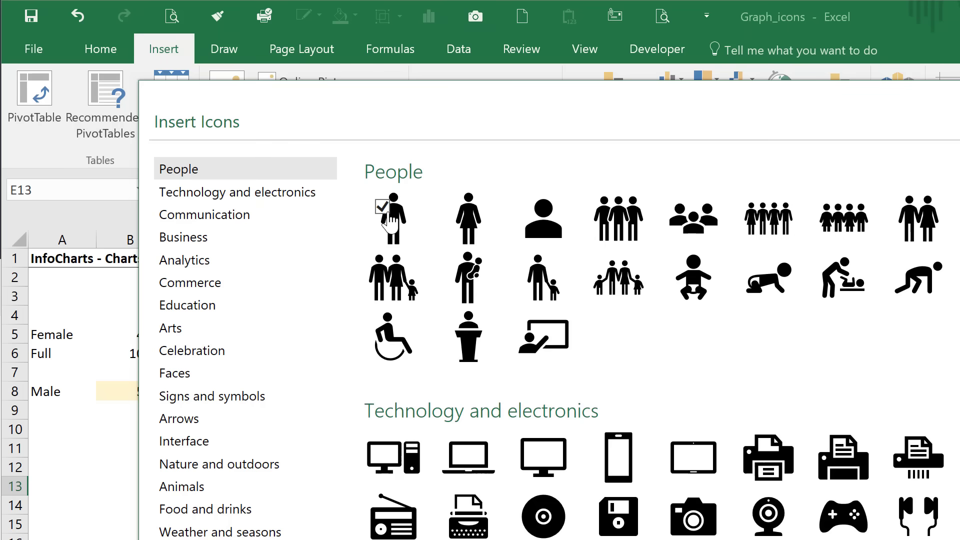
{"action": "left_click", "coordinate": [468, 218]}
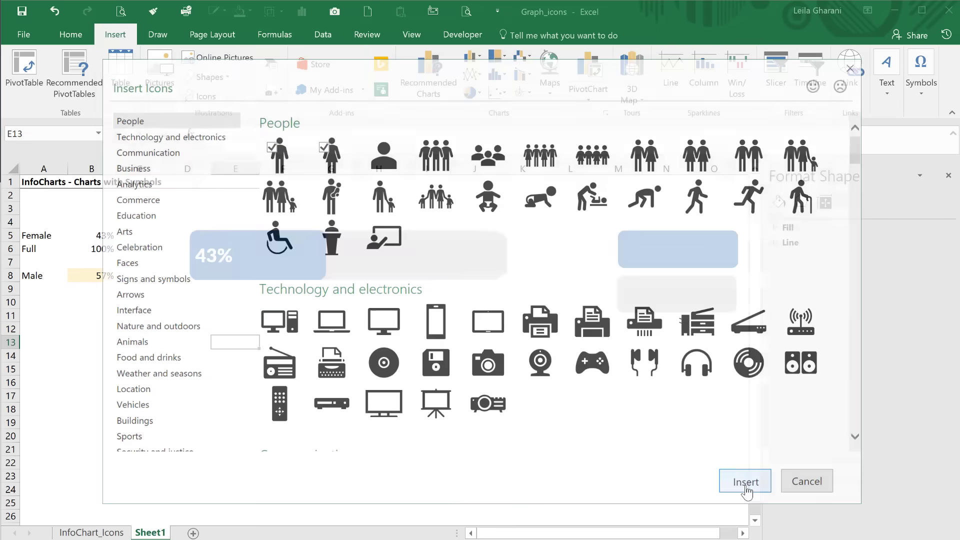
Insert the woman and man icons, size them to 0.56", position them by the bars, fill light gray
{"action": "left_click", "coordinate": [744, 481]}
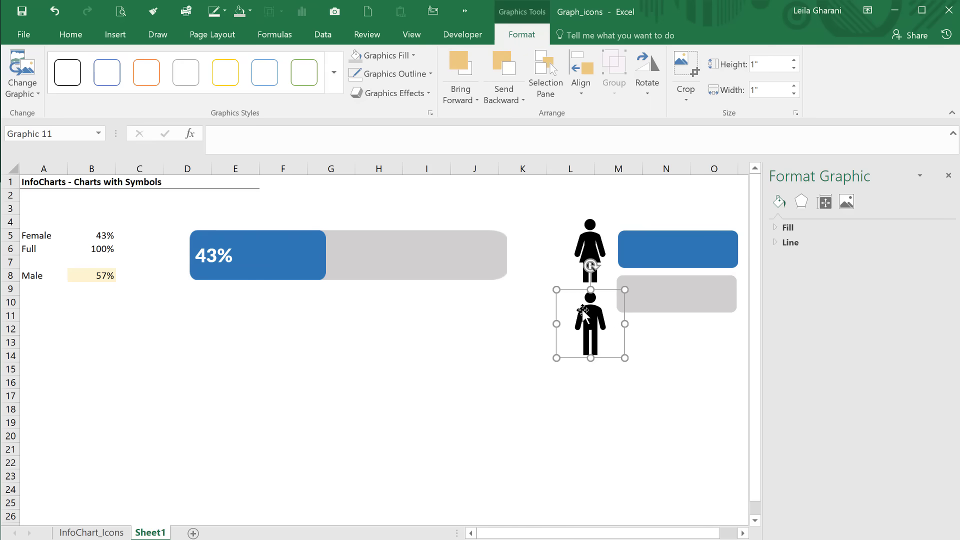
{"action": "left_click", "coordinate": [589, 248]}
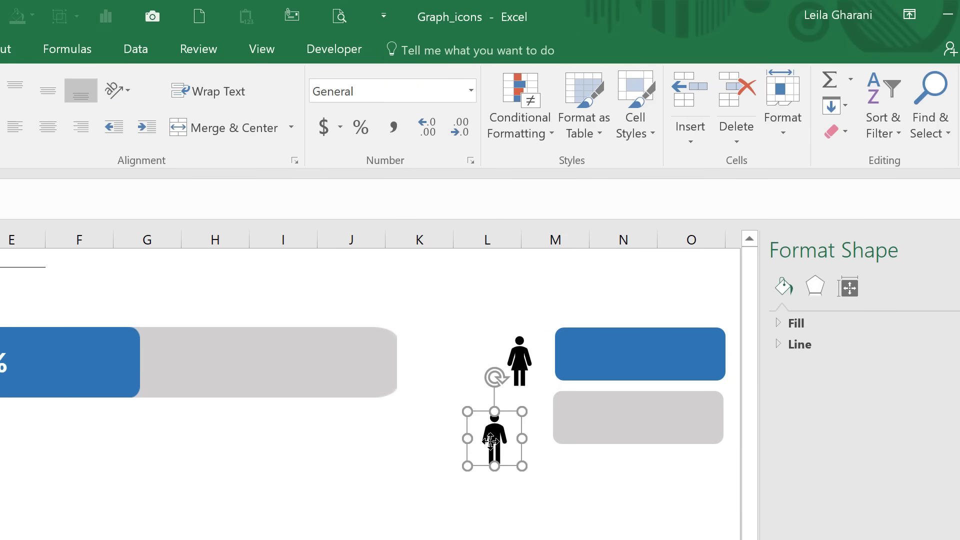
{"action": "left_click", "coordinate": [493, 438]}
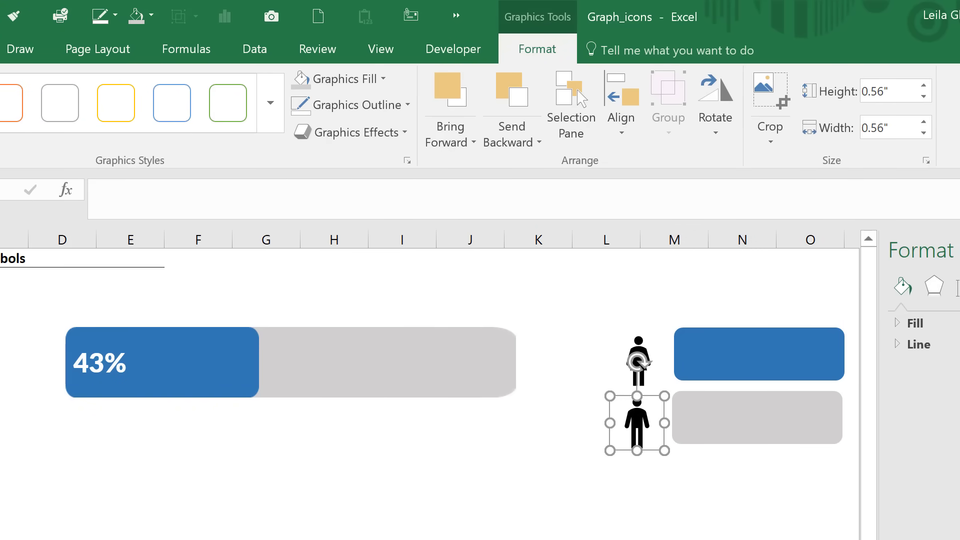
{"action": "mouse_move", "coordinate": [343, 79]}
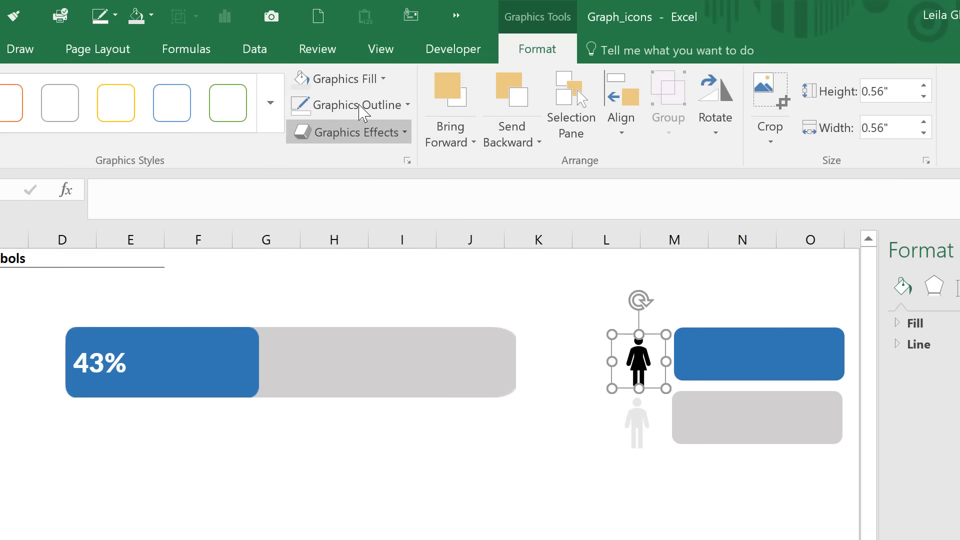
{"action": "left_click", "coordinate": [340, 79]}
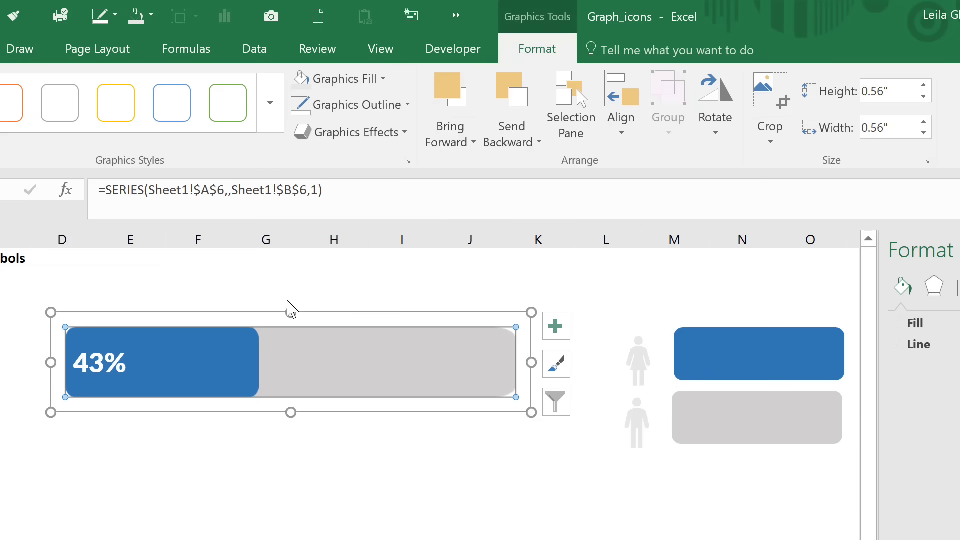
{"action": "left_click", "coordinate": [385, 361]}
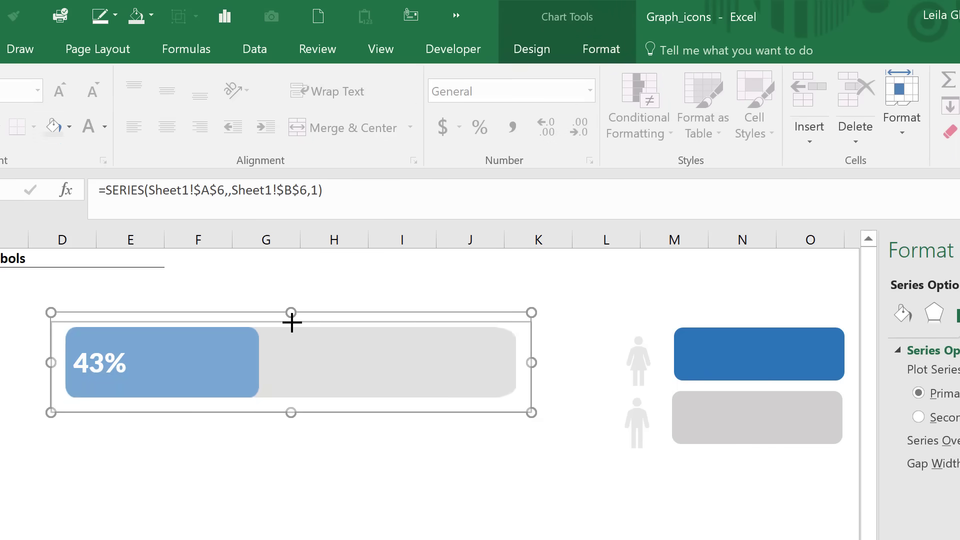
{"action": "left_click", "coordinate": [537, 480]}
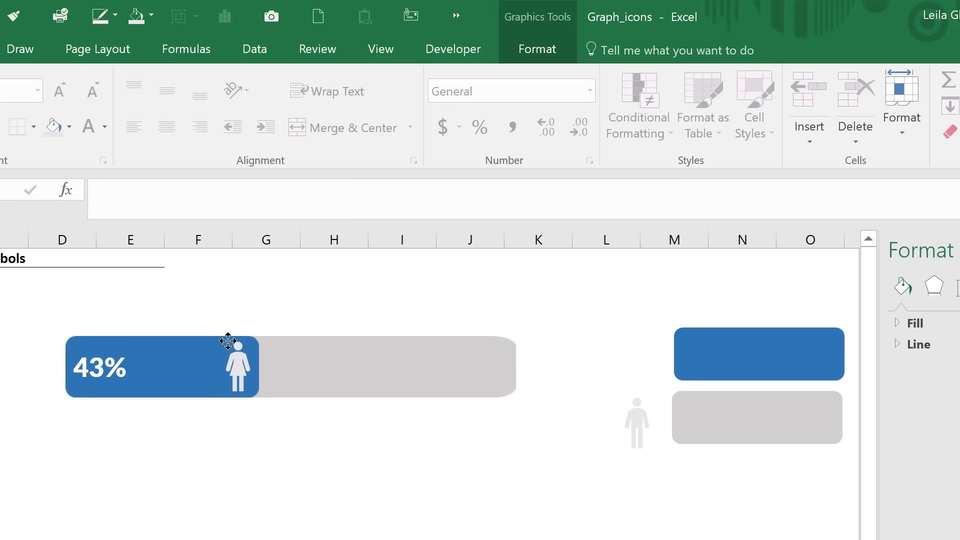
{"action": "mouse_move", "coordinate": [330, 342]}
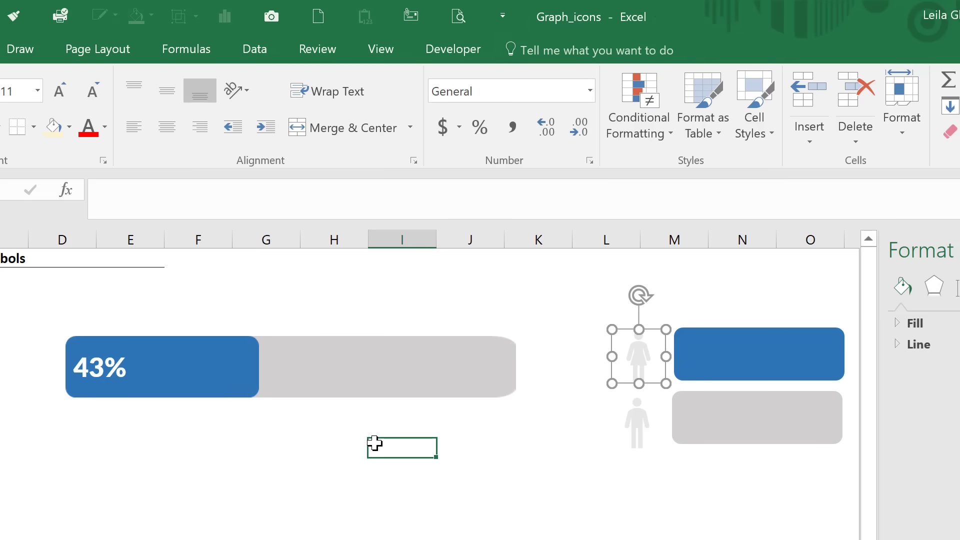
{"action": "mouse_move", "coordinate": [241, 375]}
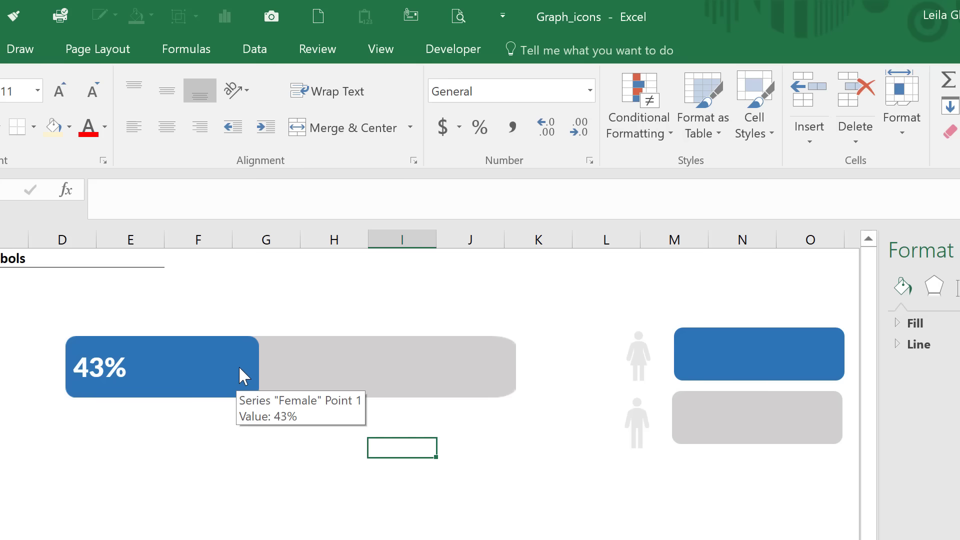
{"action": "mouse_move", "coordinate": [116, 383]}
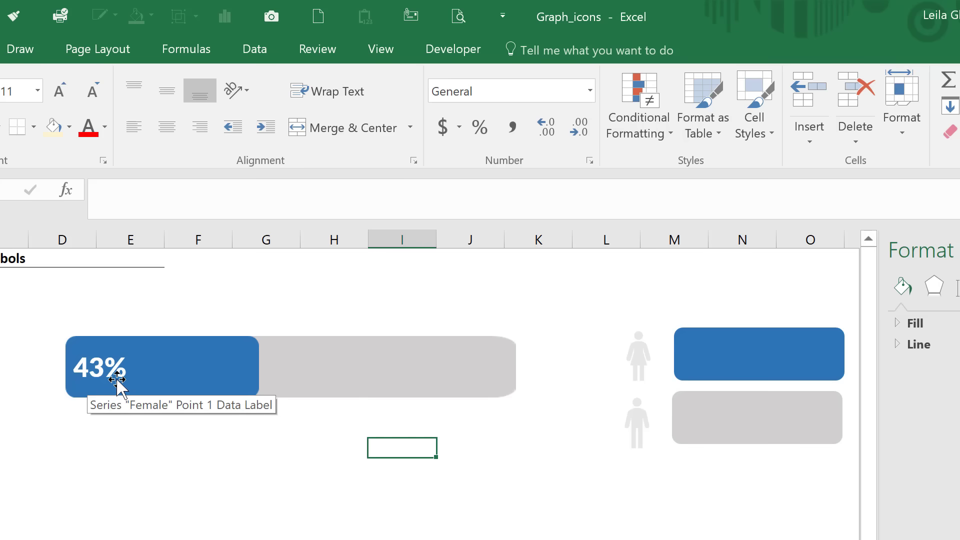
{"action": "mouse_move", "coordinate": [638, 372]}
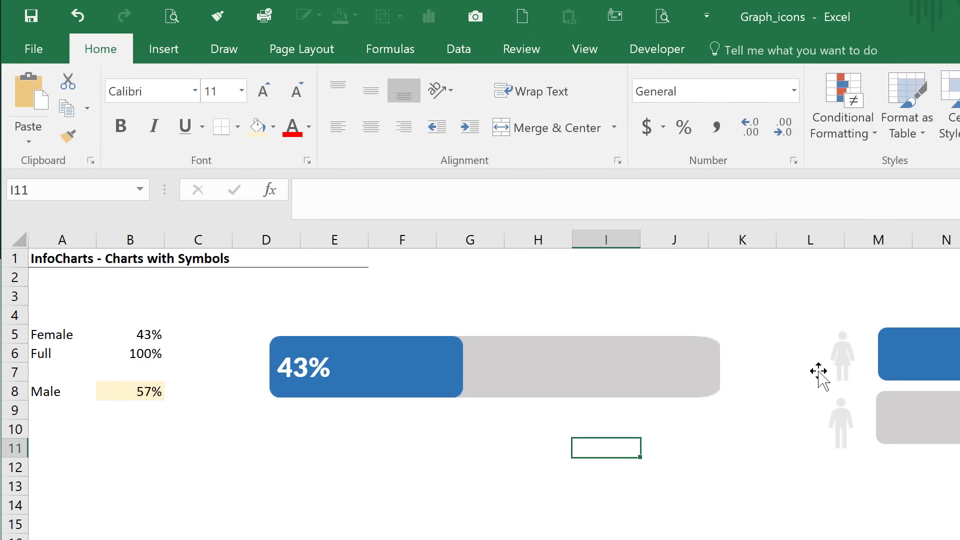
Enter the formula =B5 in cell C5 under the Icon heading
{"action": "left_click", "coordinate": [197, 333]}
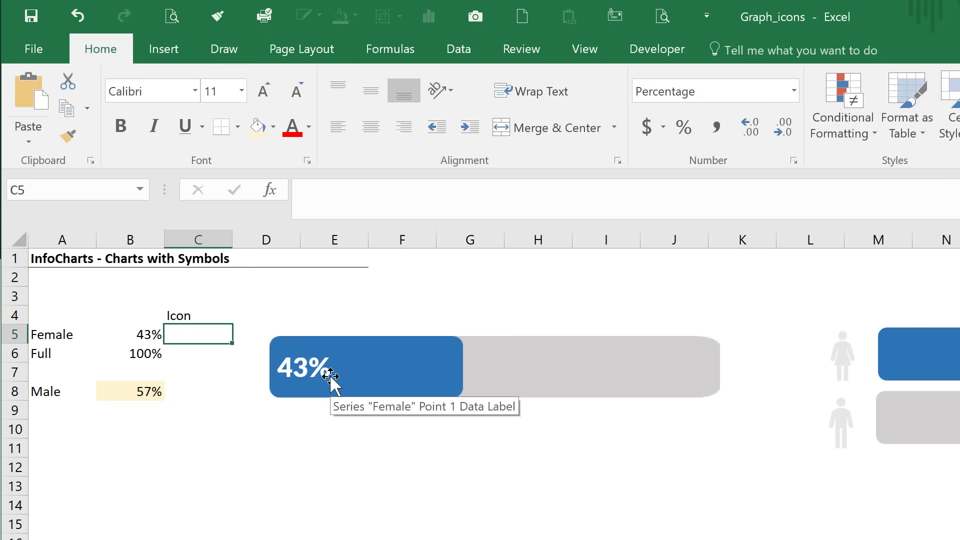
{"action": "type", "text": "=B5"}
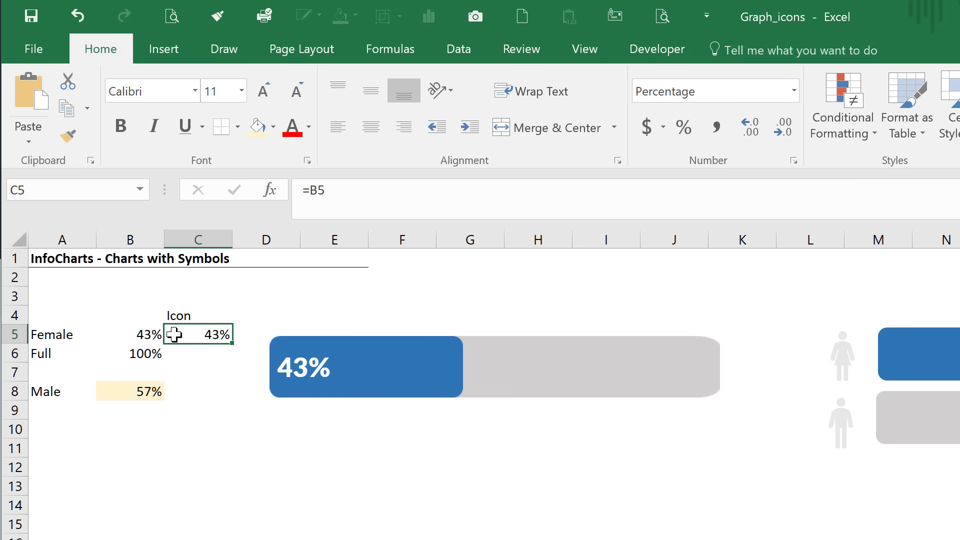
{"action": "mouse_move", "coordinate": [217, 302]}
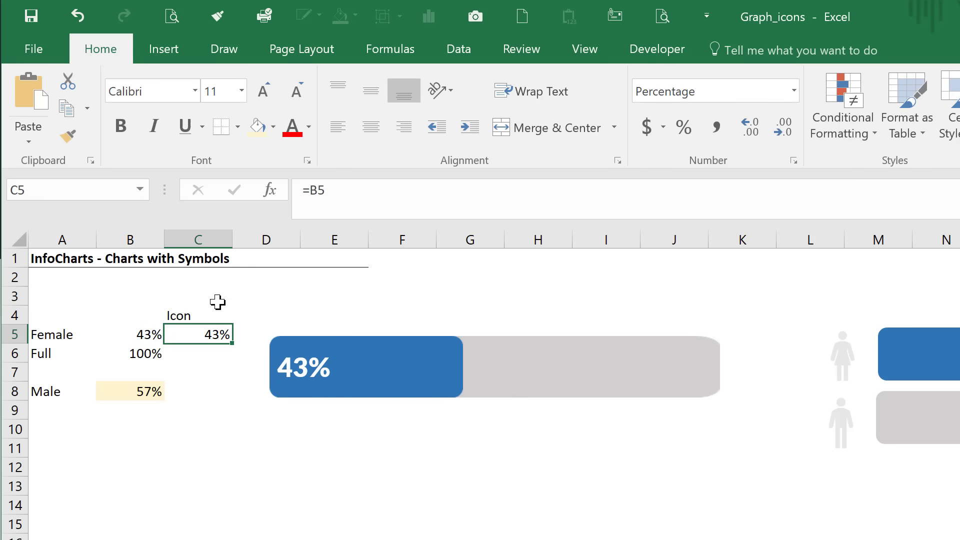
{"action": "mouse_move", "coordinate": [392, 368]}
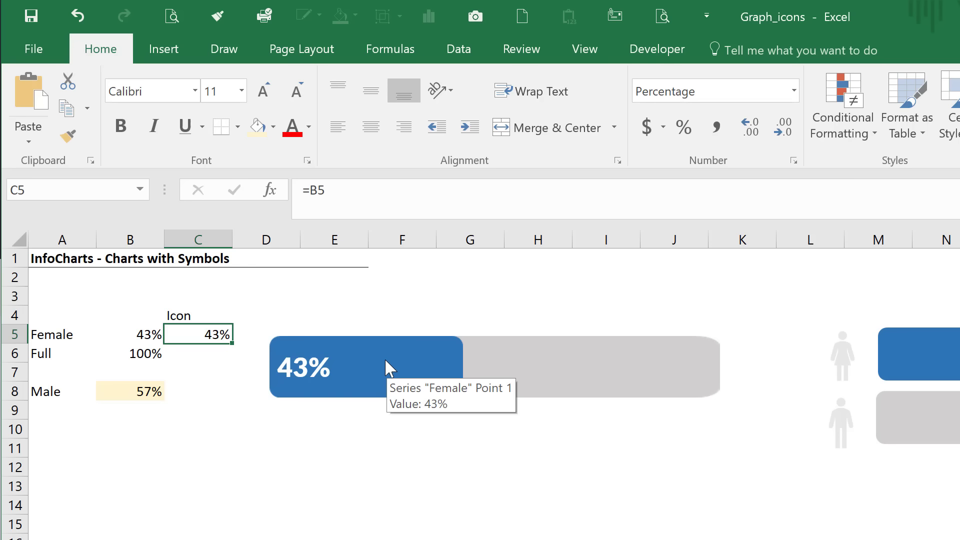
{"action": "mouse_move", "coordinate": [387, 368]}
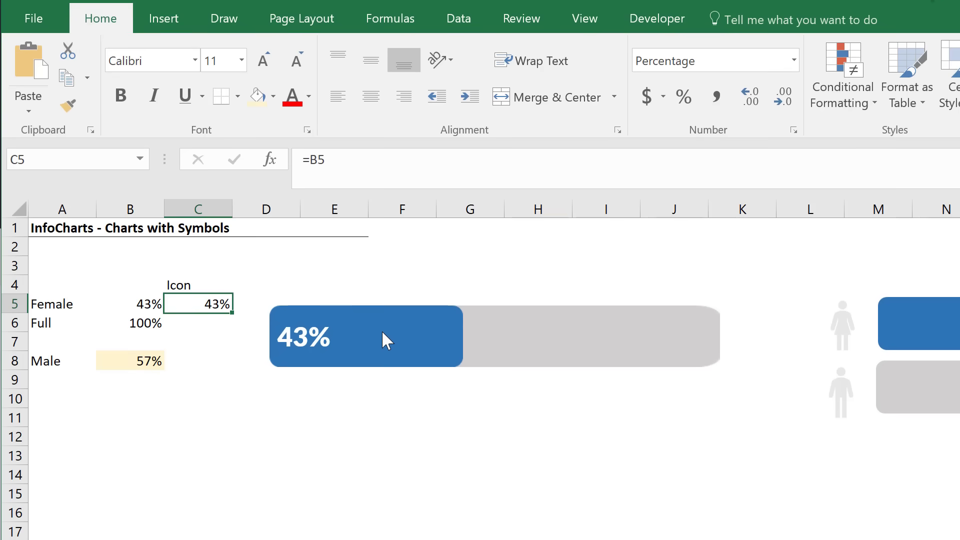
In Select Data, add an Icon series named from C4 with its value from C5
{"action": "right_click", "coordinate": [365, 336]}
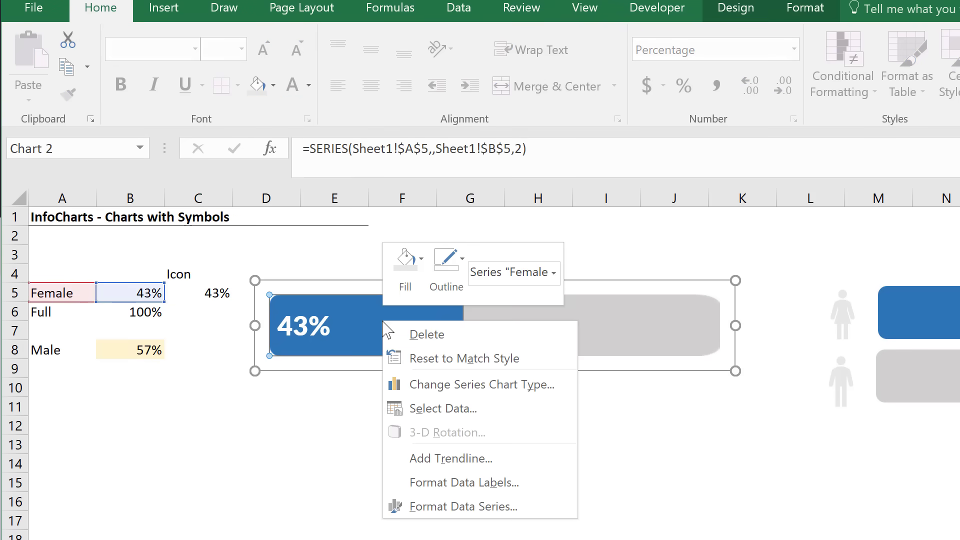
{"action": "left_click", "coordinate": [442, 409]}
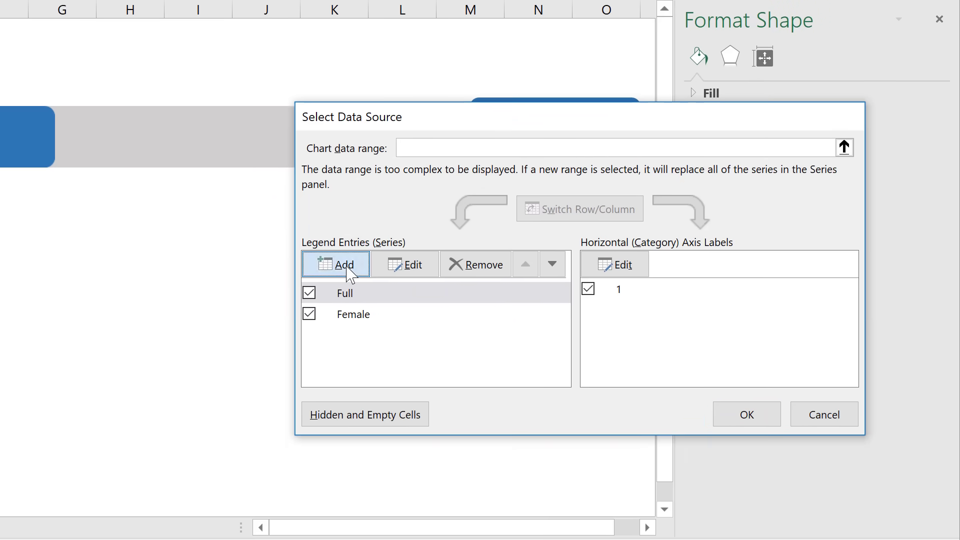
{"action": "left_click", "coordinate": [335, 264]}
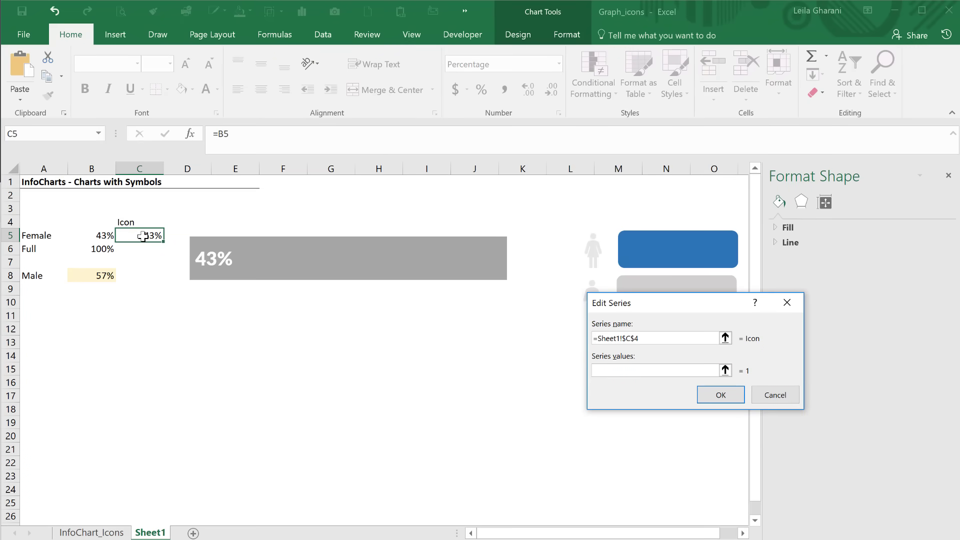
{"action": "left_click", "coordinate": [139, 235]}
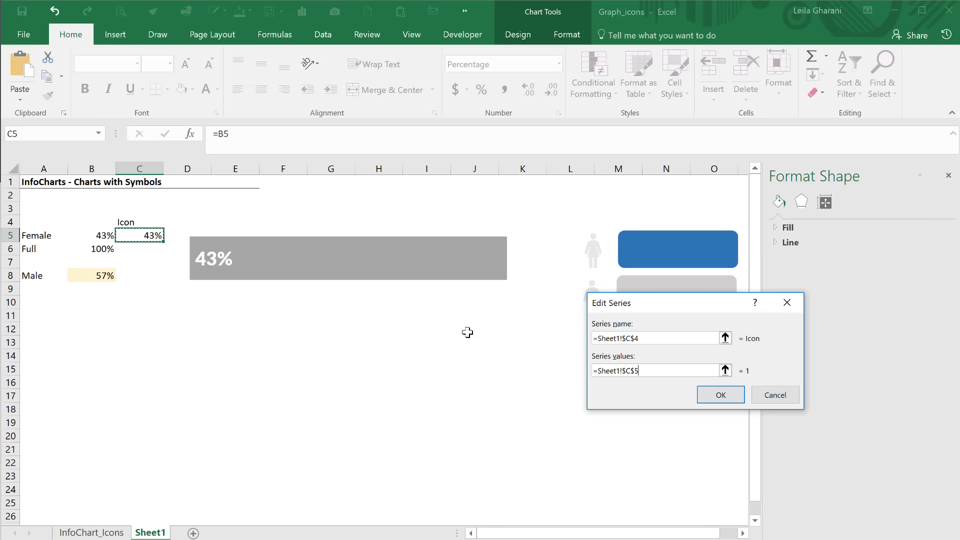
{"action": "left_click", "coordinate": [720, 394]}
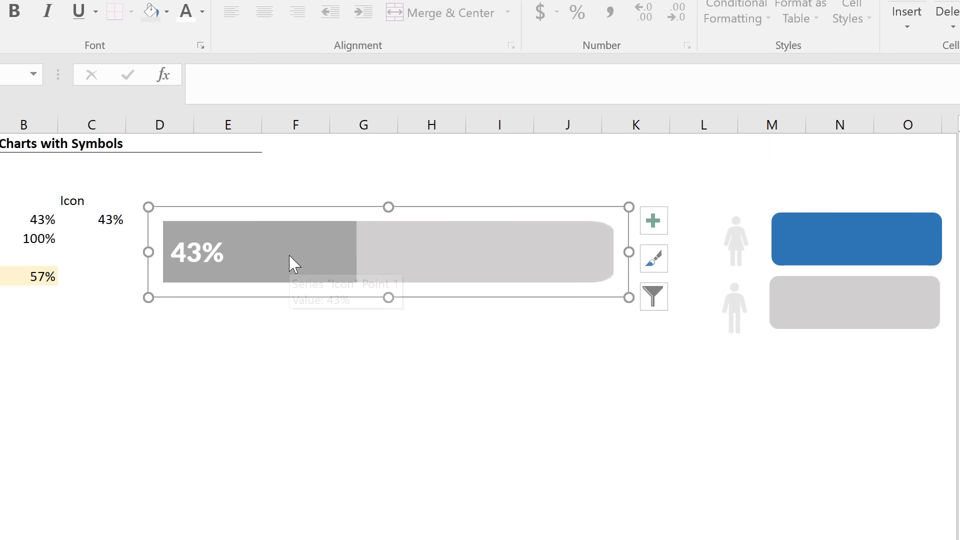
{"action": "mouse_move", "coordinate": [294, 264]}
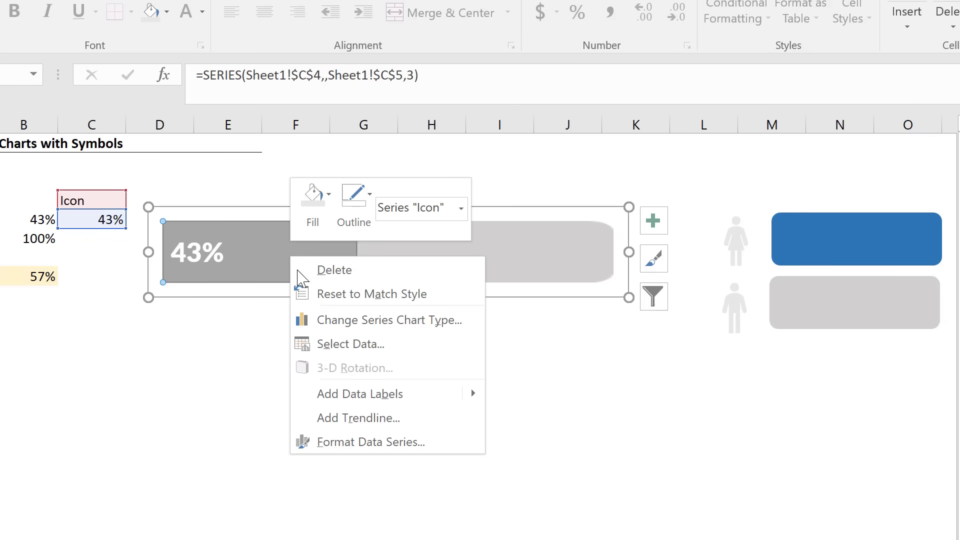
{"action": "mouse_move", "coordinate": [347, 319]}
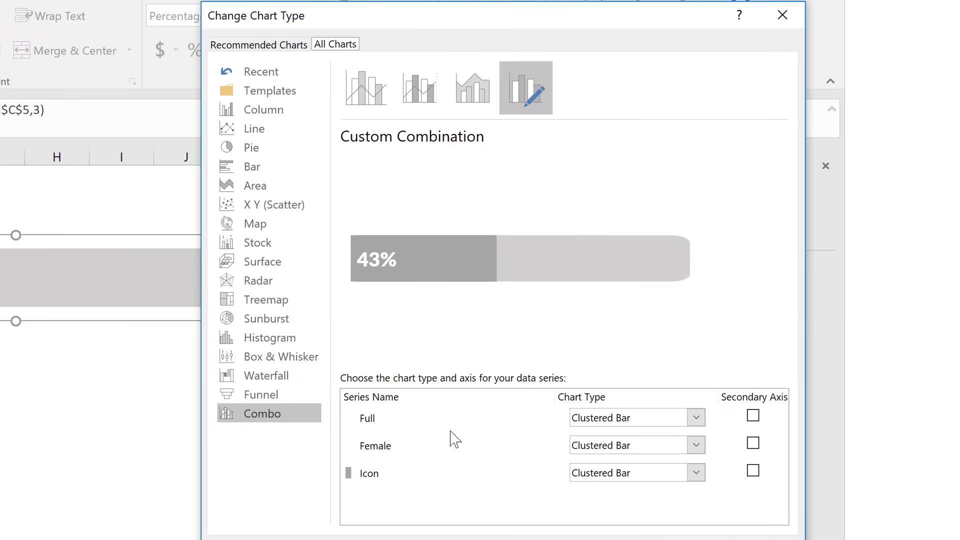
{"action": "mouse_move", "coordinate": [383, 486]}
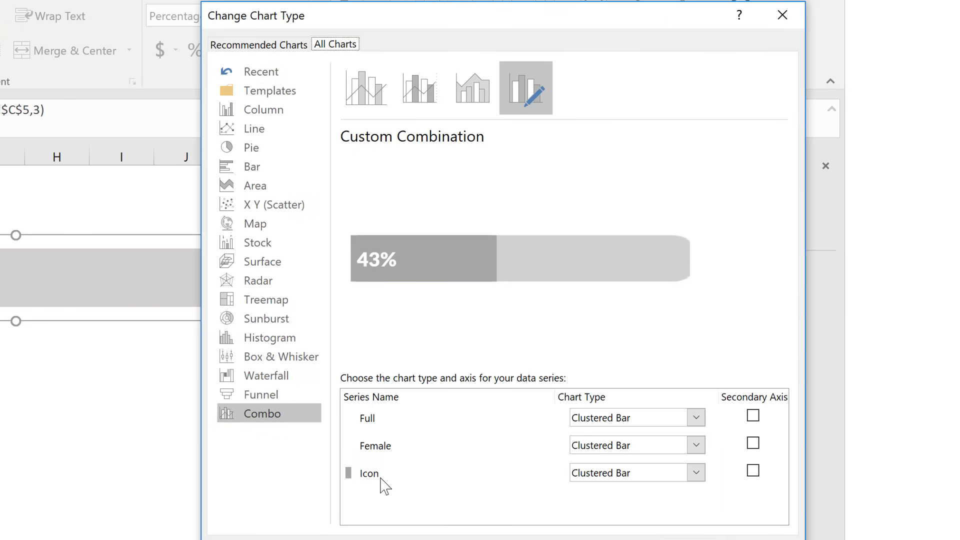
Change the Icon series to Scatter on the Secondary Axis in the Combo chart type
{"action": "left_click", "coordinate": [696, 472]}
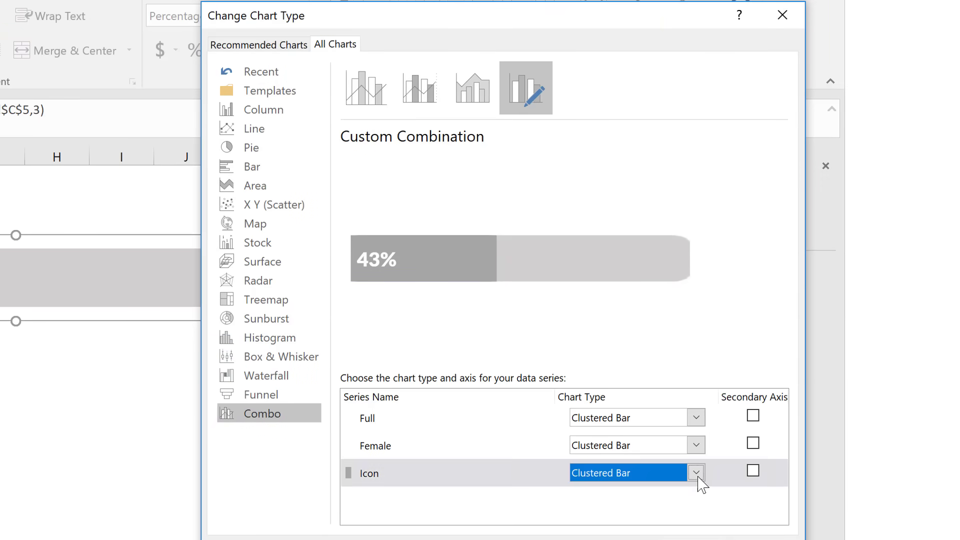
{"action": "left_click", "coordinate": [696, 472]}
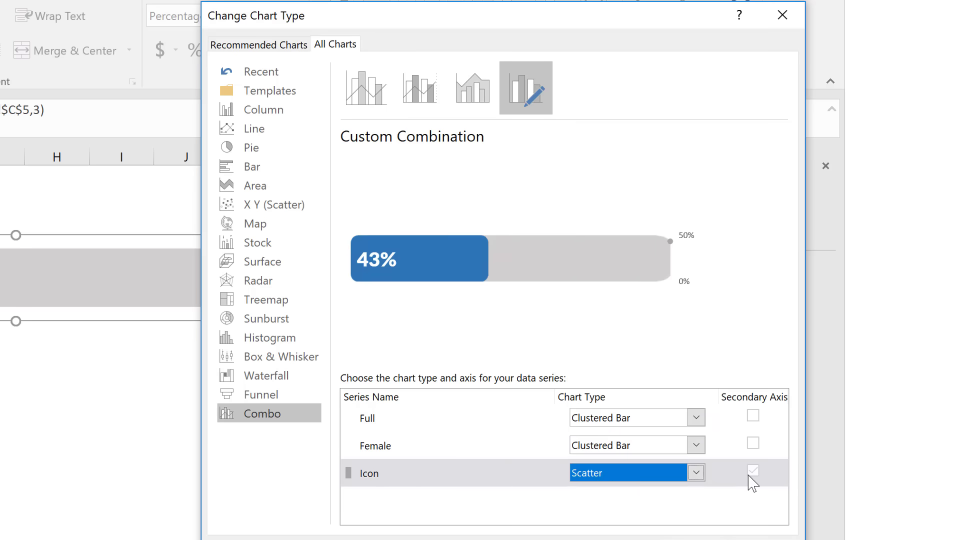
{"action": "mouse_move", "coordinate": [753, 471]}
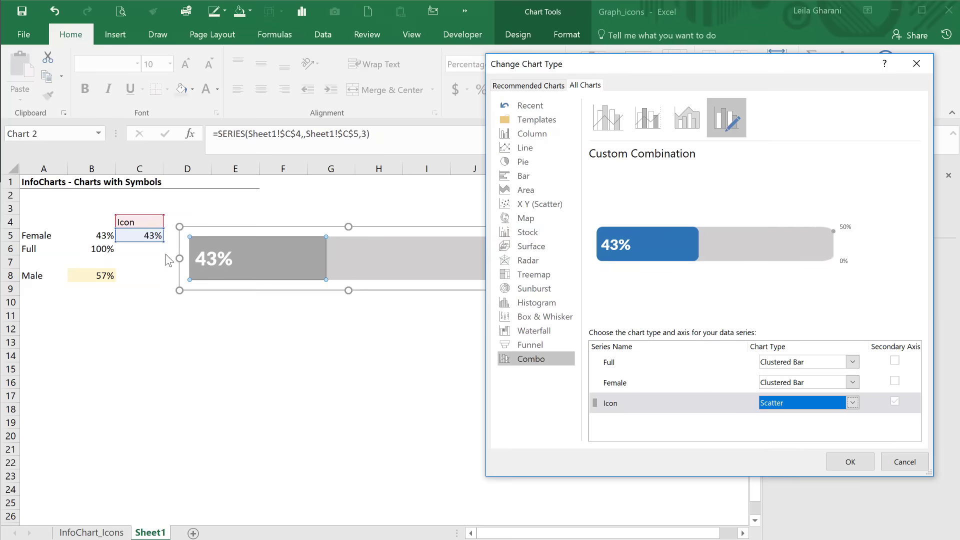
{"action": "mouse_move", "coordinate": [185, 268]}
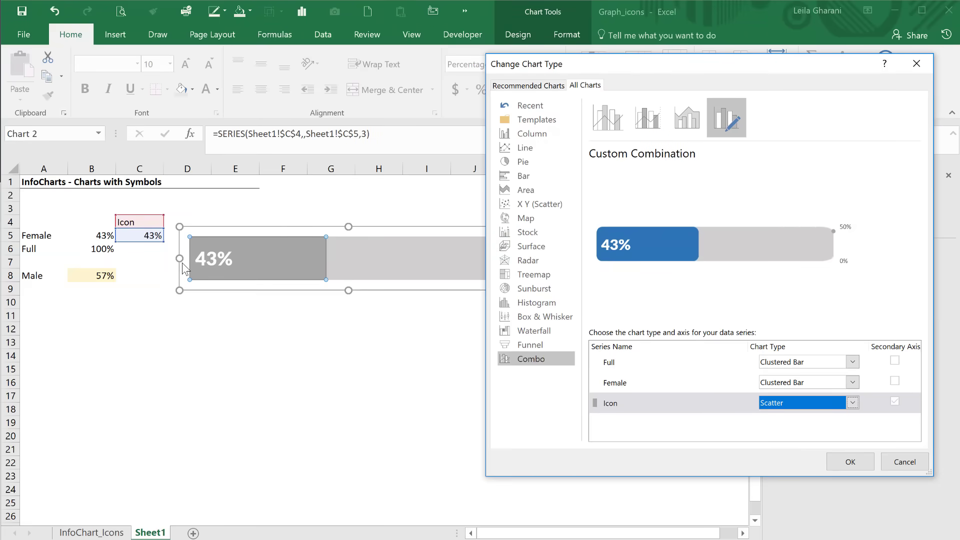
{"action": "mouse_move", "coordinate": [647, 325]}
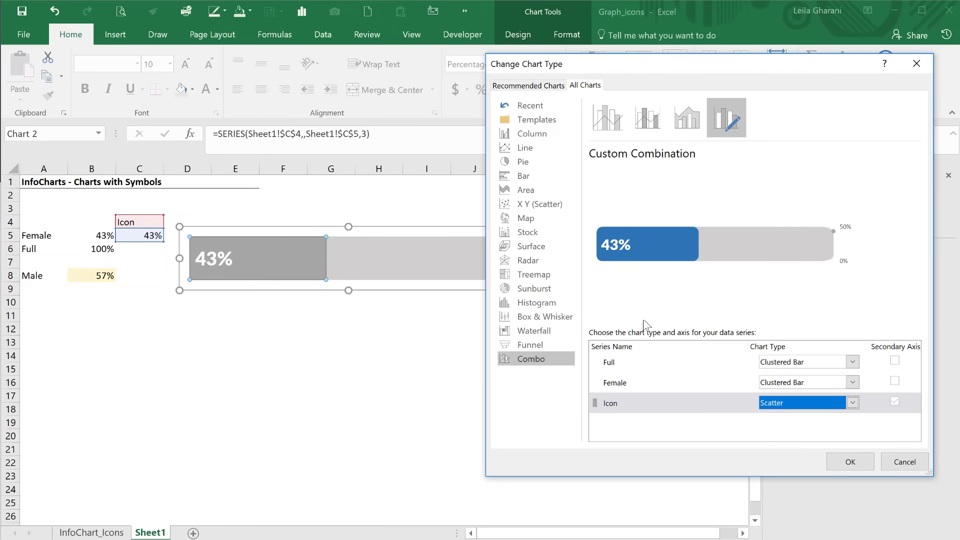
{"action": "left_click", "coordinate": [849, 461]}
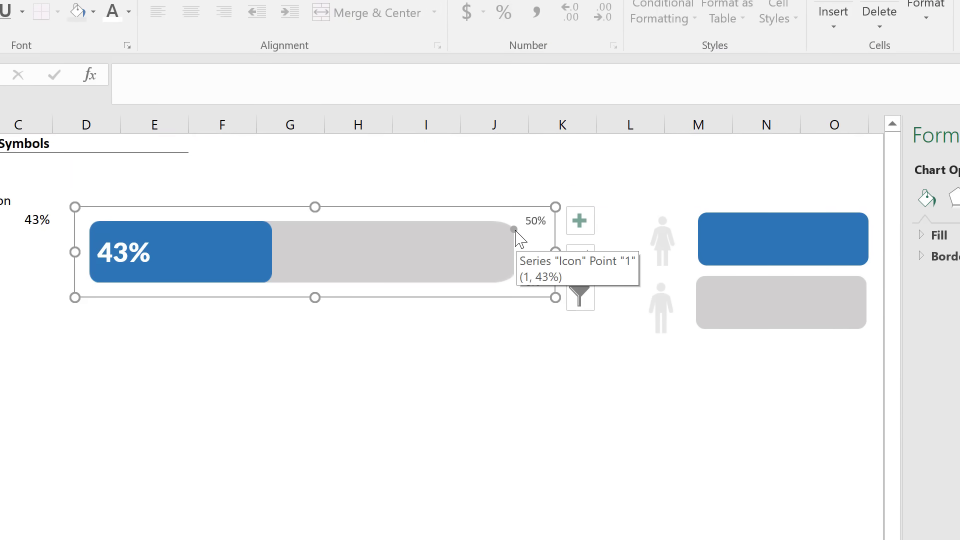
Select the Icon series scatter point on the chart
{"action": "left_click", "coordinate": [513, 229]}
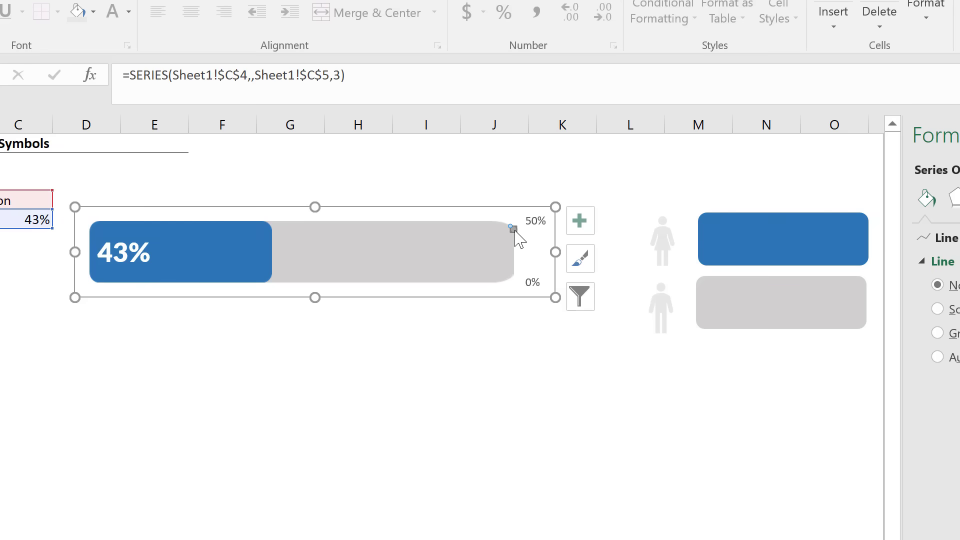
{"action": "mouse_move", "coordinate": [519, 258]}
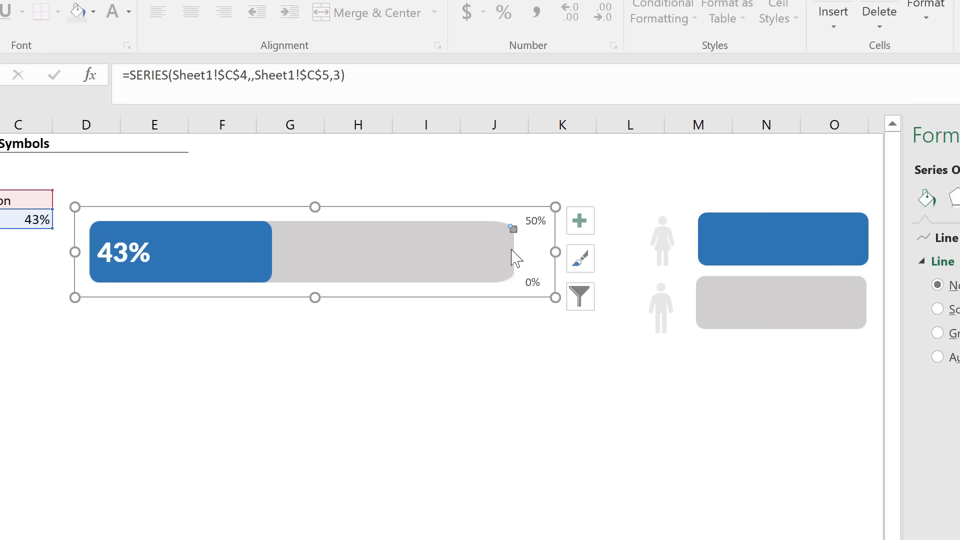
{"action": "mouse_move", "coordinate": [513, 250]}
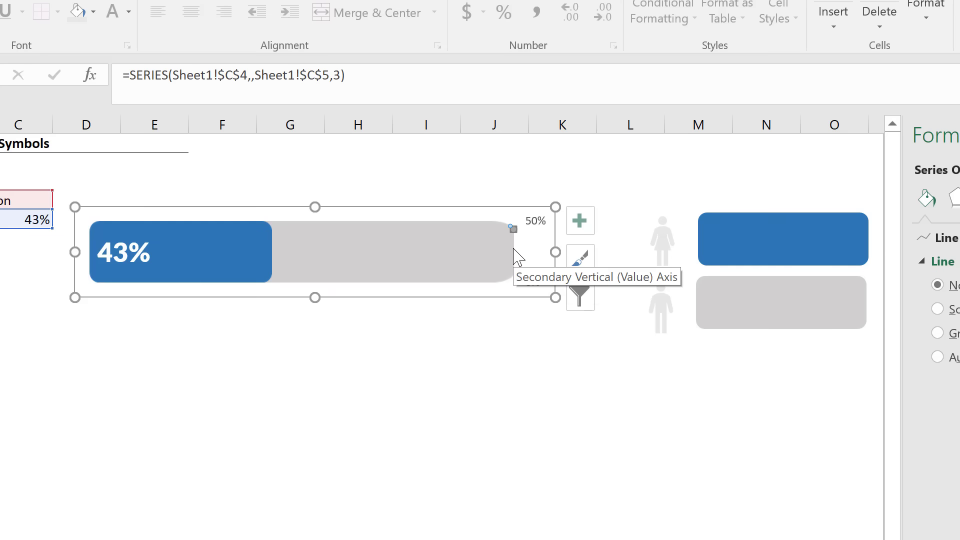
{"action": "mouse_move", "coordinate": [337, 248]}
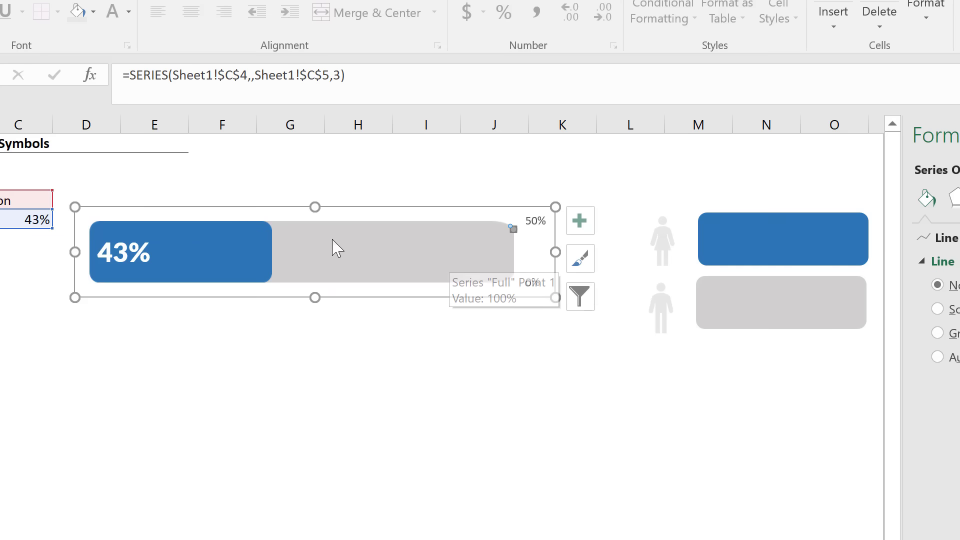
{"action": "mouse_move", "coordinate": [380, 234]}
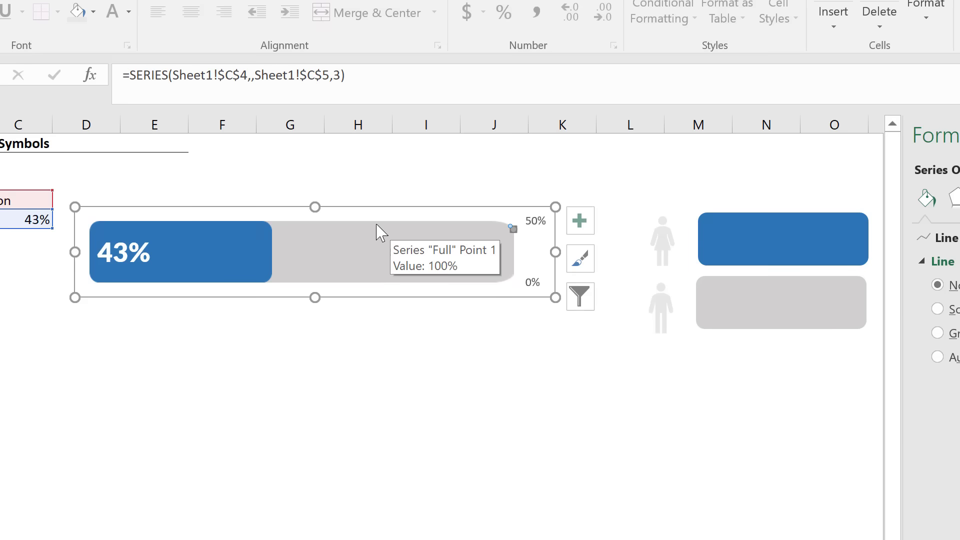
{"action": "mouse_move", "coordinate": [517, 254]}
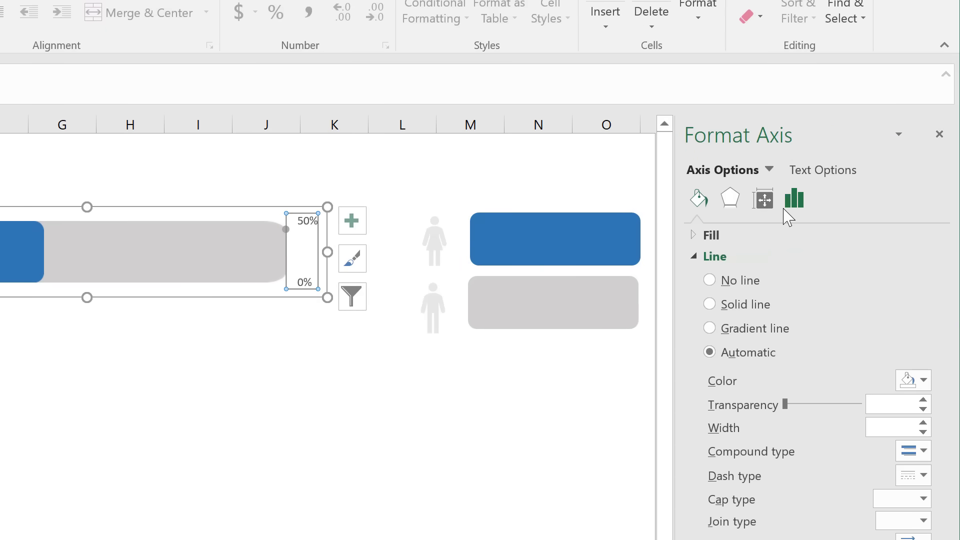
Set the secondary vertical axis maximum bound to 1 (100%)
{"action": "left_click", "coordinate": [793, 199]}
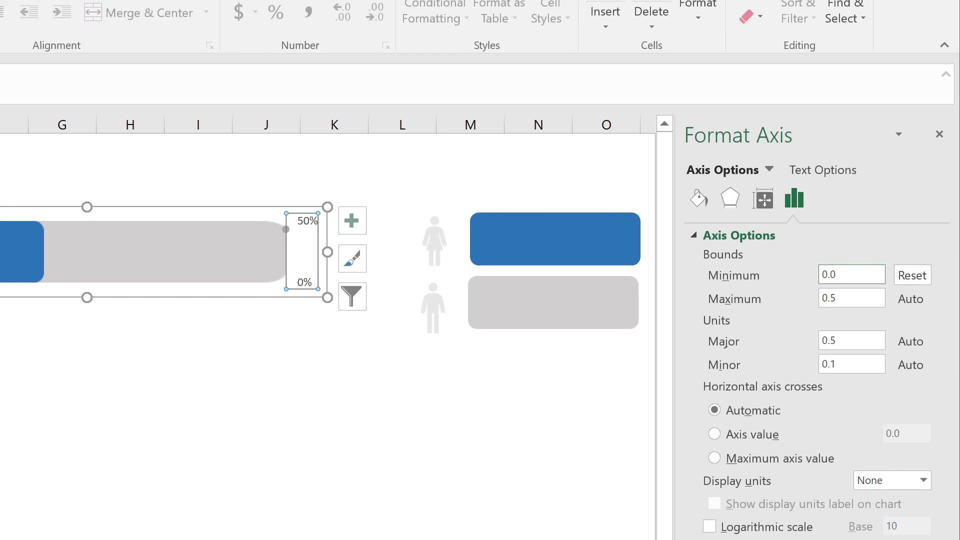
{"action": "triple_click", "coordinate": [851, 298]}
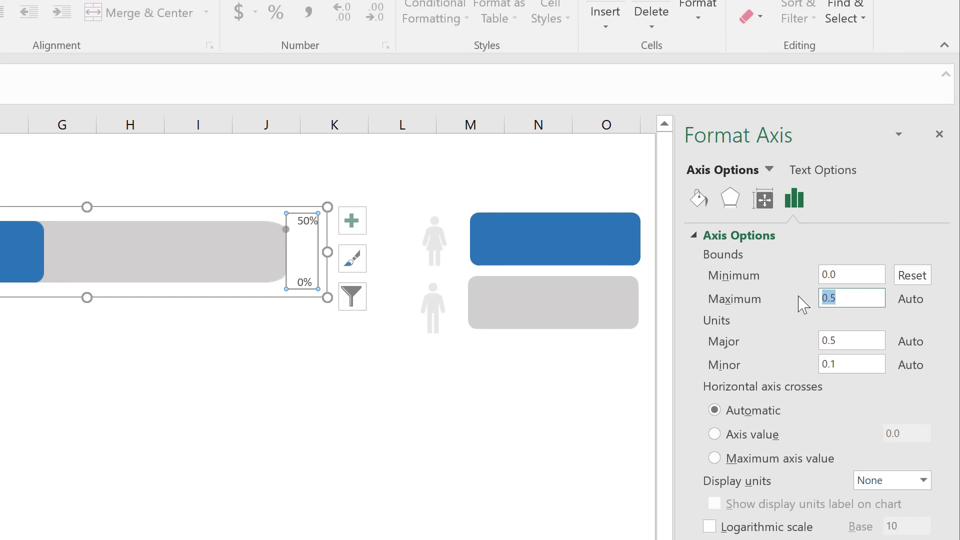
{"action": "type", "text": "1"}
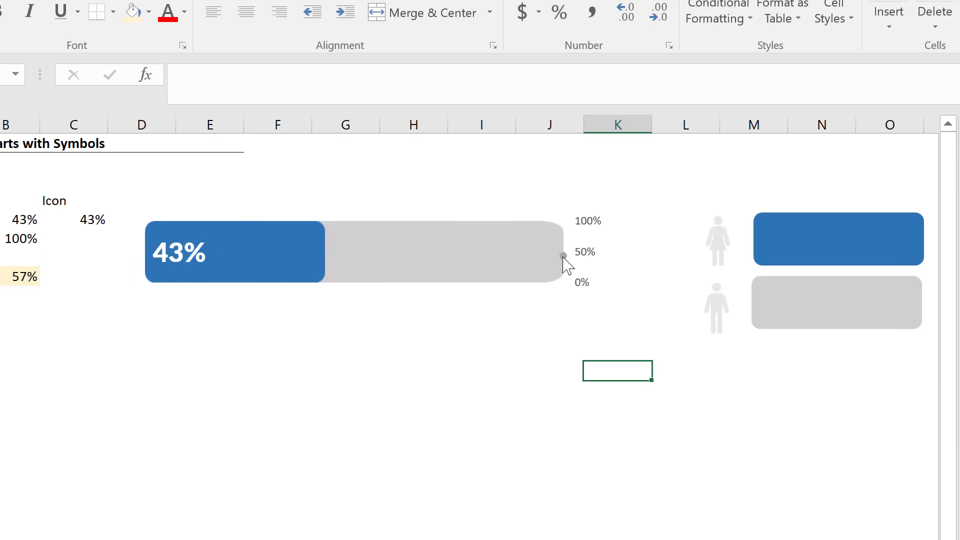
{"action": "mouse_move", "coordinate": [567, 267]}
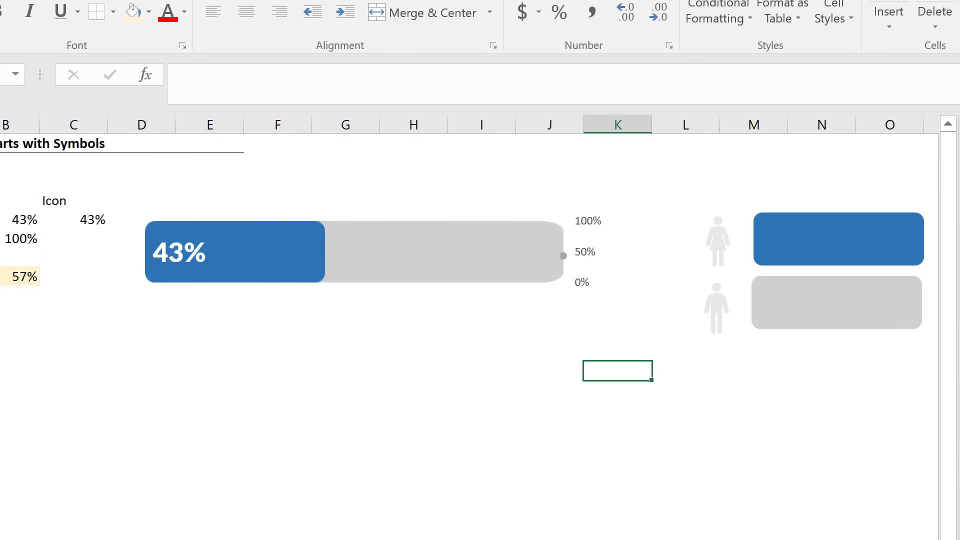
{"action": "mouse_move", "coordinate": [177, 231]}
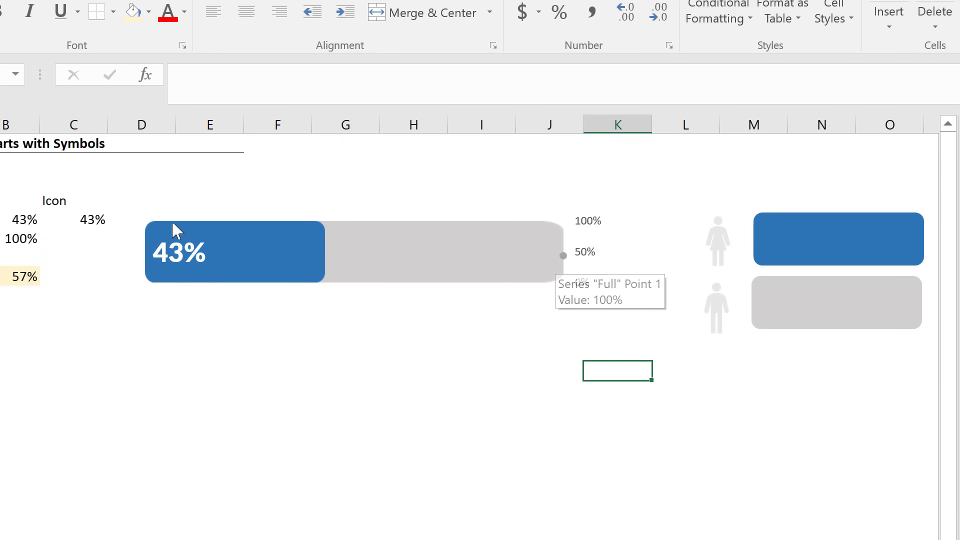
{"action": "mouse_move", "coordinate": [86, 223]}
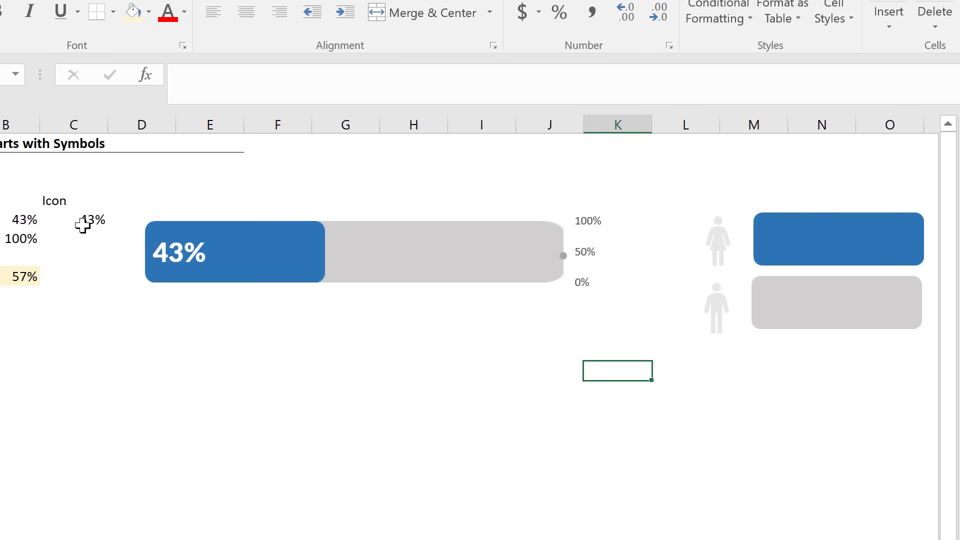
{"action": "mouse_move", "coordinate": [557, 265]}
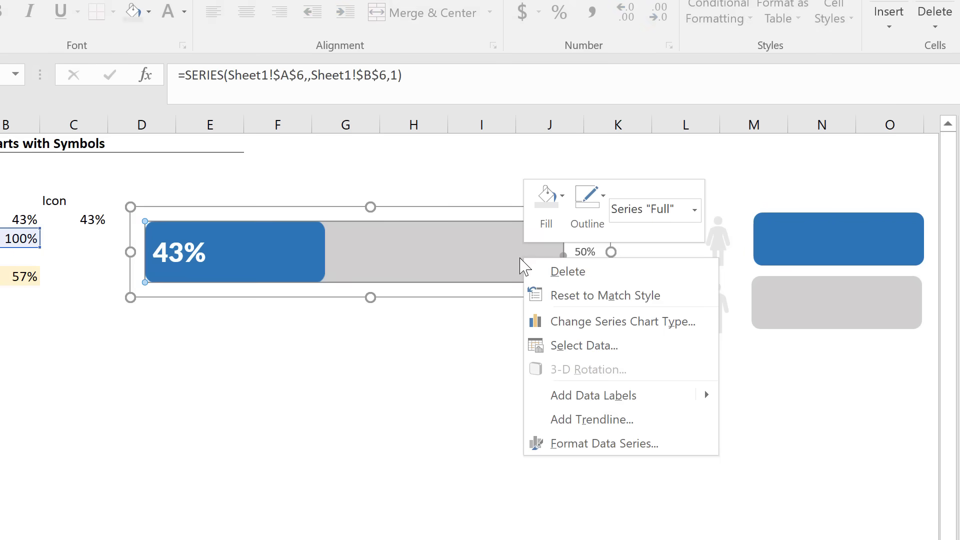
{"action": "mouse_move", "coordinate": [415, 273]}
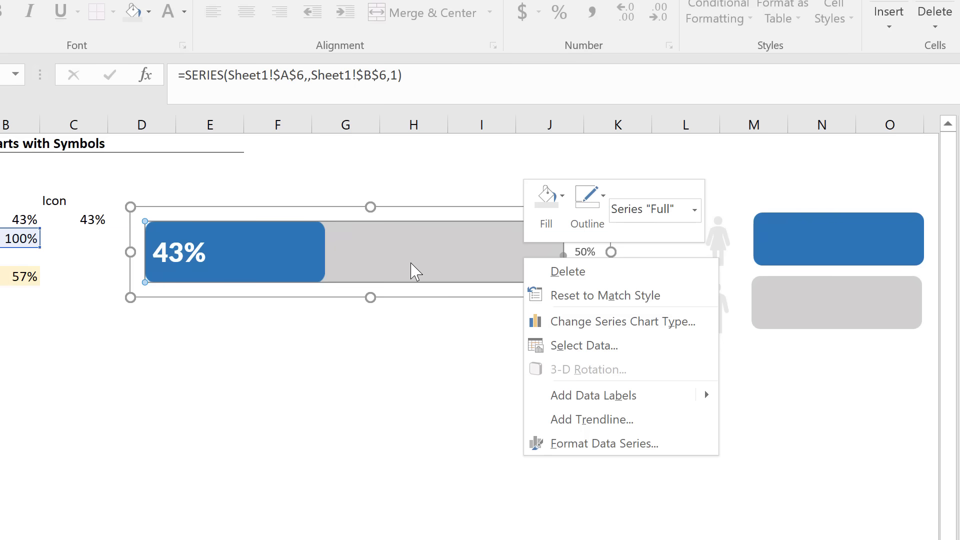
Open Select Data for the progress chart, listing the Full, Female and Icon series
{"action": "left_click", "coordinate": [583, 345]}
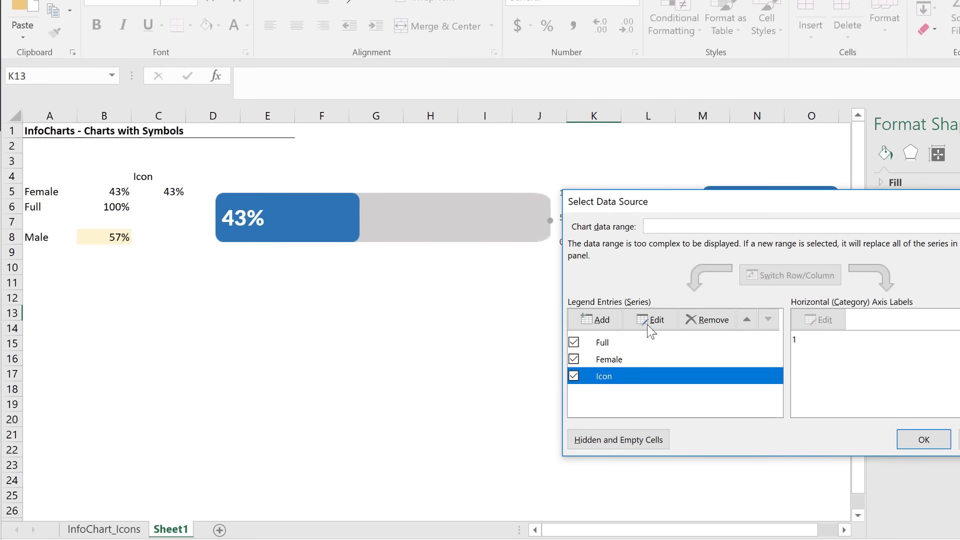
Open the Icon series for editing, with name from C4, Y values C5, X values blank
{"action": "left_click", "coordinate": [657, 320]}
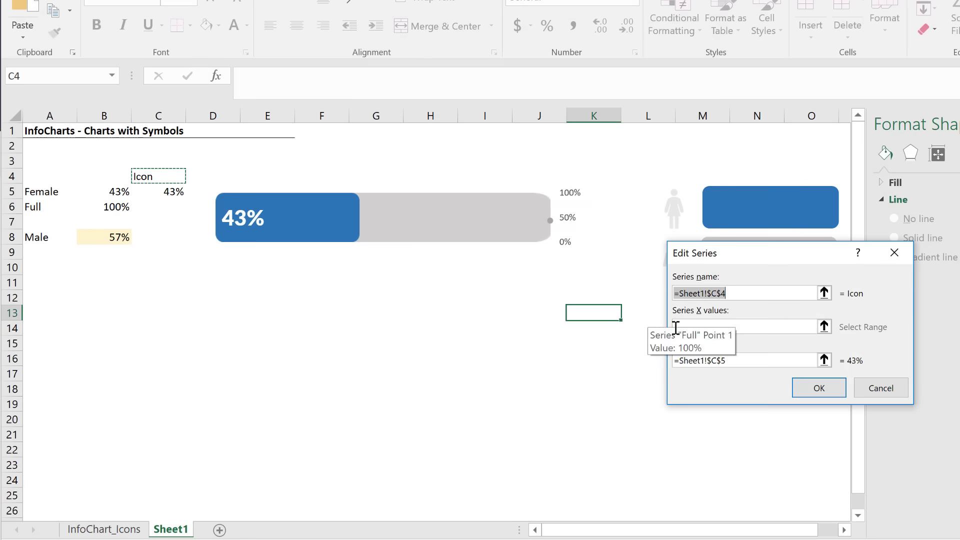
{"action": "mouse_move", "coordinate": [728, 325]}
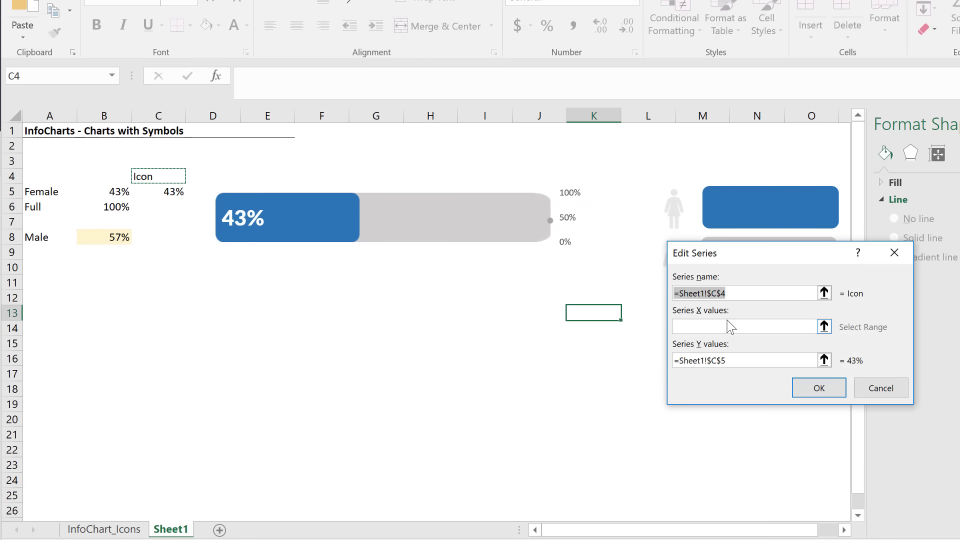
{"action": "left_click", "coordinate": [744, 327]}
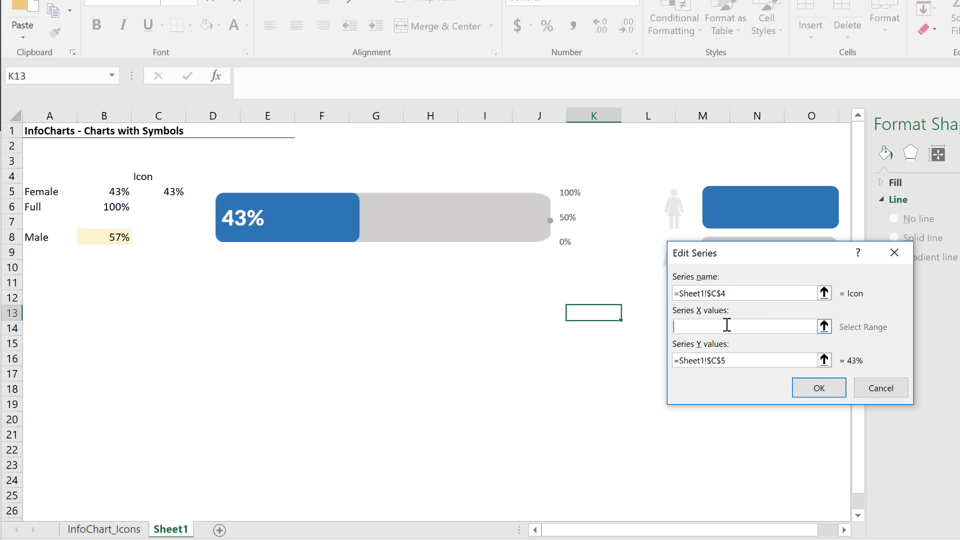
{"action": "left_click", "coordinate": [747, 360]}
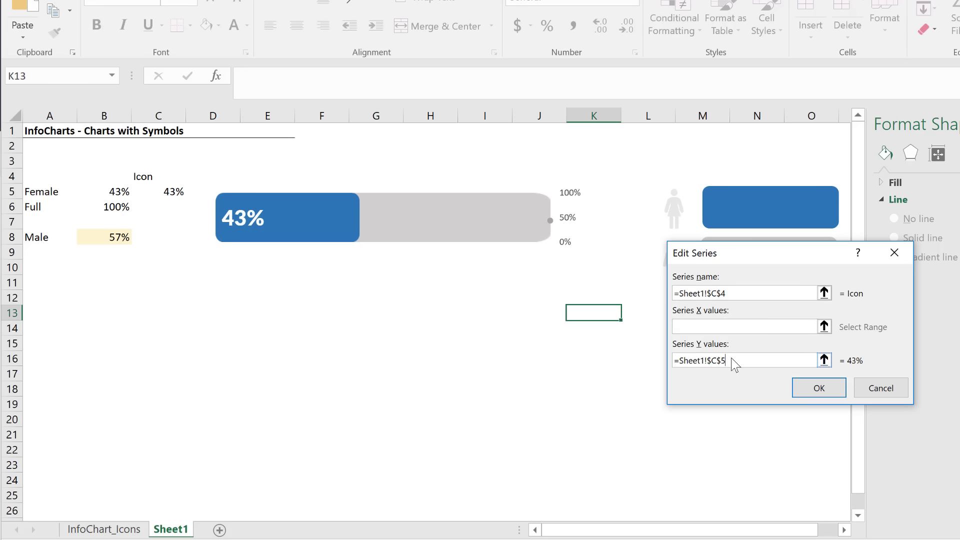
{"action": "left_click", "coordinate": [174, 191]}
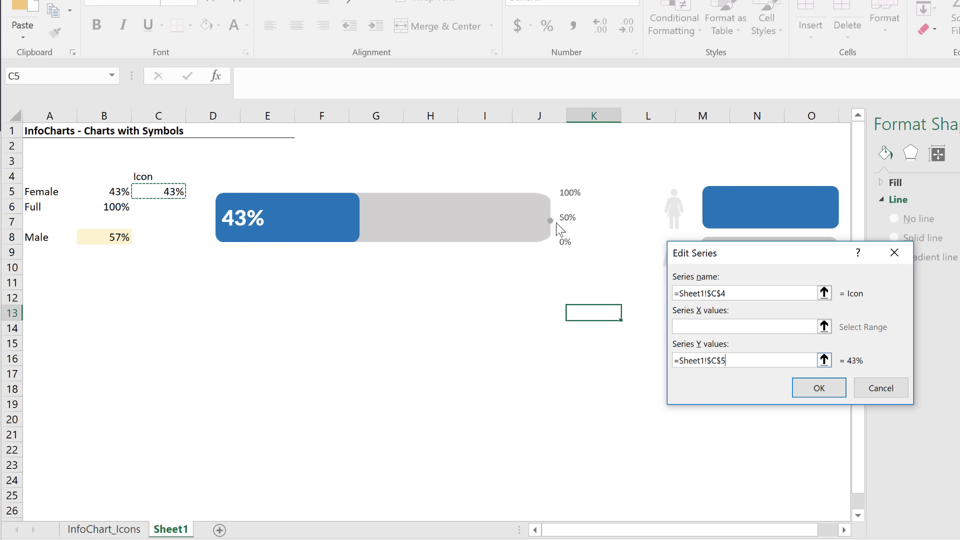
{"action": "mouse_move", "coordinate": [568, 226]}
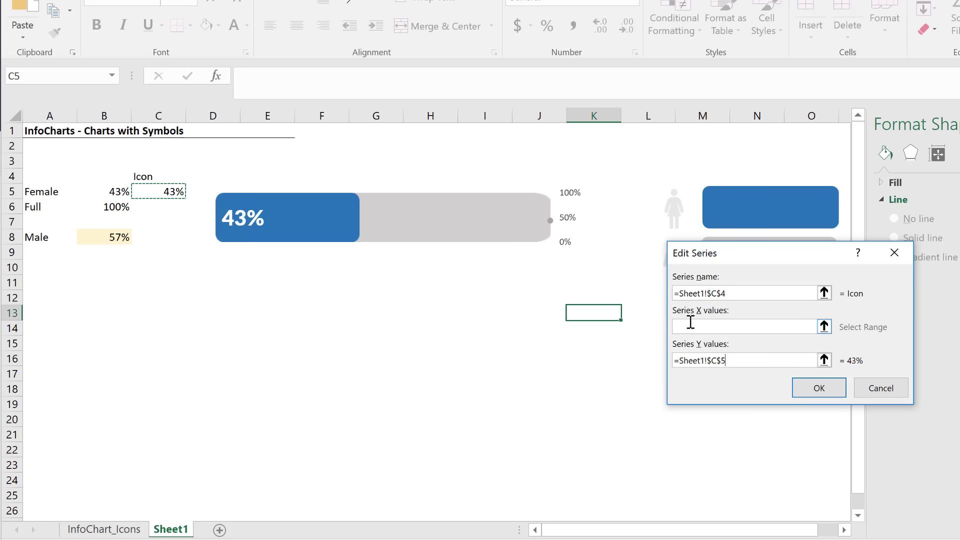
{"action": "mouse_move", "coordinate": [348, 248]}
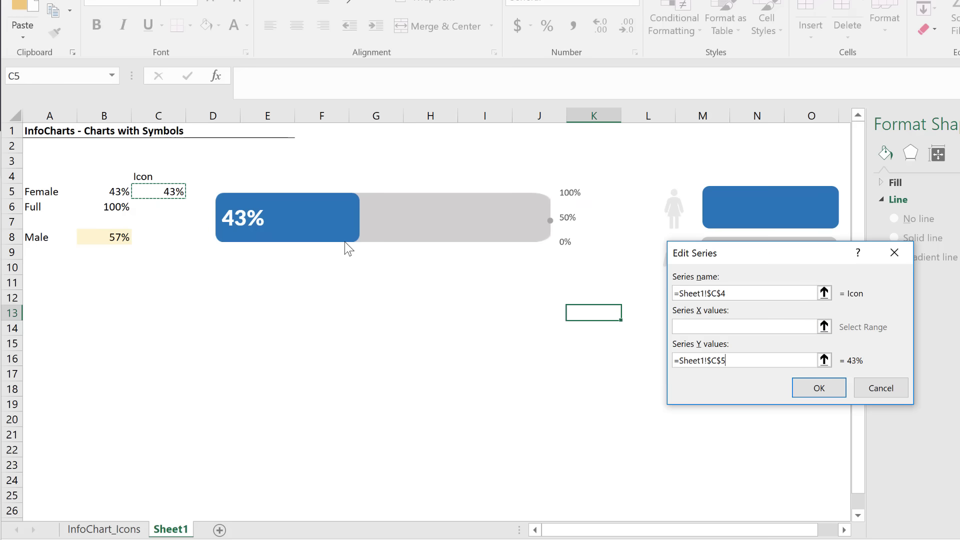
{"action": "mouse_move", "coordinate": [306, 243]}
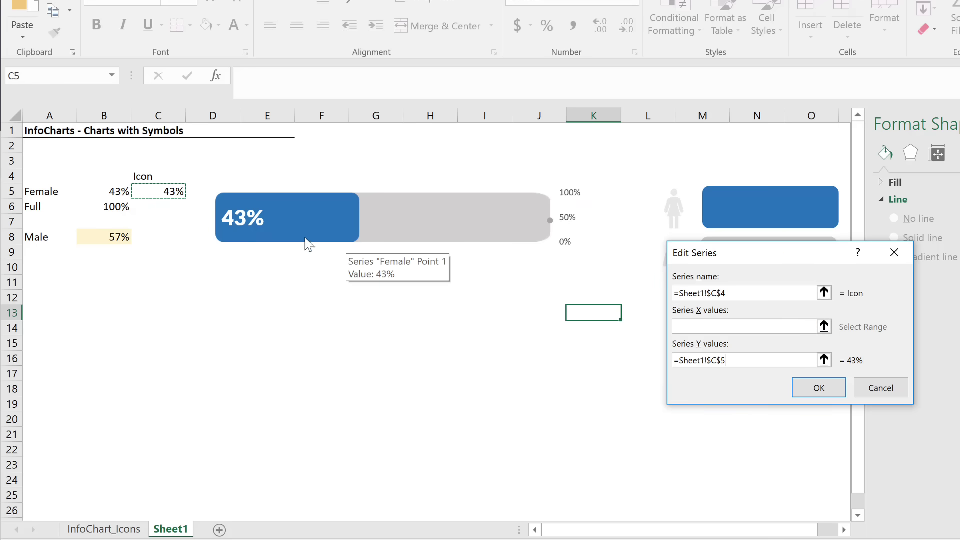
{"action": "mouse_move", "coordinate": [318, 205]}
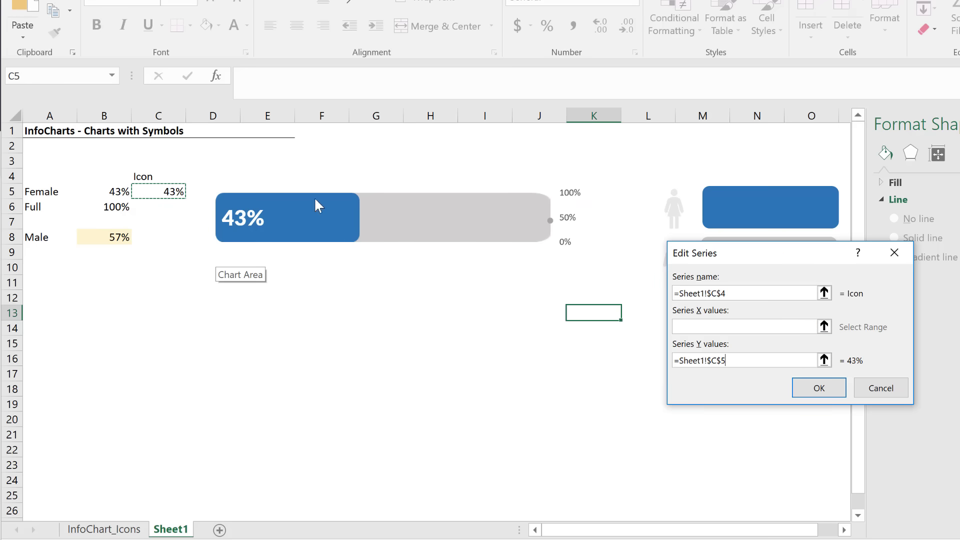
{"action": "mouse_move", "coordinate": [346, 237]}
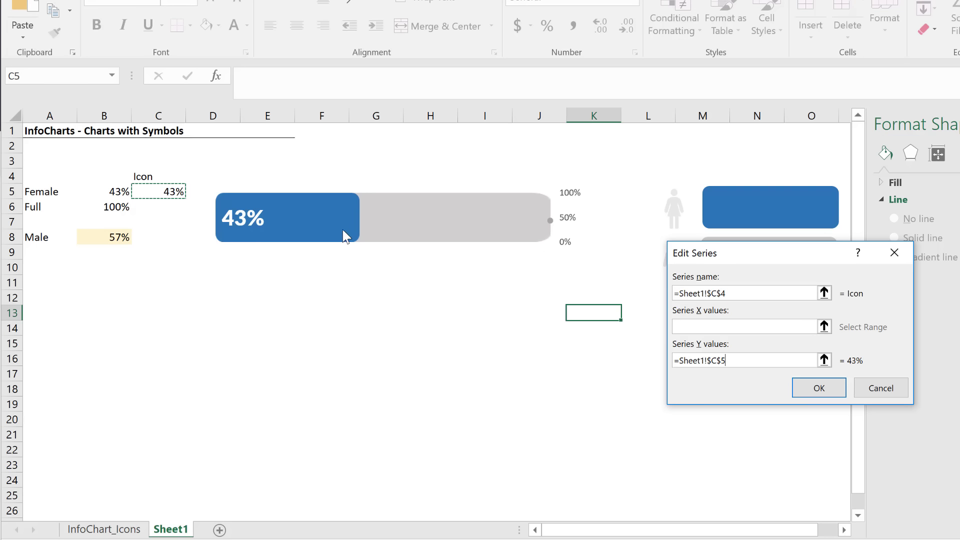
{"action": "mouse_move", "coordinate": [361, 219]}
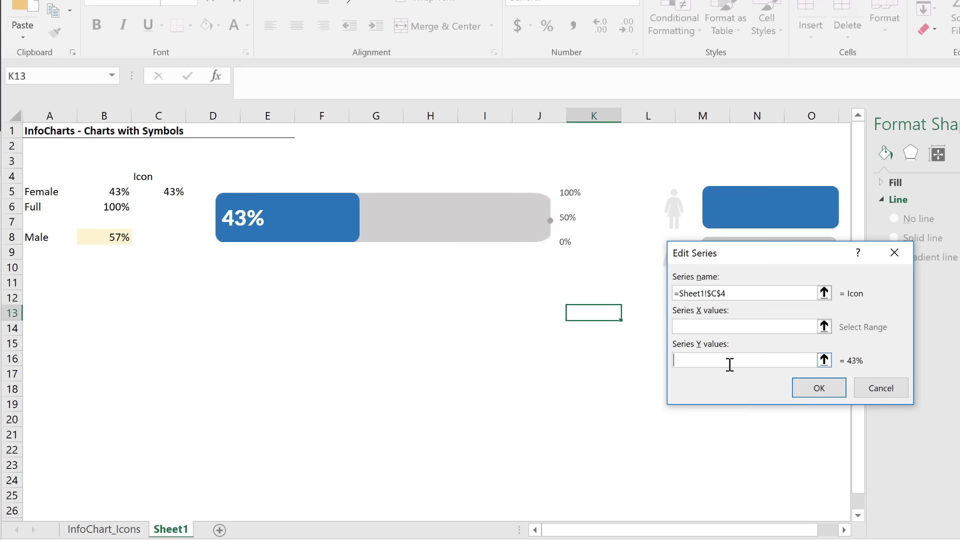
Move the C5 reference to the Icon series X values, set Y values to 0.5, and confirm
{"action": "key", "text": "ctrl+x"}
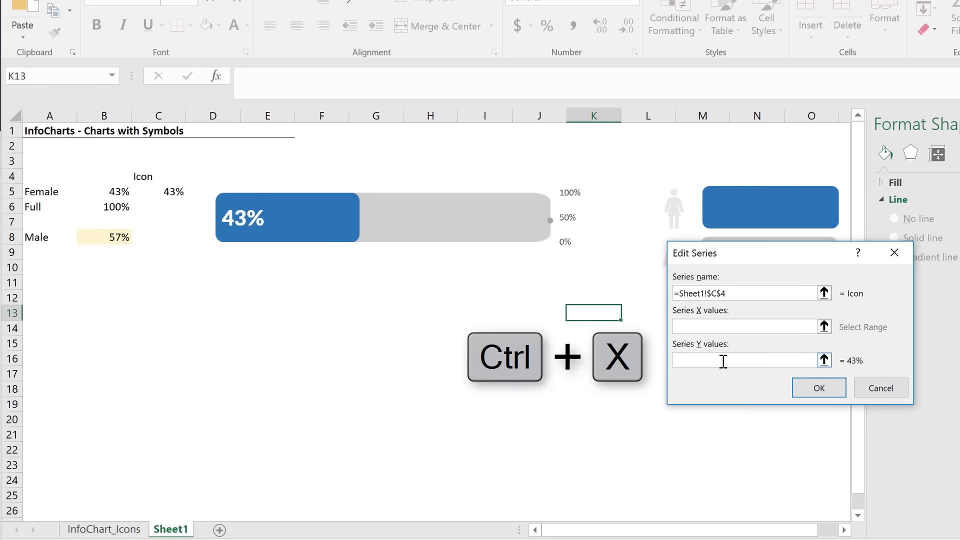
{"action": "key", "text": "ctrl+x"}
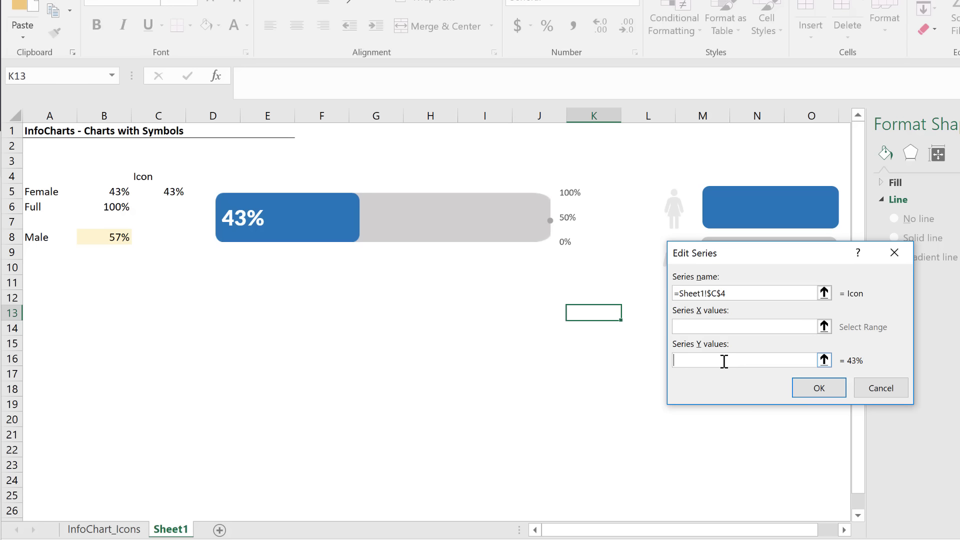
{"action": "type", "text": "0."}
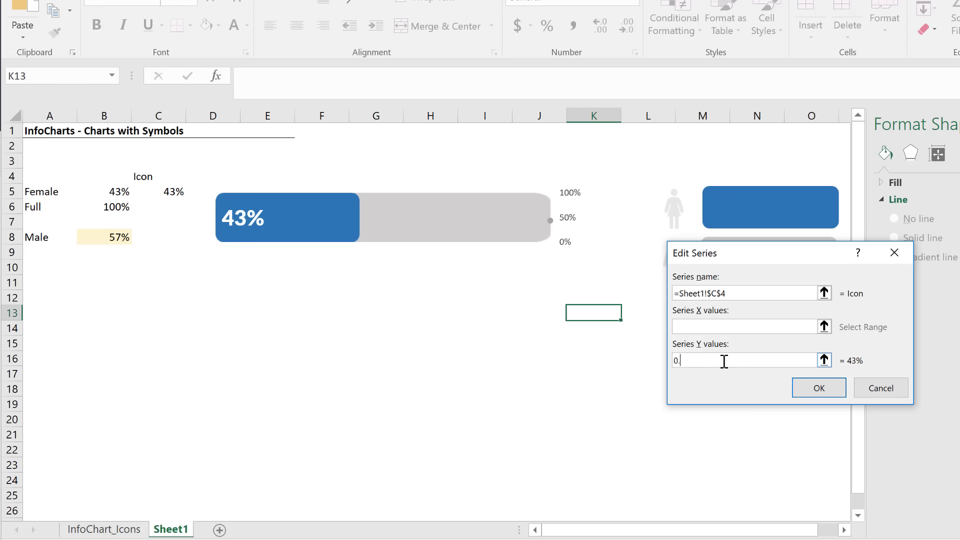
{"action": "type", "text": "5"}
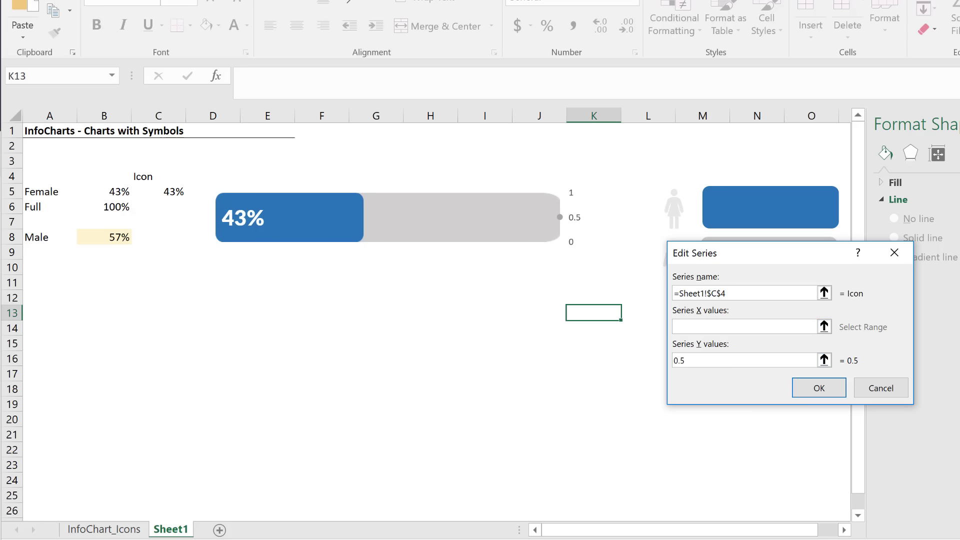
{"action": "key", "text": "ctrl+v"}
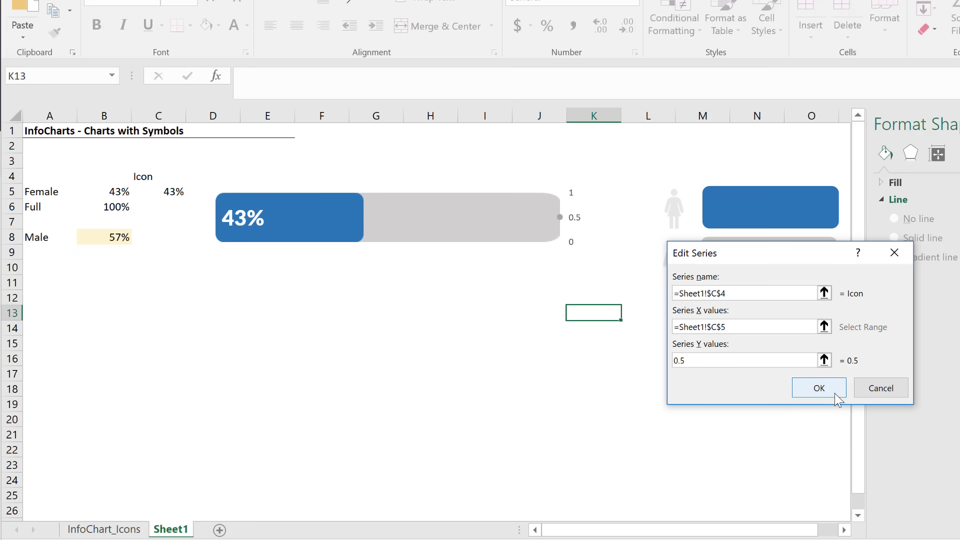
{"action": "left_click", "coordinate": [819, 388]}
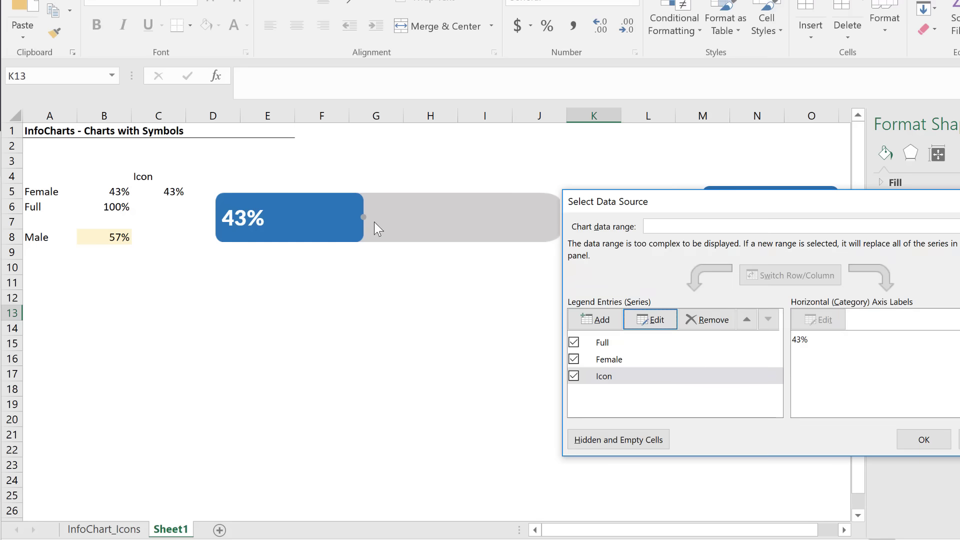
{"action": "mouse_move", "coordinate": [895, 448]}
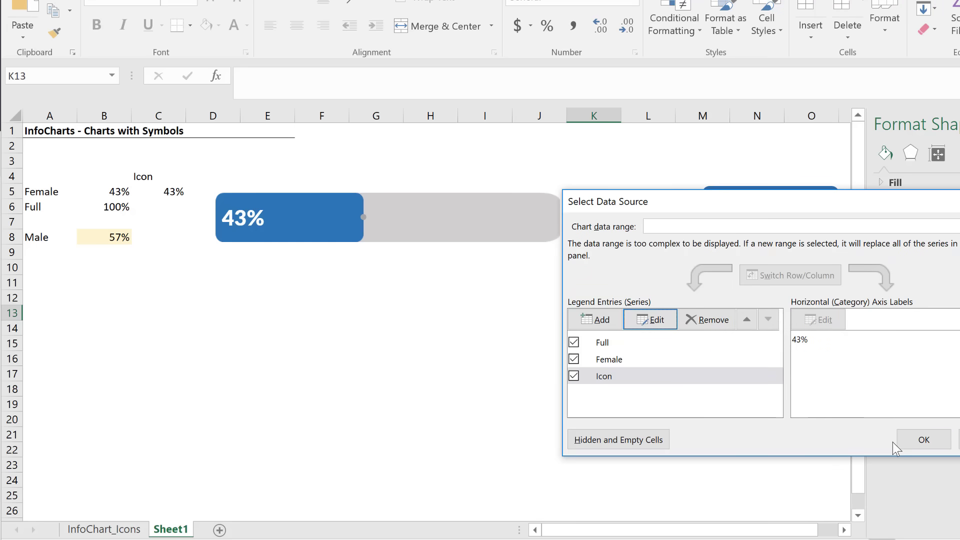
{"action": "left_click", "coordinate": [924, 440]}
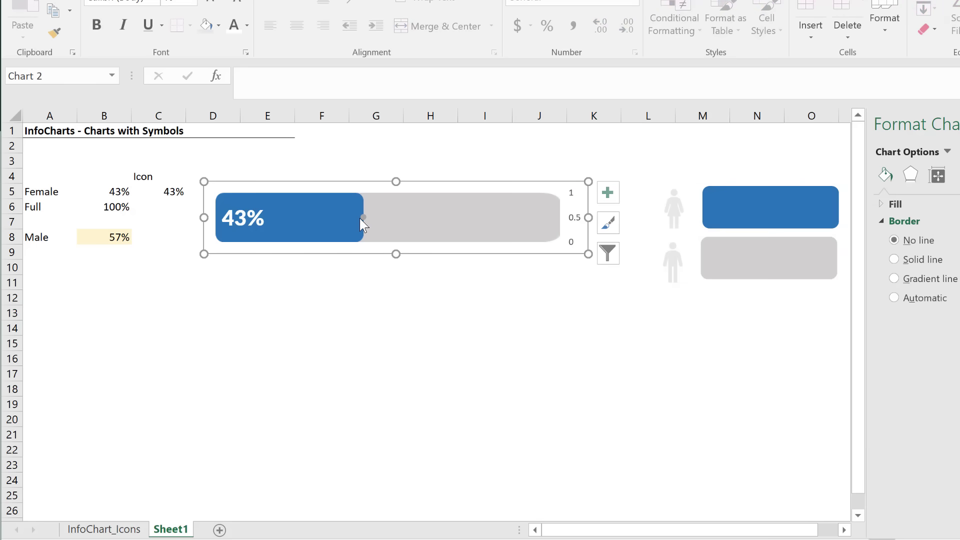
{"action": "mouse_move", "coordinate": [385, 230]}
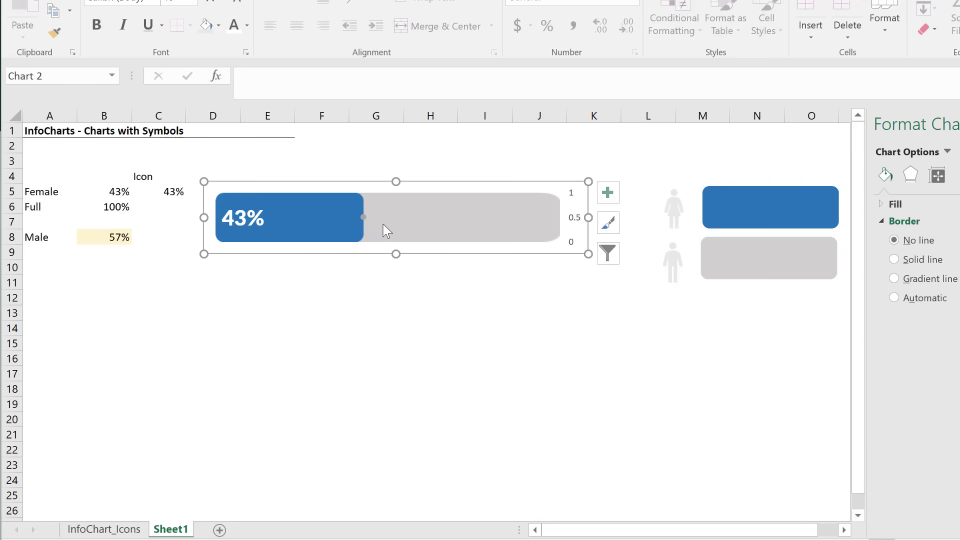
Remove the secondary value axis and copy the female person icon for the marker
{"action": "left_click", "coordinate": [573, 217]}
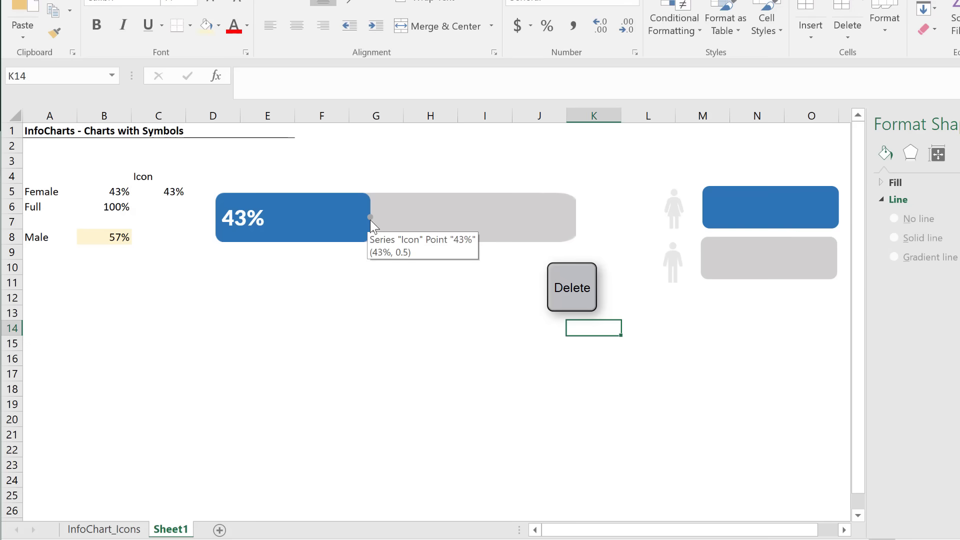
{"action": "left_click", "coordinate": [571, 287]}
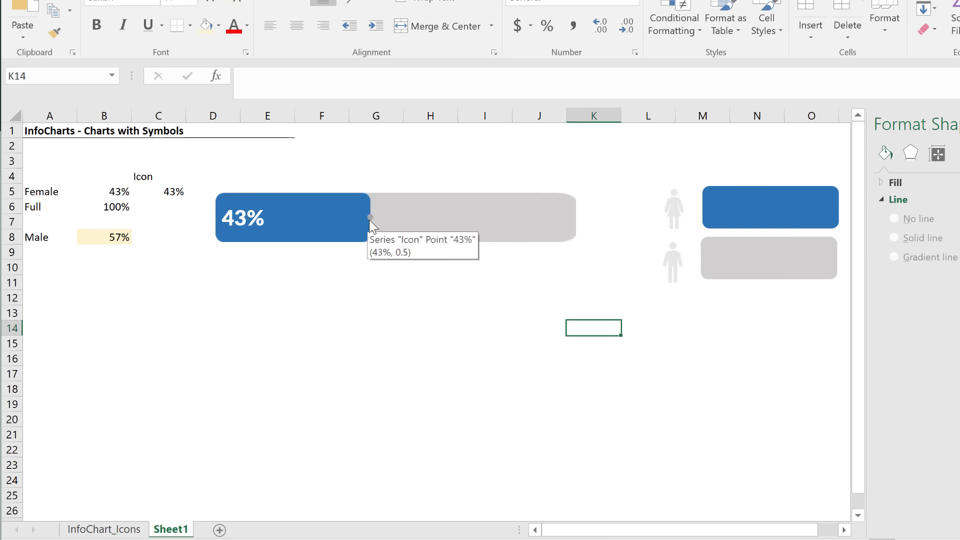
{"action": "mouse_move", "coordinate": [681, 222]}
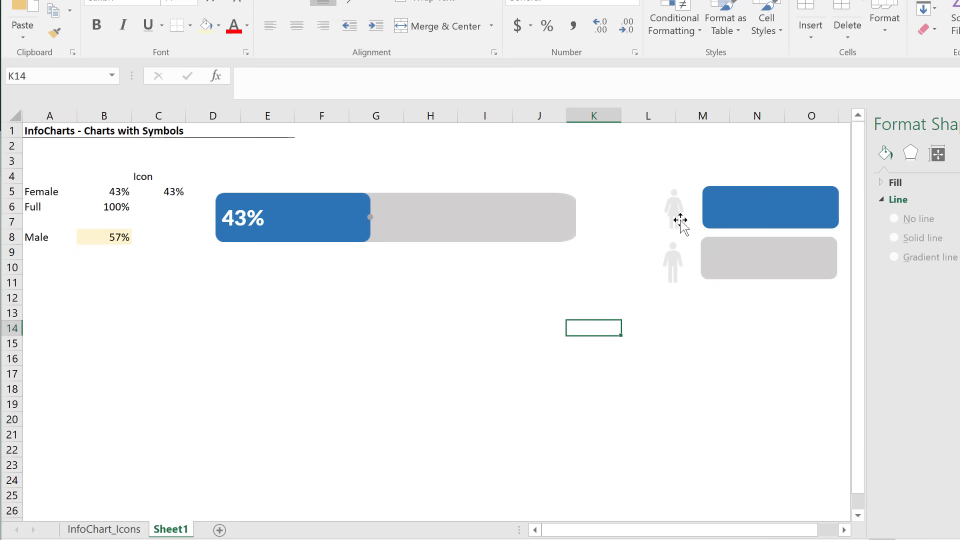
{"action": "left_click", "coordinate": [674, 219]}
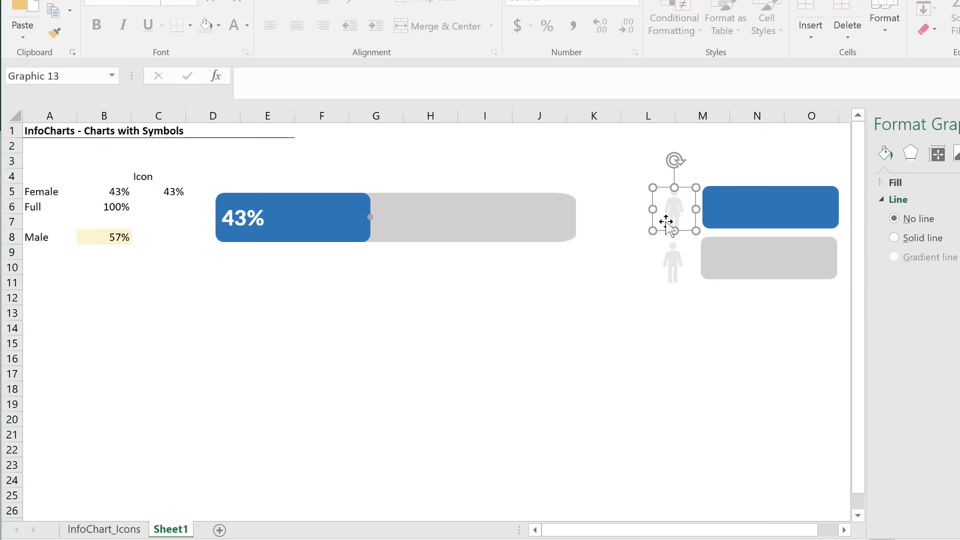
{"action": "key", "text": "ctrl+c"}
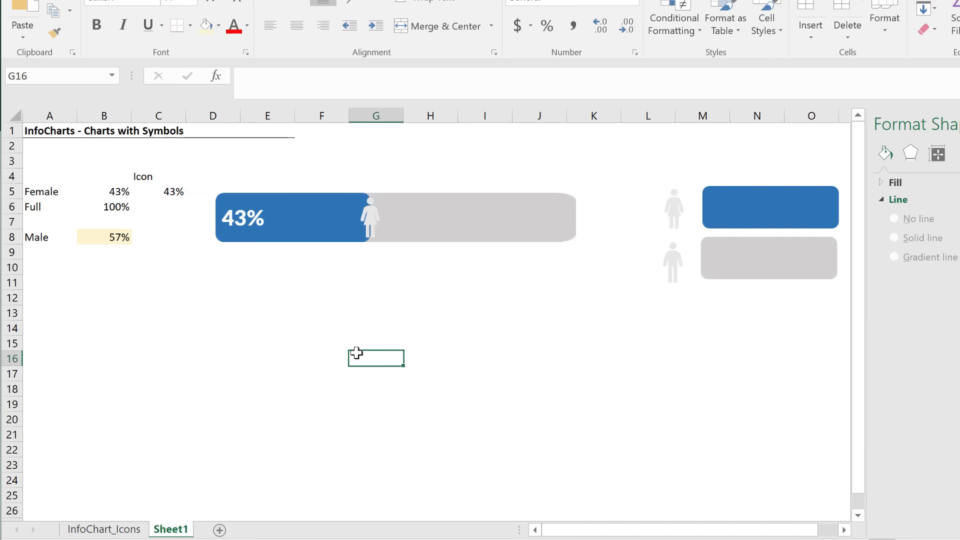
{"action": "mouse_move", "coordinate": [371, 232]}
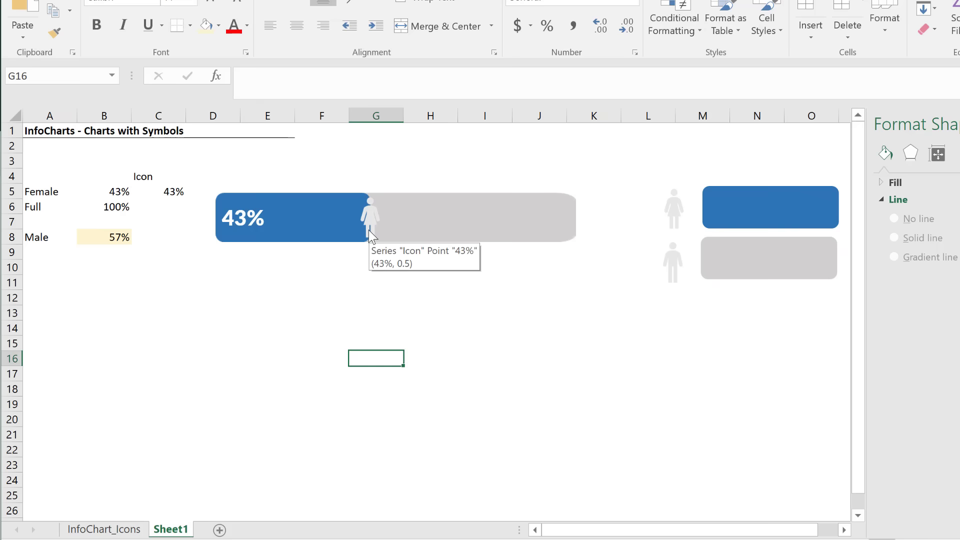
{"action": "mouse_move", "coordinate": [170, 199]}
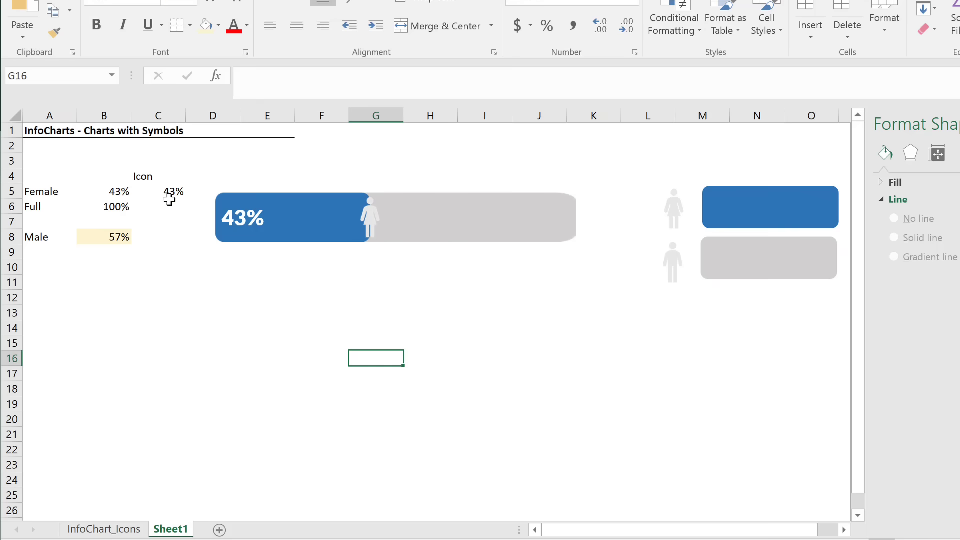
Change the Icon formula in C5 to =B5-0.06 so it shows 37%
{"action": "left_click", "coordinate": [158, 191]}
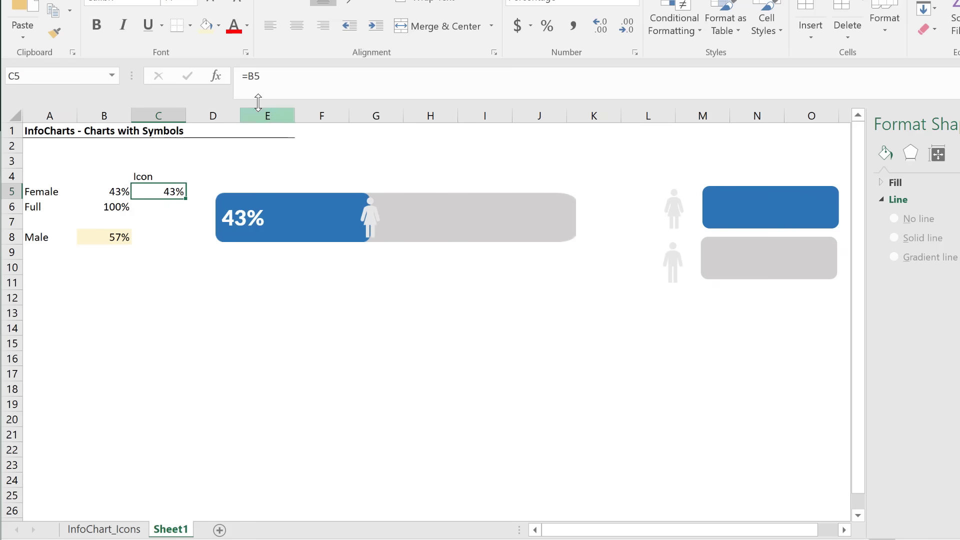
{"action": "double_click", "coordinate": [158, 191]}
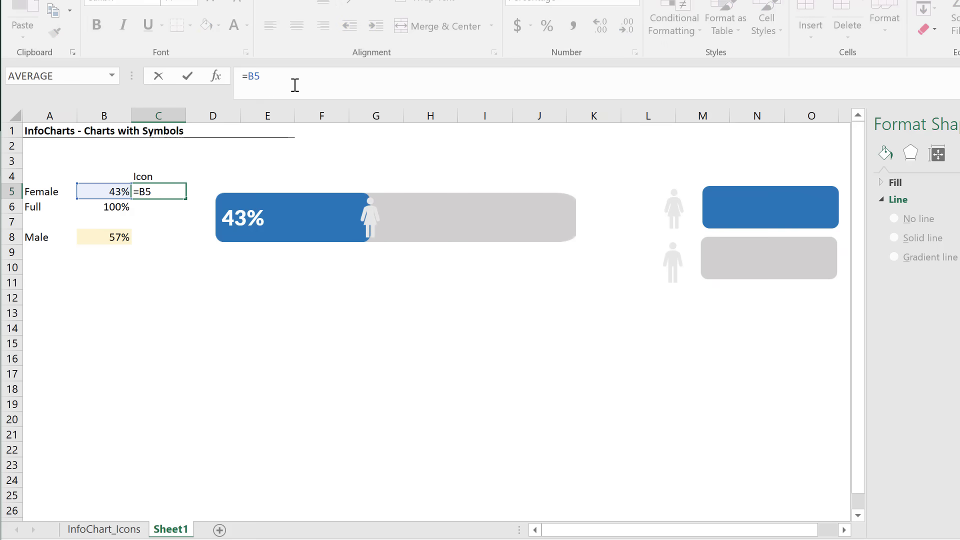
{"action": "type", "text": "-"}
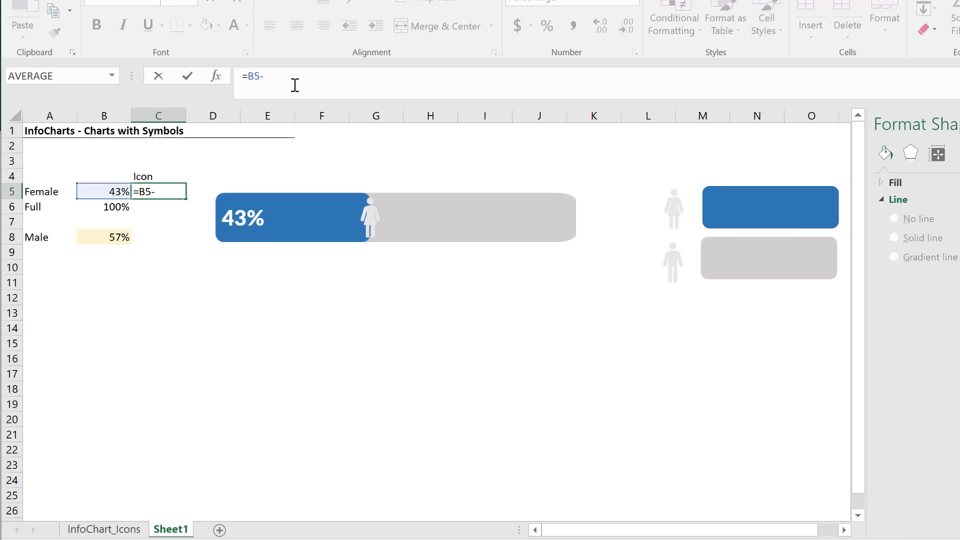
{"action": "type", "text": "0."}
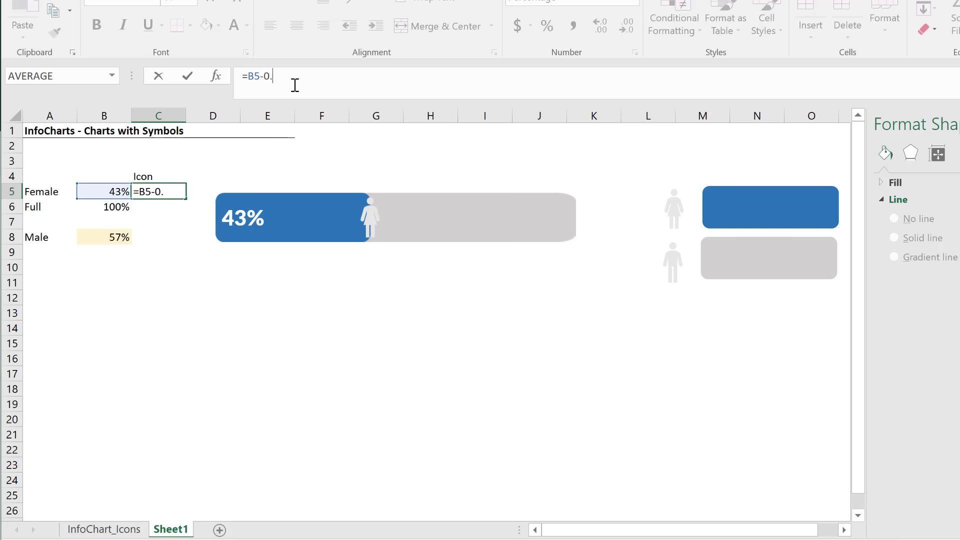
{"action": "type", "text": "06"}
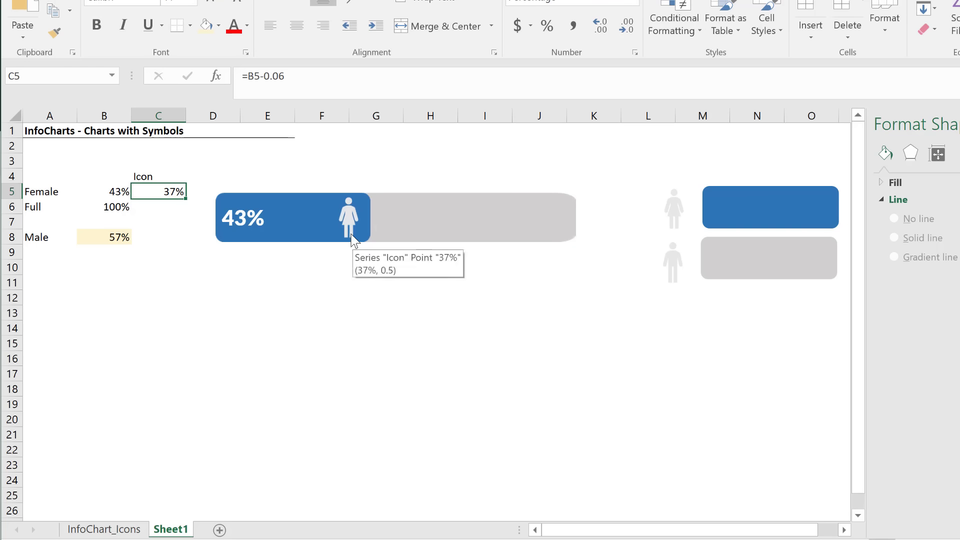
{"action": "mouse_move", "coordinate": [350, 250]}
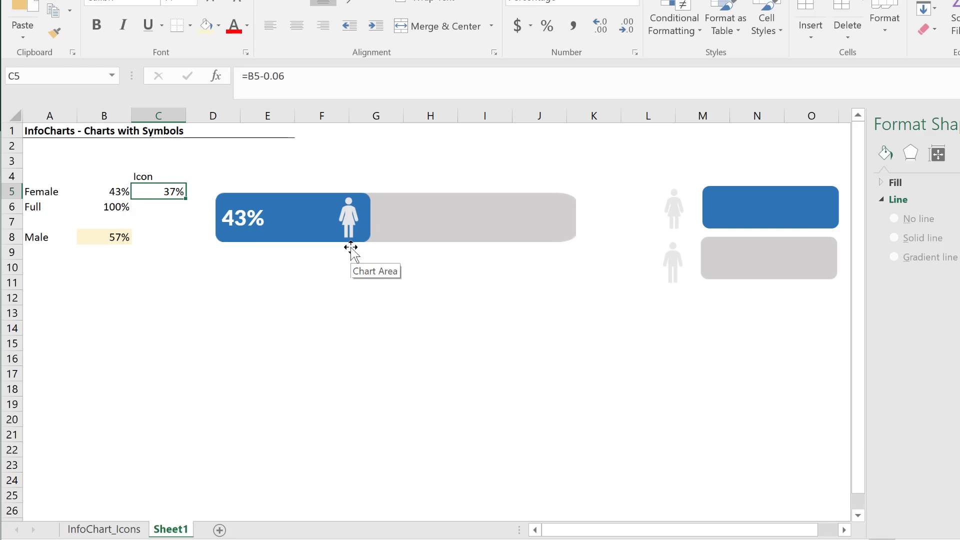
{"action": "mouse_move", "coordinate": [332, 213]}
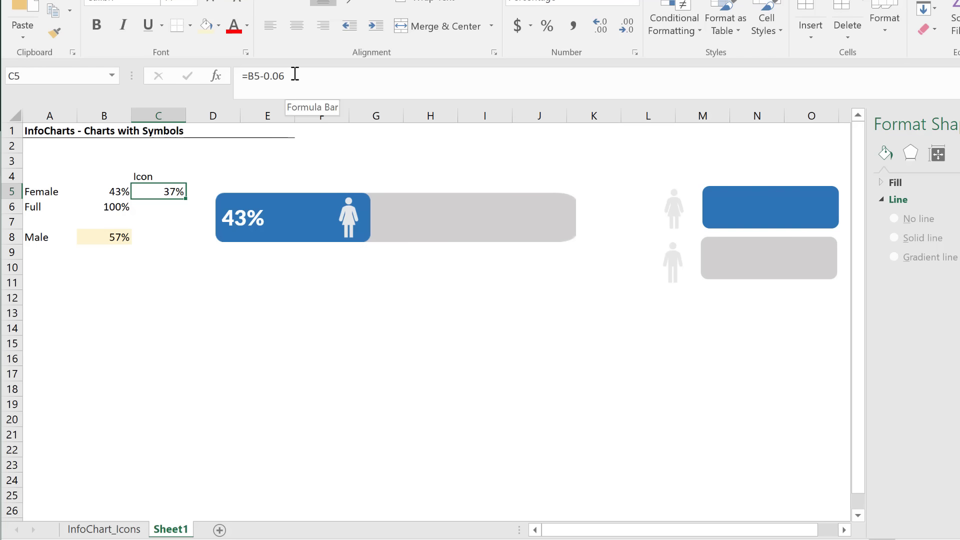
{"action": "mouse_move", "coordinate": [390, 228]}
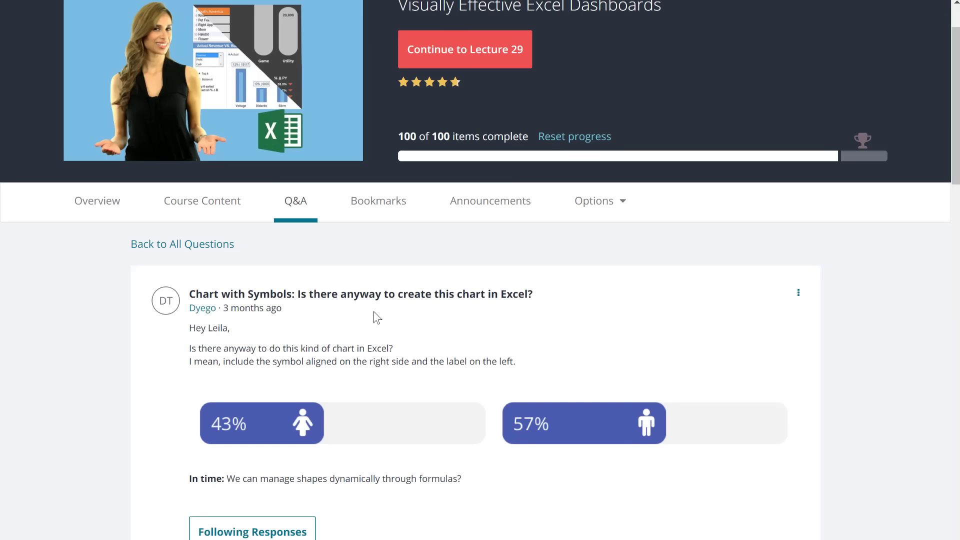
{"action": "mouse_move", "coordinate": [329, 448]}
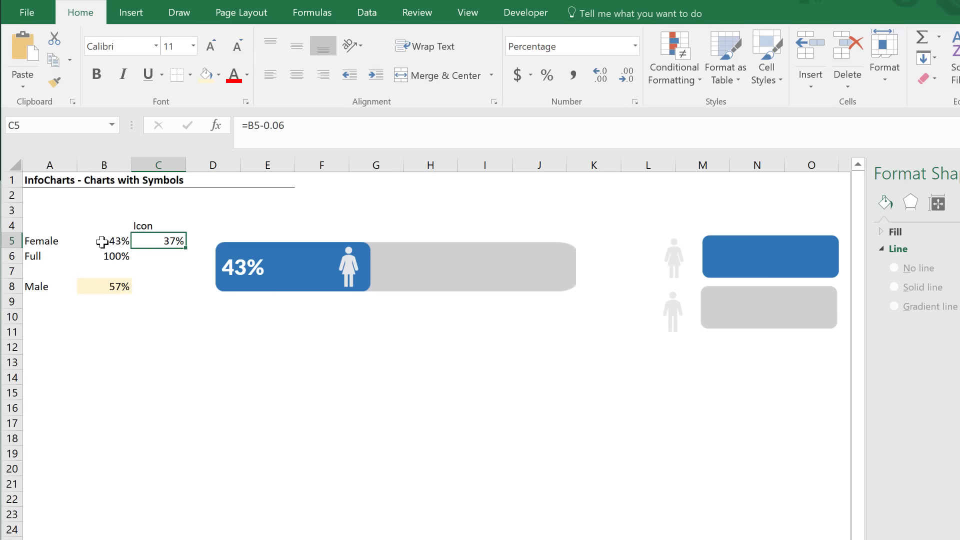
{"action": "left_click", "coordinate": [103, 240]}
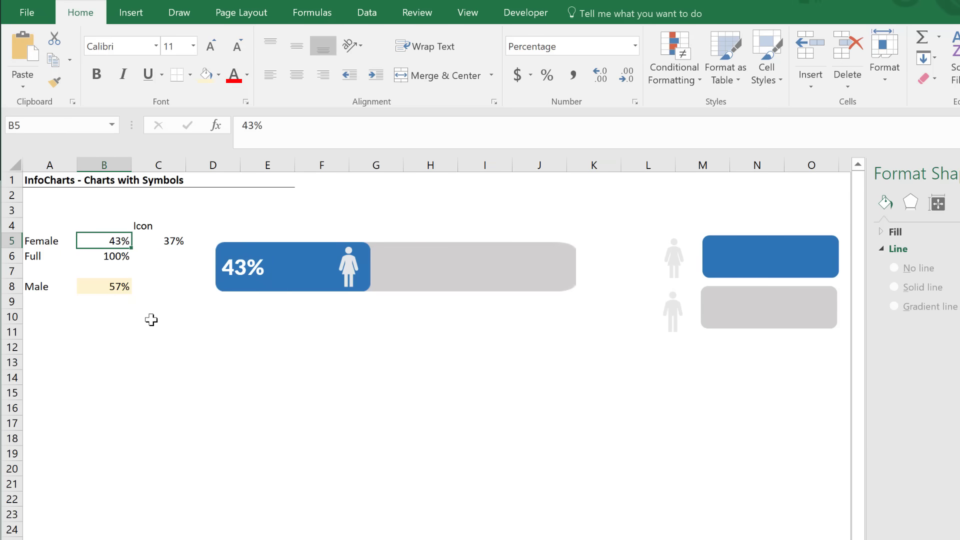
{"action": "type", "text": "67%"}
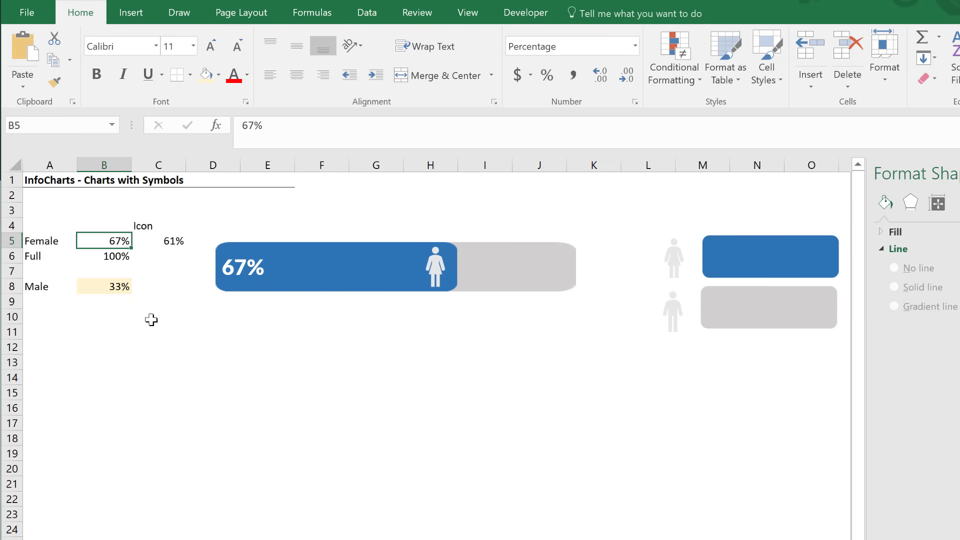
{"action": "type", "text": "100%"}
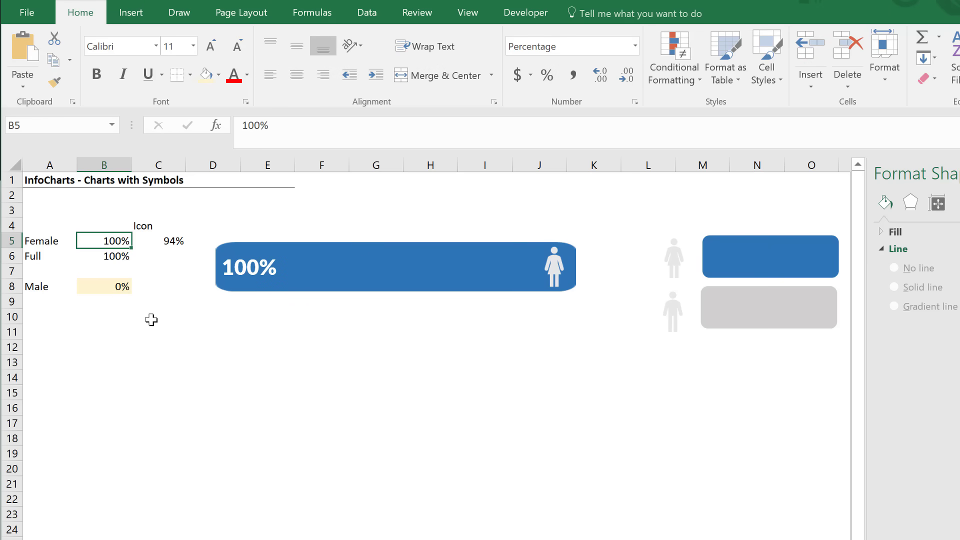
{"action": "type", "text": "28%"}
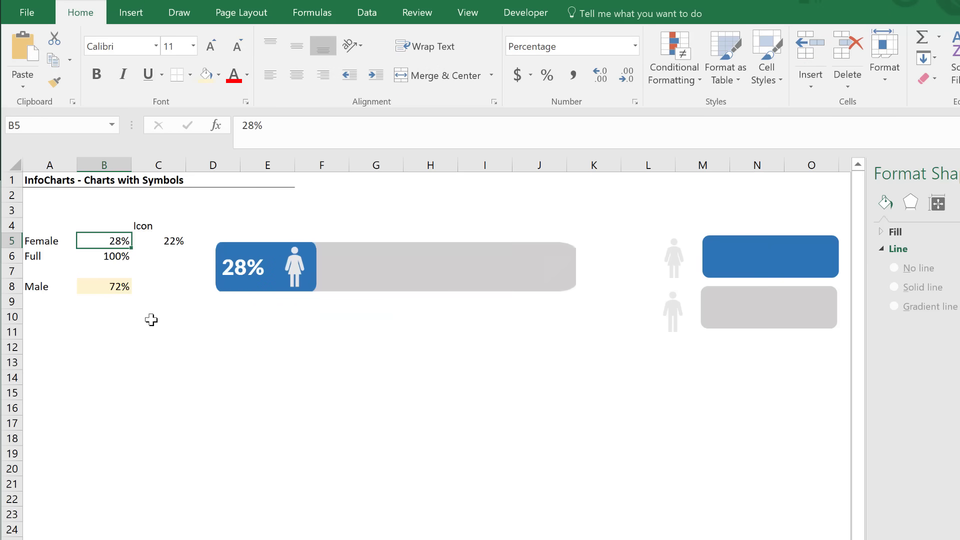
{"action": "type", "text": "43%"}
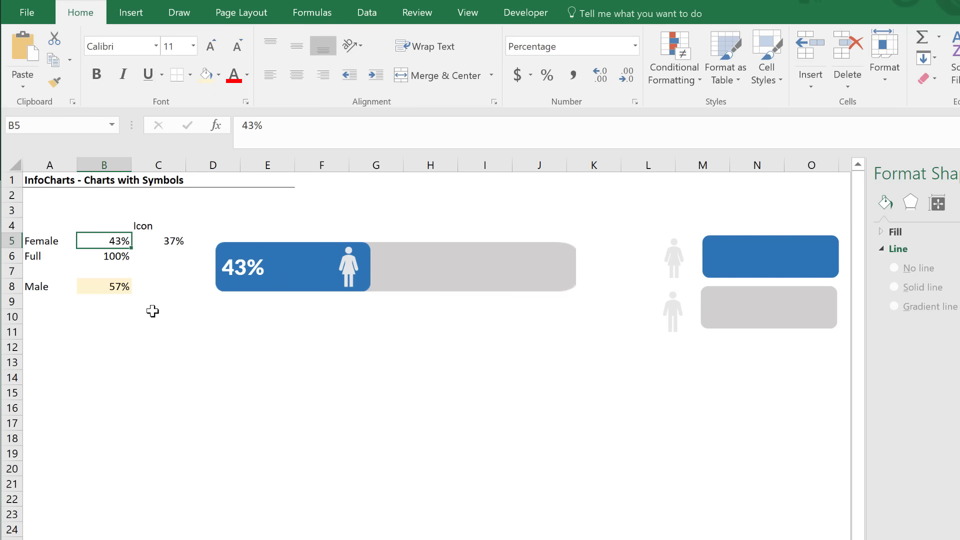
Paste the Full 100% row under Male and duplicate the female progress chart below
{"action": "left_click", "coordinate": [49, 256]}
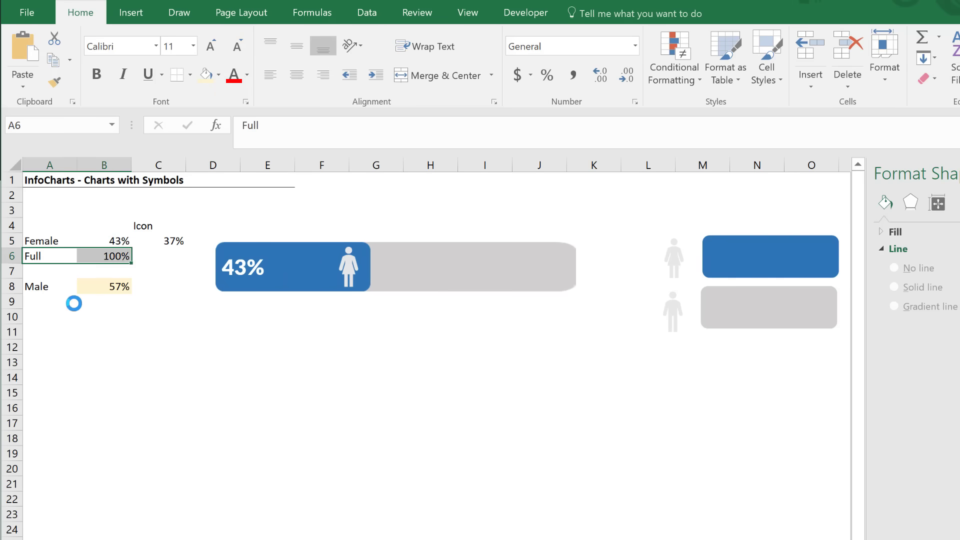
{"action": "key", "text": "ctrl+v"}
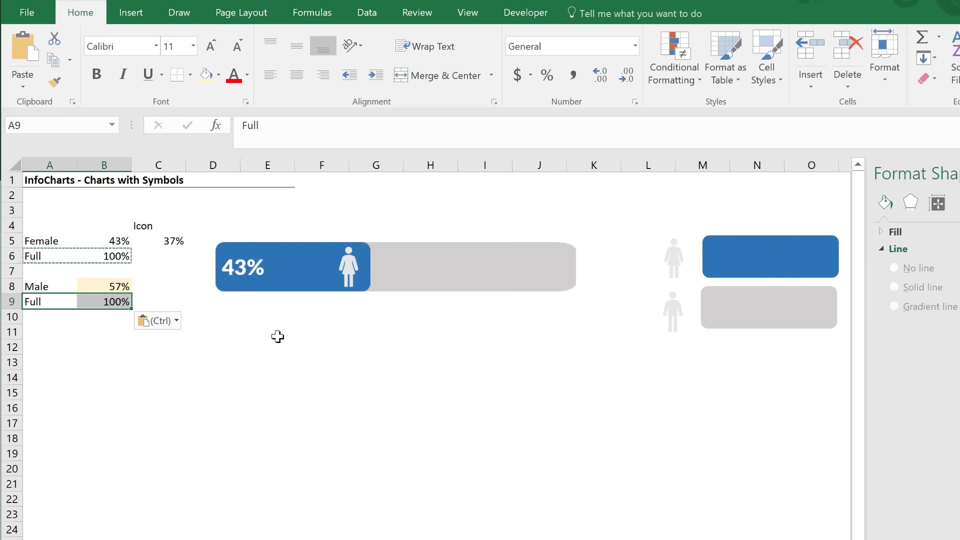
{"action": "left_click", "coordinate": [395, 267]}
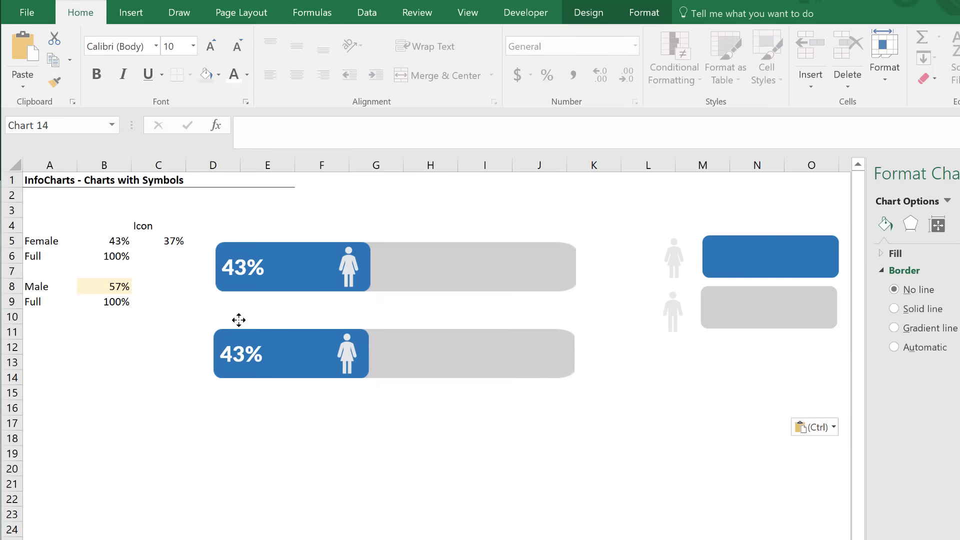
{"action": "left_click", "coordinate": [291, 354]}
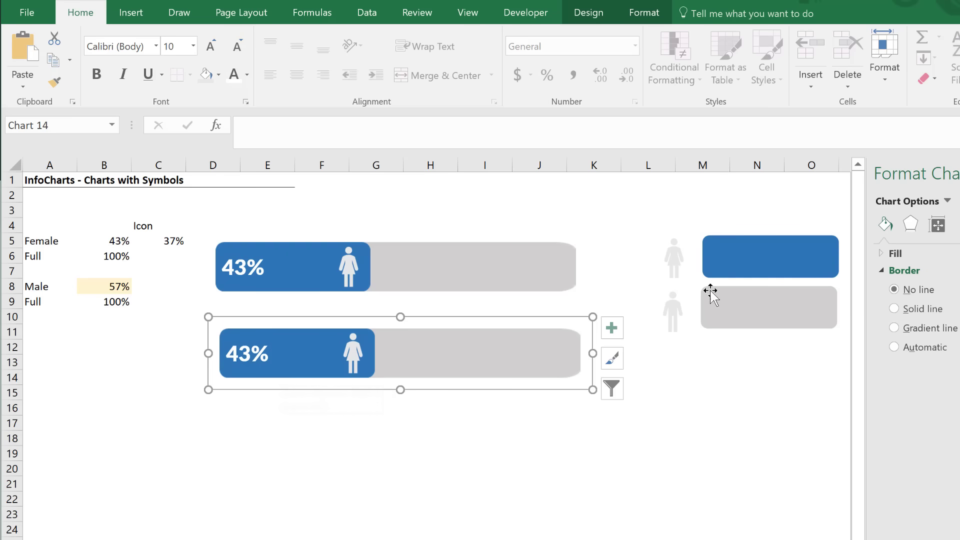
{"action": "mouse_move", "coordinate": [309, 384]}
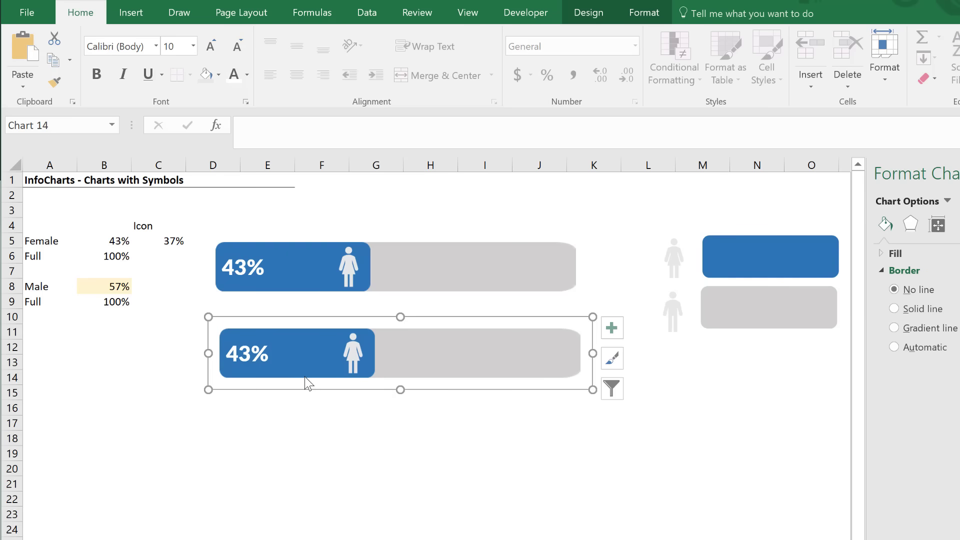
Repoint the copied chart's Full series name and values to A9 and B9
{"action": "left_click", "coordinate": [294, 354]}
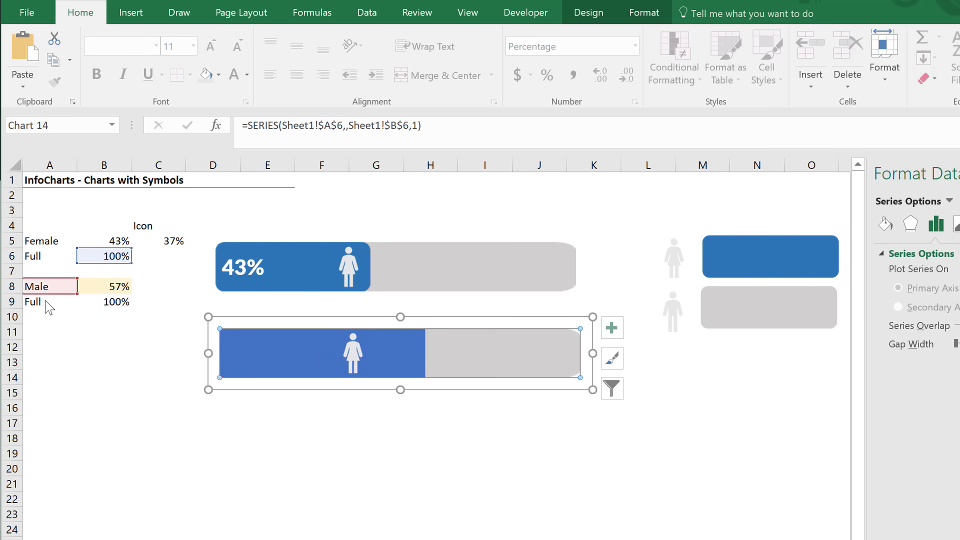
{"action": "left_click", "coordinate": [103, 316]}
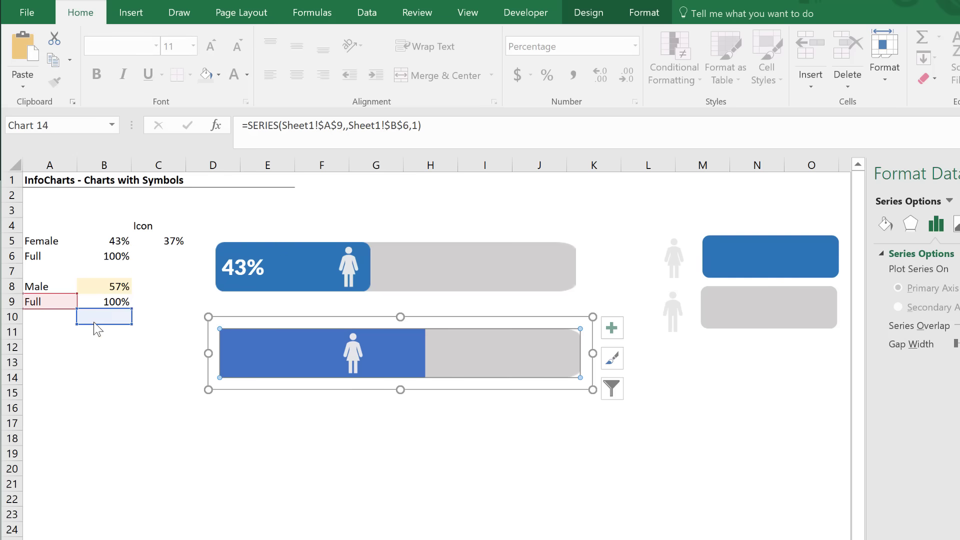
{"action": "left_click", "coordinate": [502, 354]}
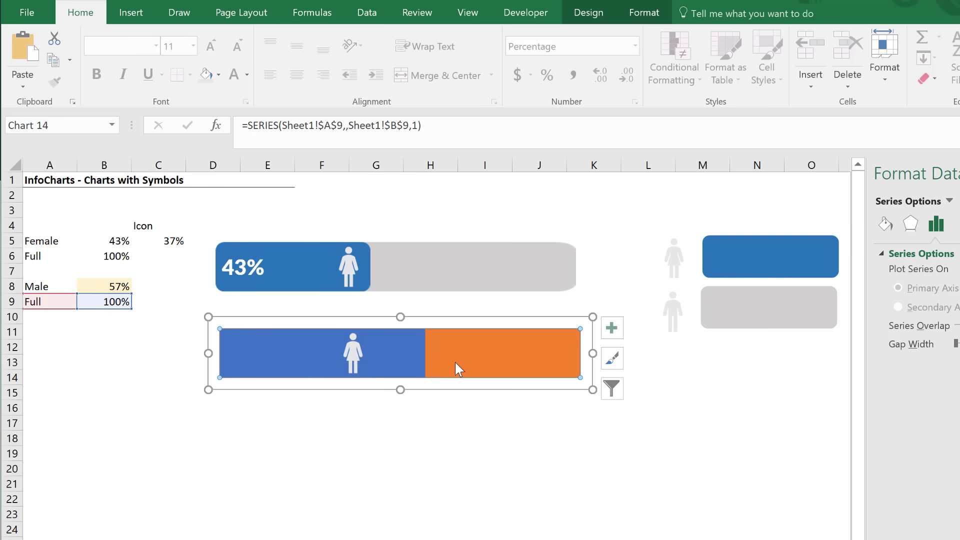
{"action": "mouse_move", "coordinate": [476, 409]}
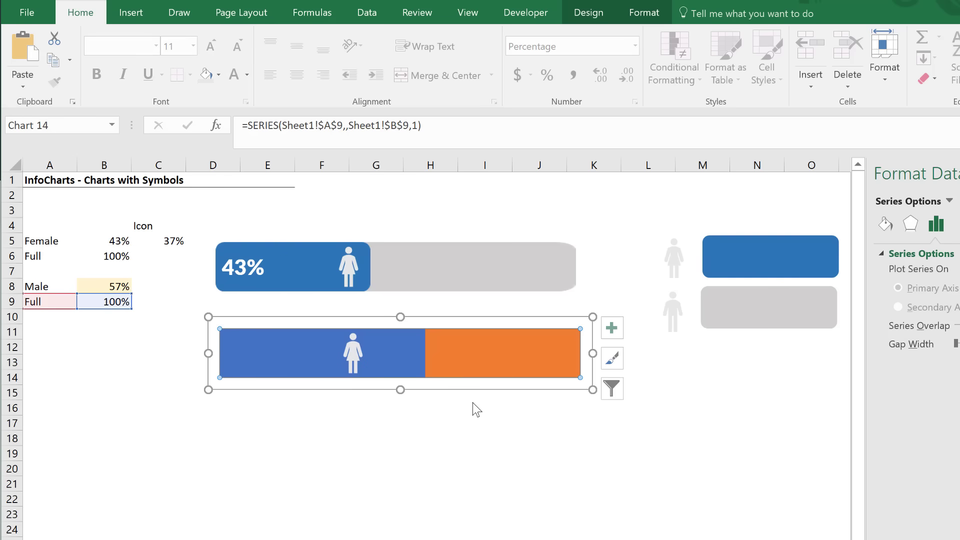
{"action": "left_click", "coordinate": [770, 257]}
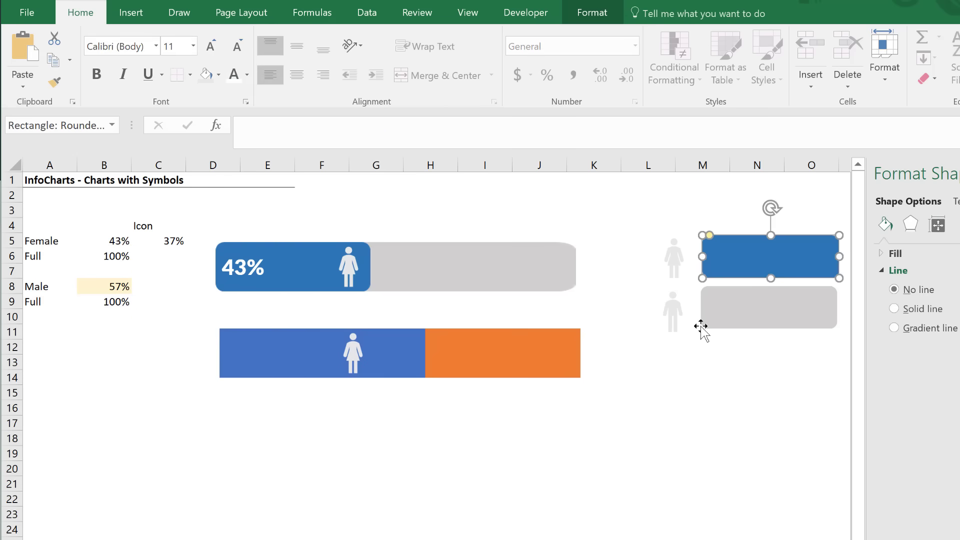
{"action": "left_click", "coordinate": [648, 393]}
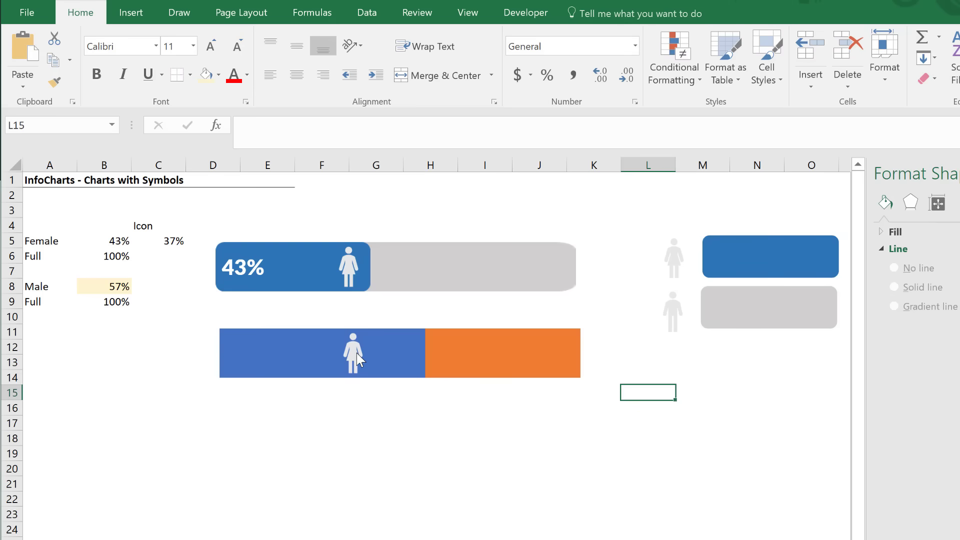
Set the lower chart's Icon series X values to =Sheet1!$C$8
{"action": "right_click", "coordinate": [358, 359]}
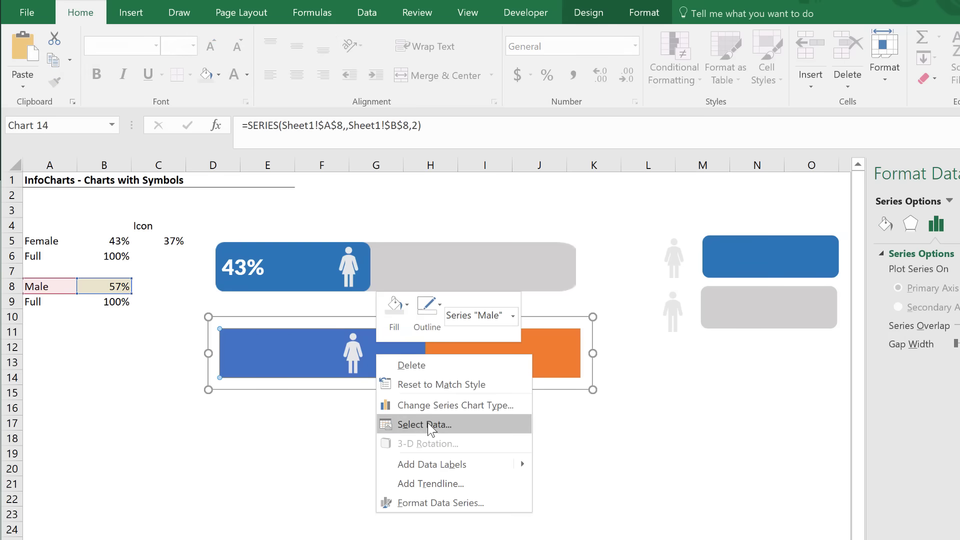
{"action": "left_click", "coordinate": [420, 424]}
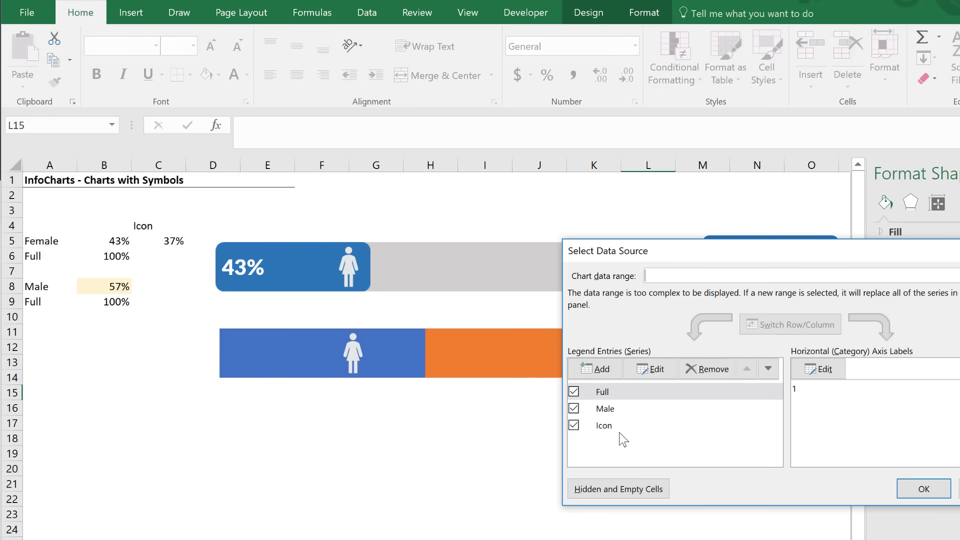
{"action": "left_click", "coordinate": [603, 425]}
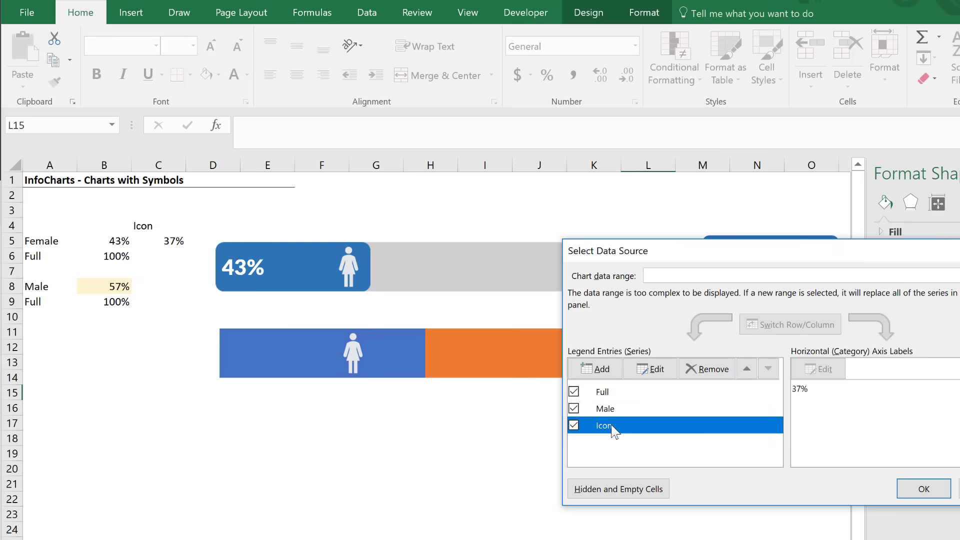
{"action": "left_click", "coordinate": [649, 369]}
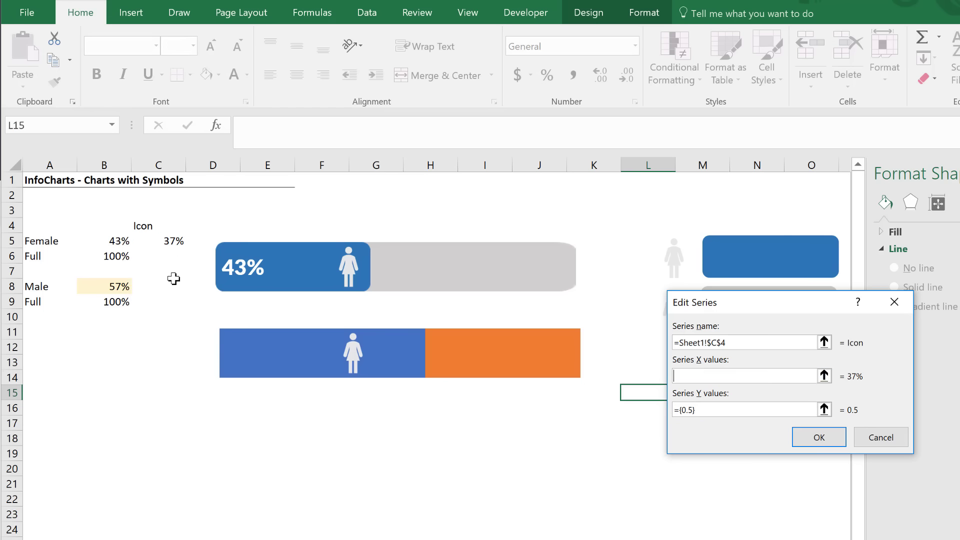
{"action": "left_click", "coordinate": [158, 286]}
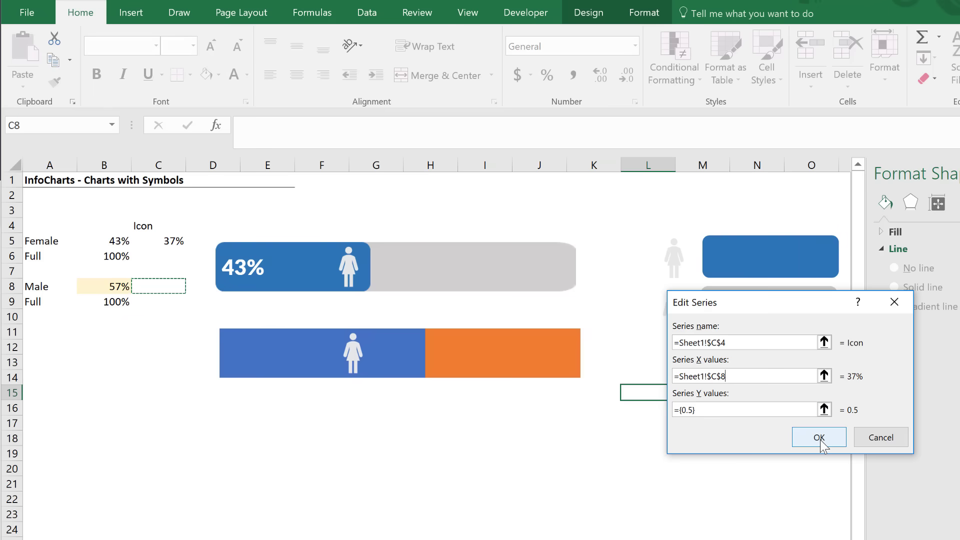
{"action": "left_click", "coordinate": [818, 437]}
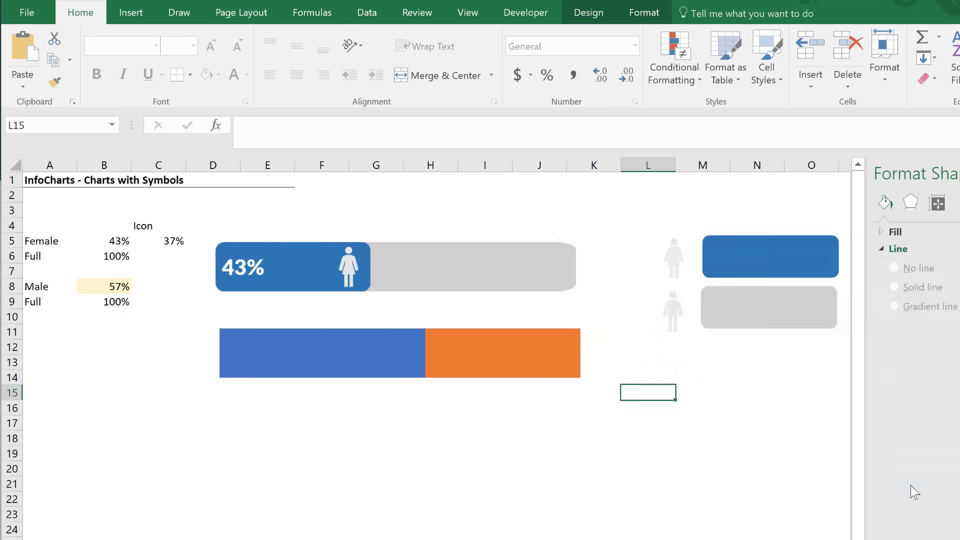
{"action": "left_click", "coordinate": [158, 286]}
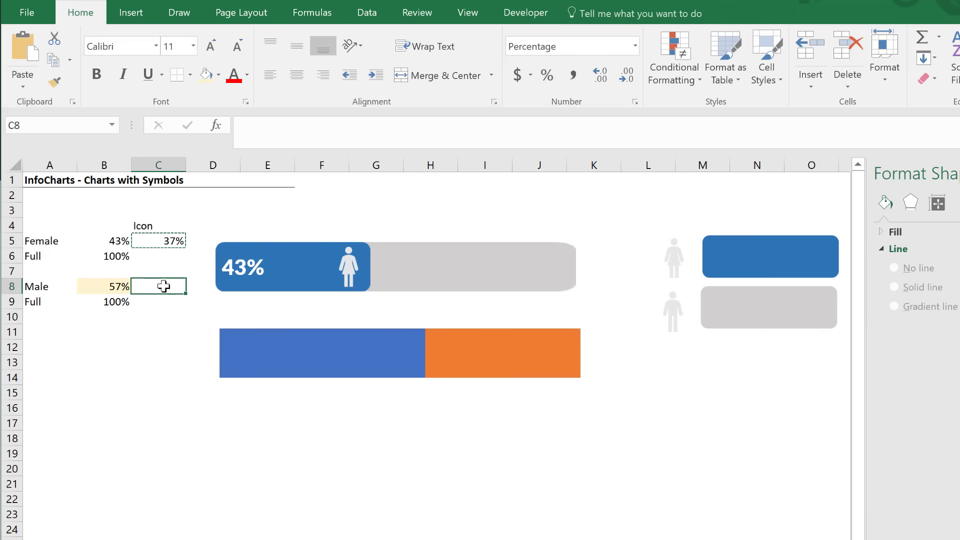
Enter =B8-0.06 in C8 and fill the lower chart's bars with the rounded shapes
{"action": "type", "text": "=B8-0.06"}
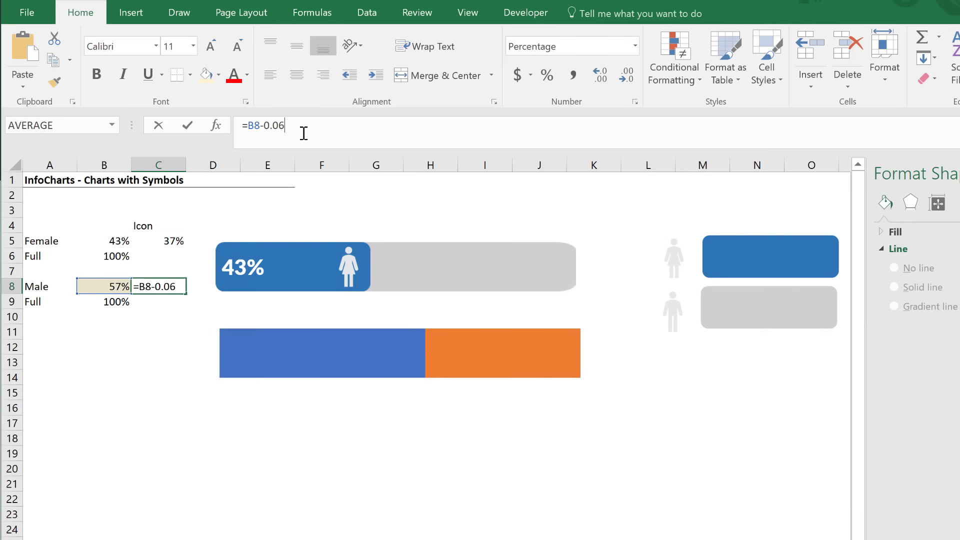
{"action": "mouse_move", "coordinate": [117, 298]}
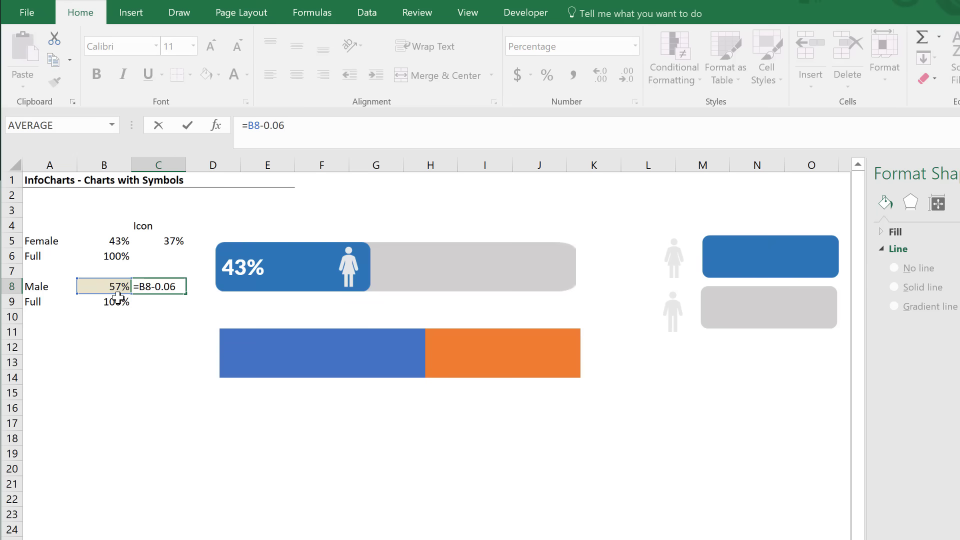
{"action": "left_click", "coordinate": [770, 256]}
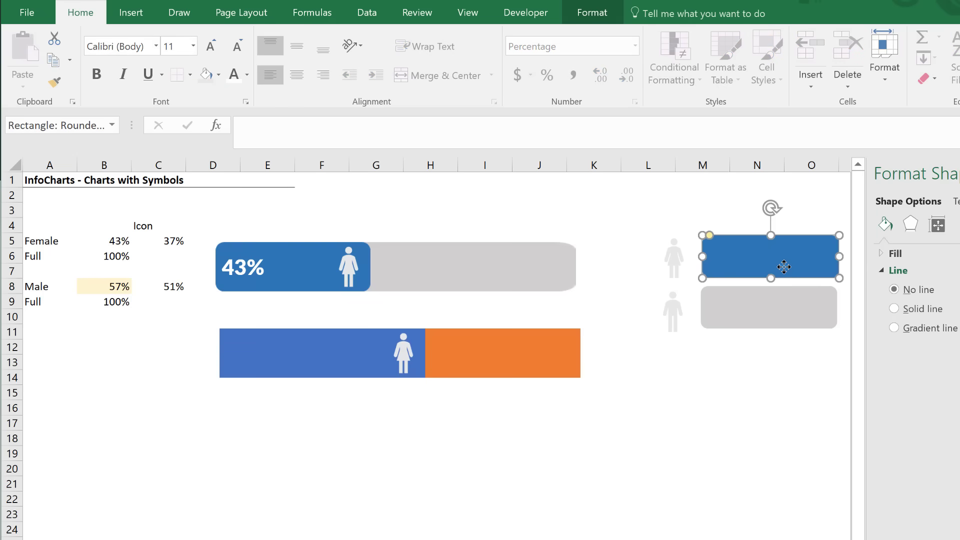
{"action": "key", "text": "ctrl+c"}
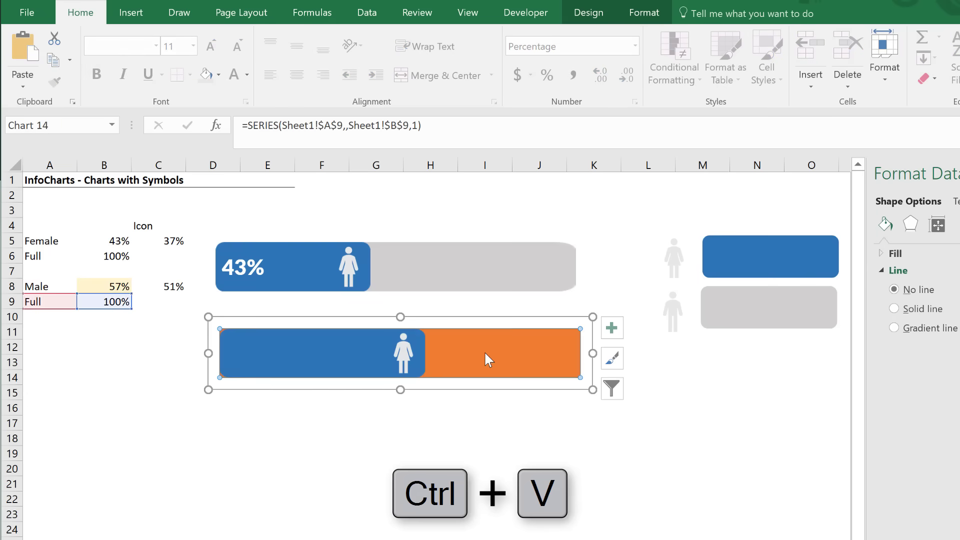
{"action": "key", "text": "ctrl+v"}
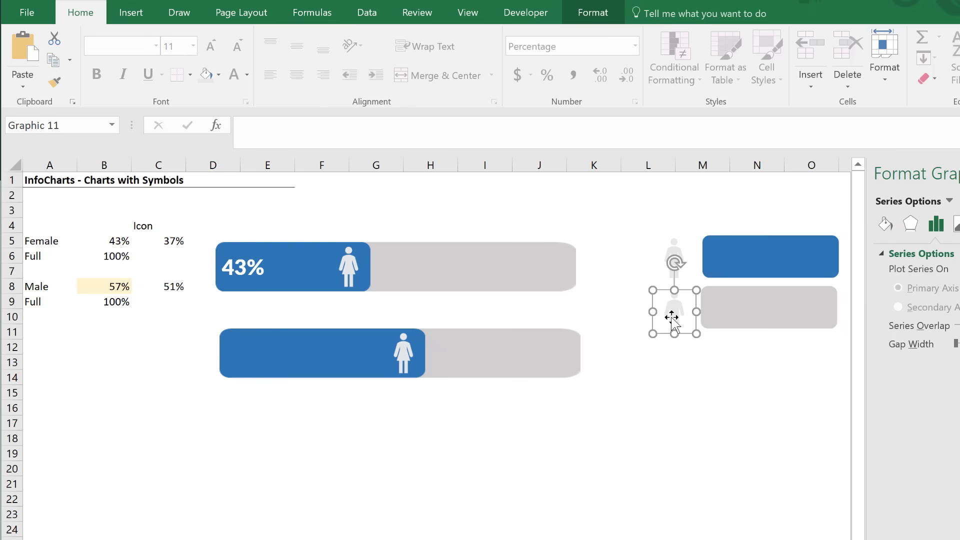
{"action": "left_click", "coordinate": [322, 352]}
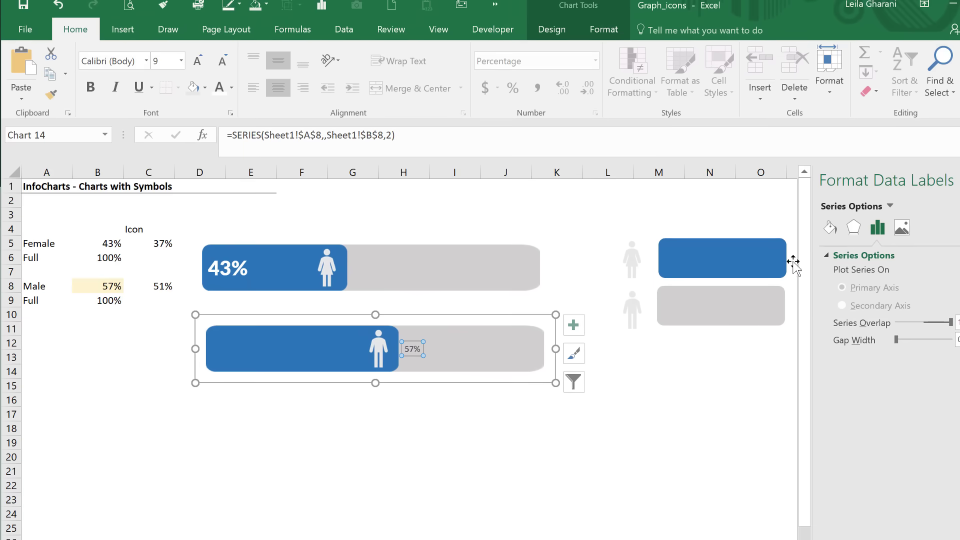
Position the 57% label at Inside Base and apply the 43% label's white formatting
{"action": "left_click", "coordinate": [412, 349]}
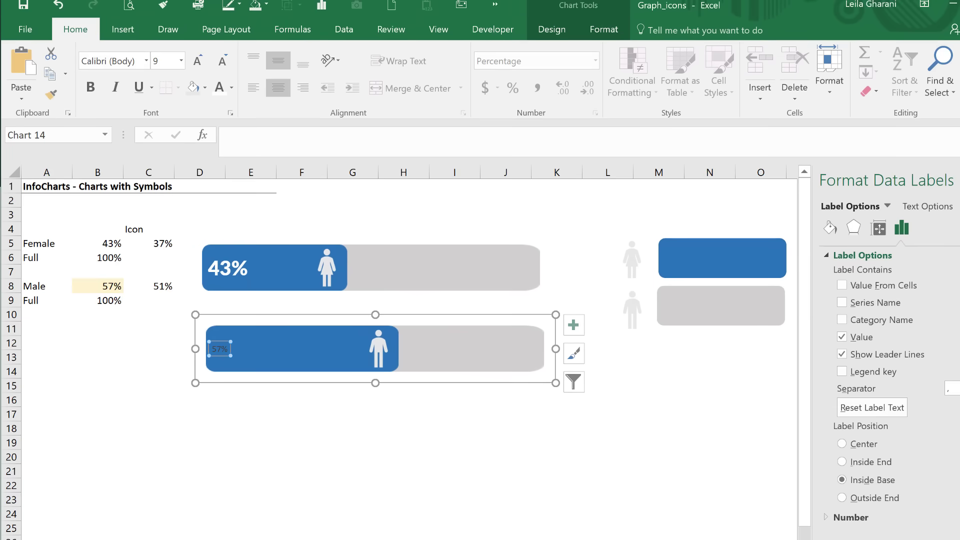
{"action": "mouse_move", "coordinate": [248, 319]}
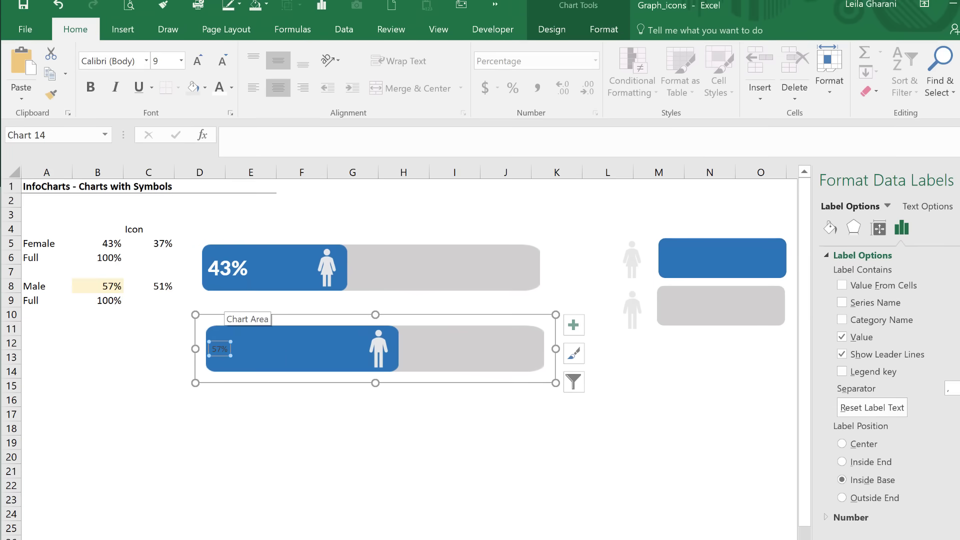
{"action": "left_click", "coordinate": [227, 268]}
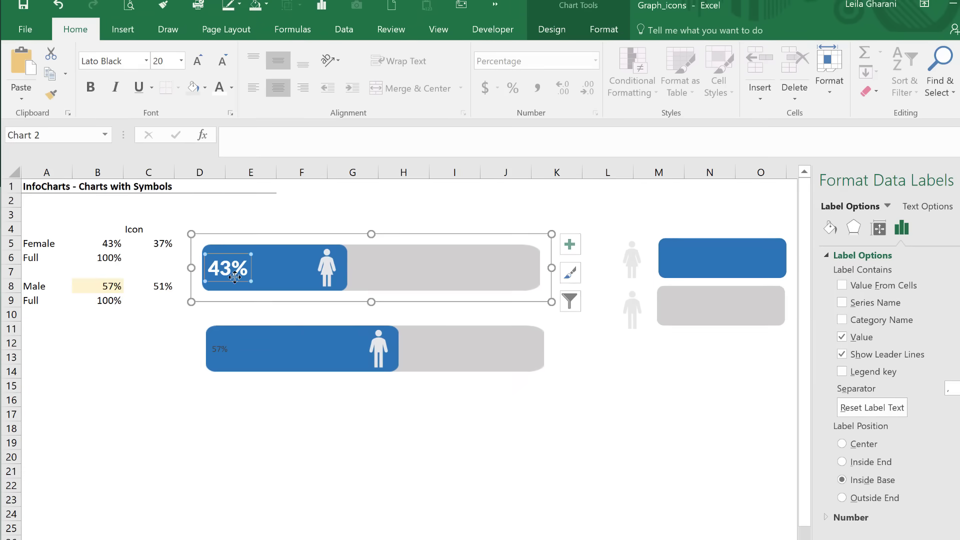
{"action": "mouse_move", "coordinate": [231, 283]}
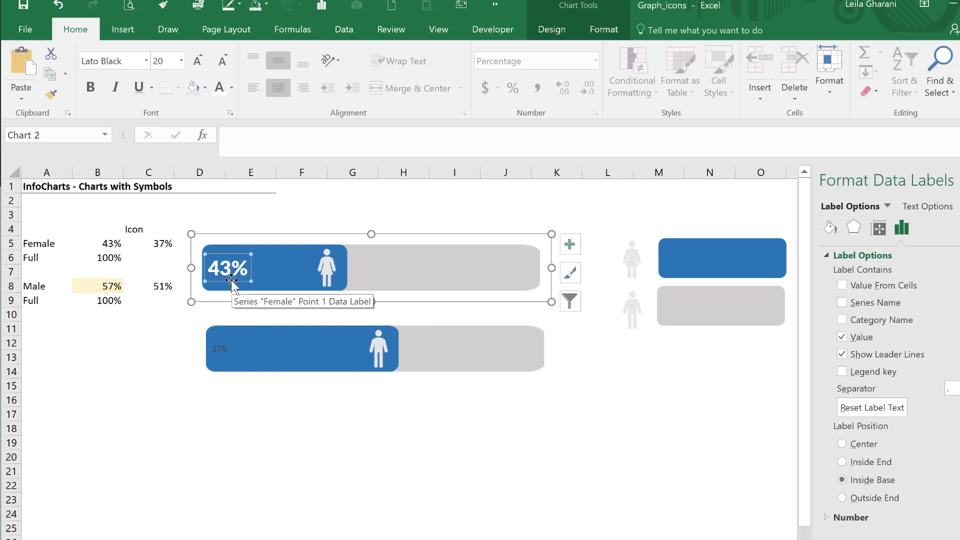
{"action": "key", "text": "ctrl+shift+c"}
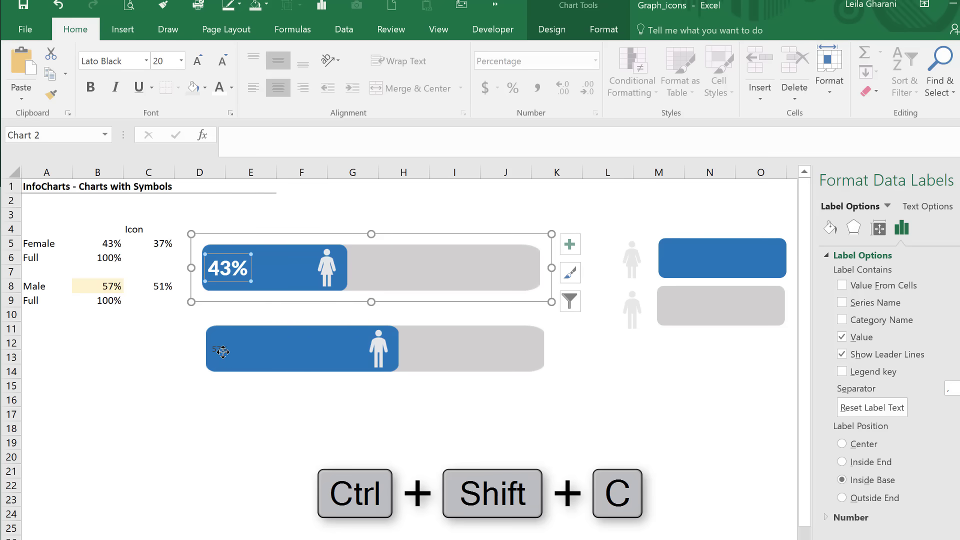
{"action": "left_click", "coordinate": [226, 349]}
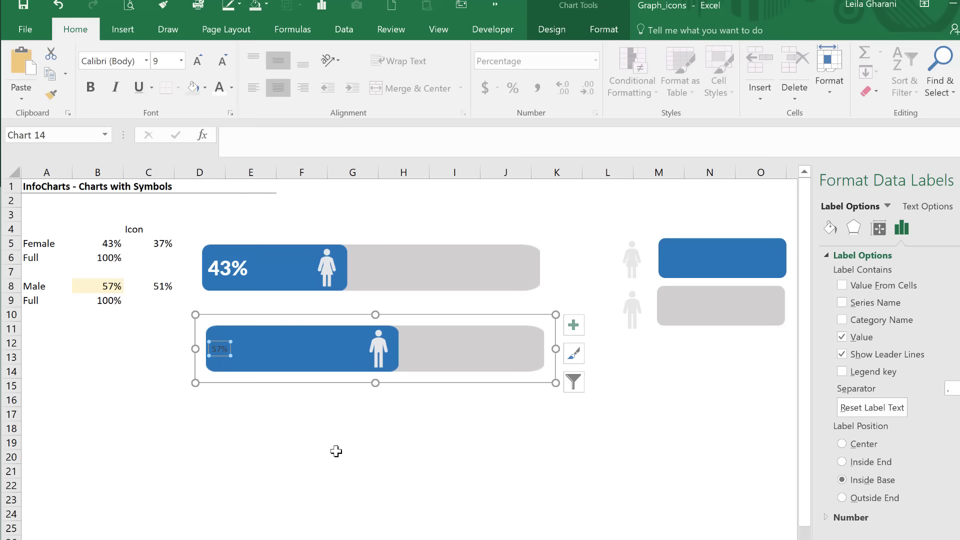
{"action": "key", "text": "ctrl+shift+v"}
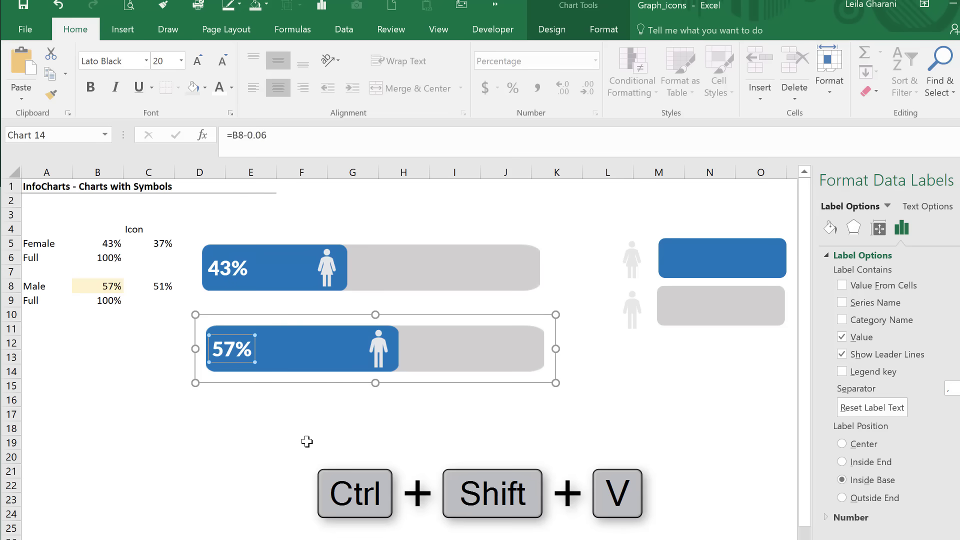
{"action": "left_click", "coordinate": [301, 443]}
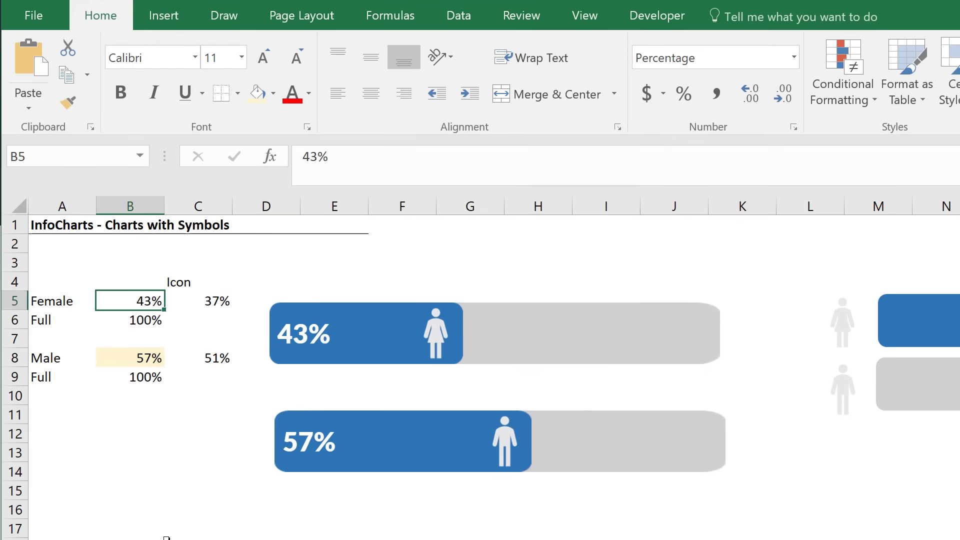
Enter 38% as the Female value so the bars show 38% and 62%
{"action": "type", "text": "6%"}
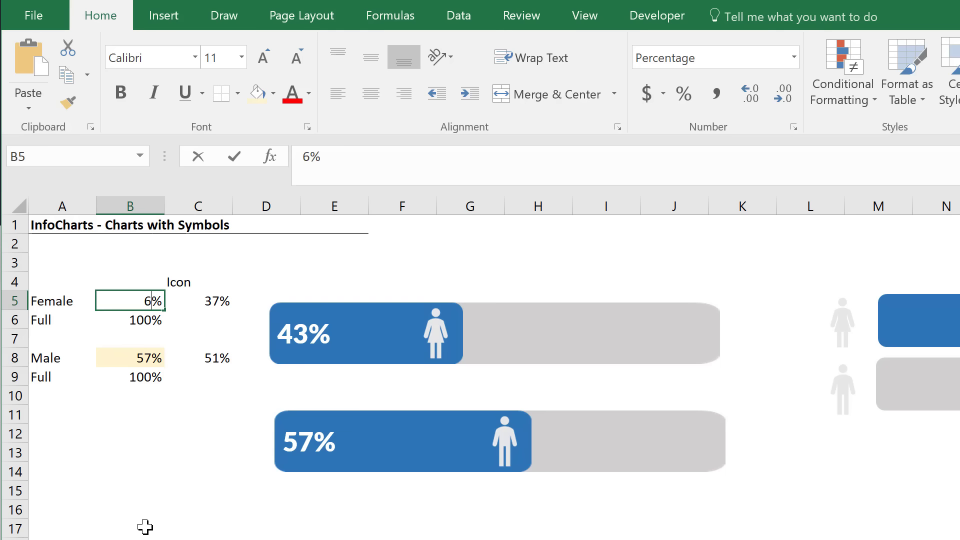
{"action": "type", "text": "38%"}
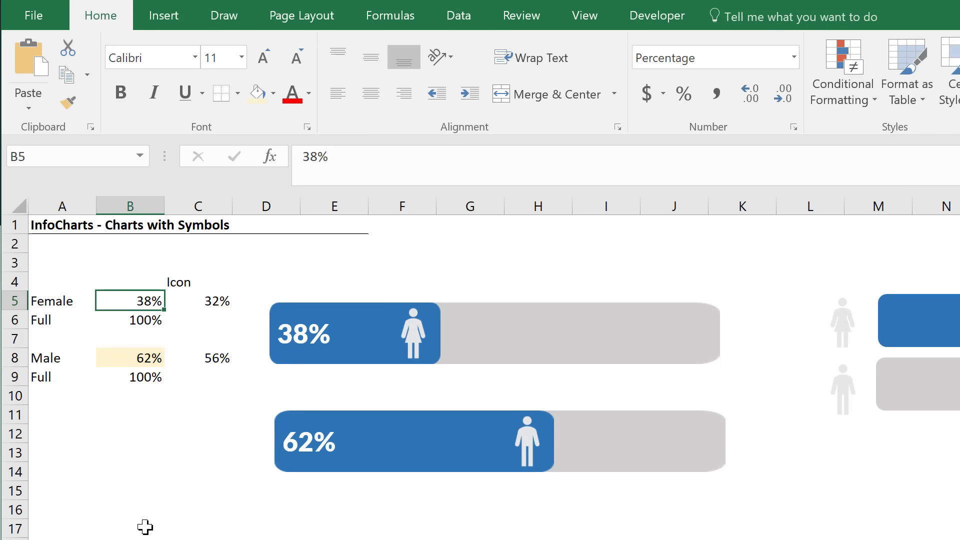
{"action": "mouse_move", "coordinate": [480, 497]}
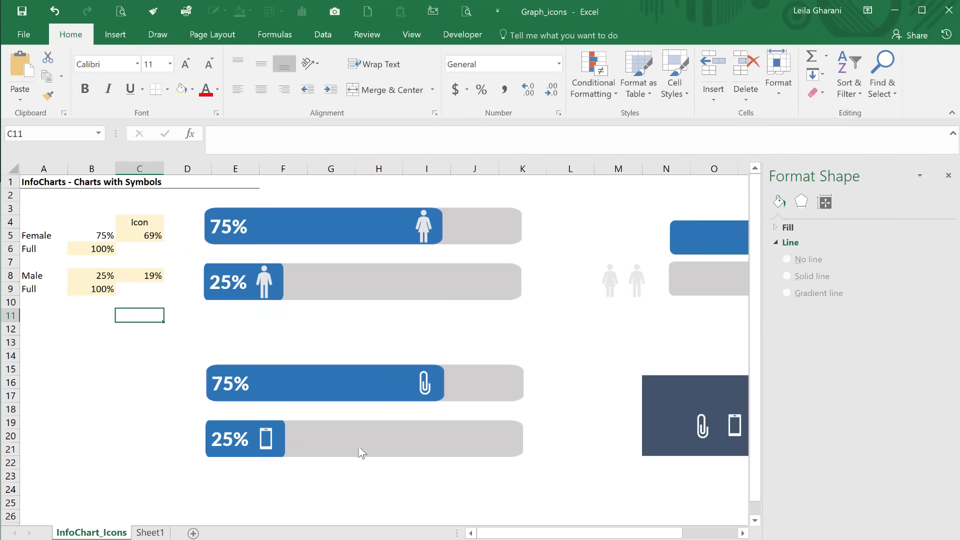
{"action": "mouse_move", "coordinate": [431, 408]}
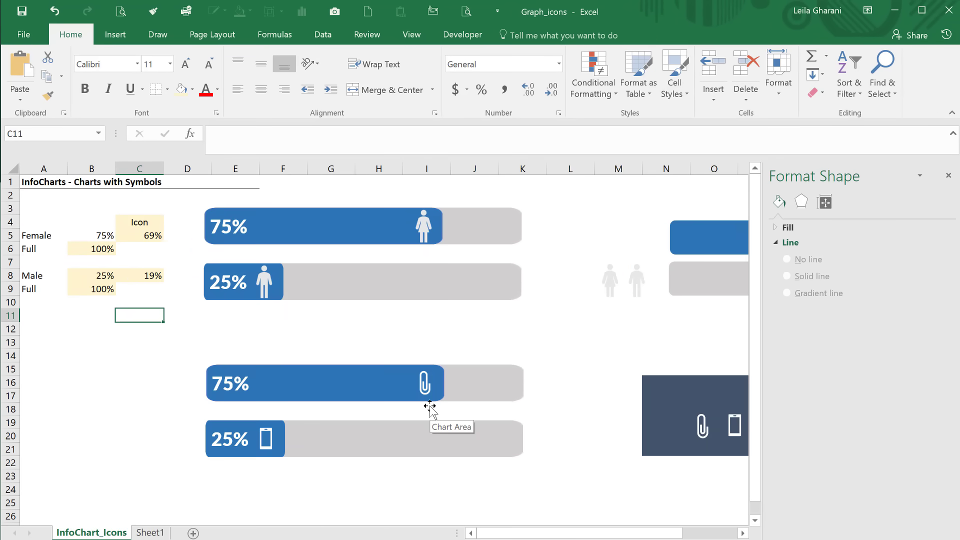
{"action": "mouse_move", "coordinate": [269, 450]}
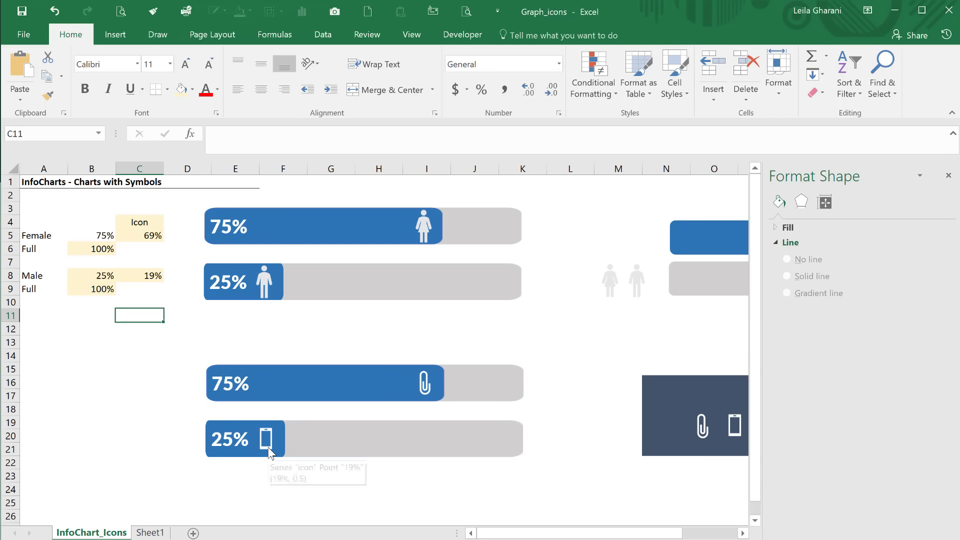
{"action": "mouse_move", "coordinate": [427, 407]}
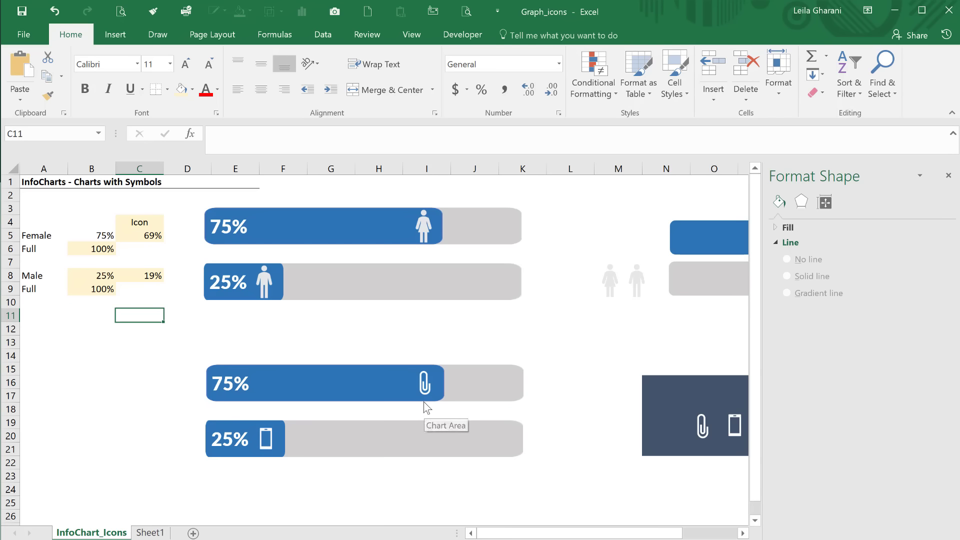
{"action": "mouse_move", "coordinate": [427, 404]}
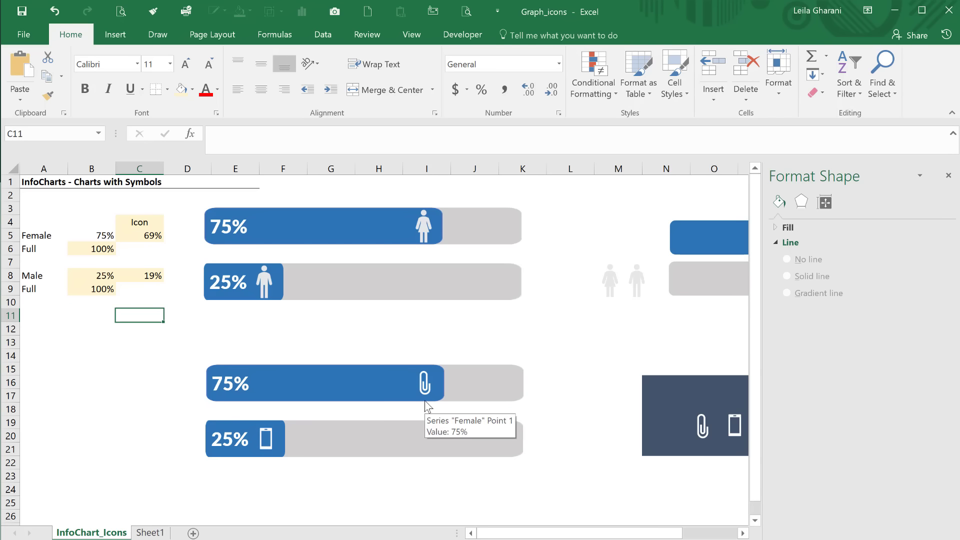